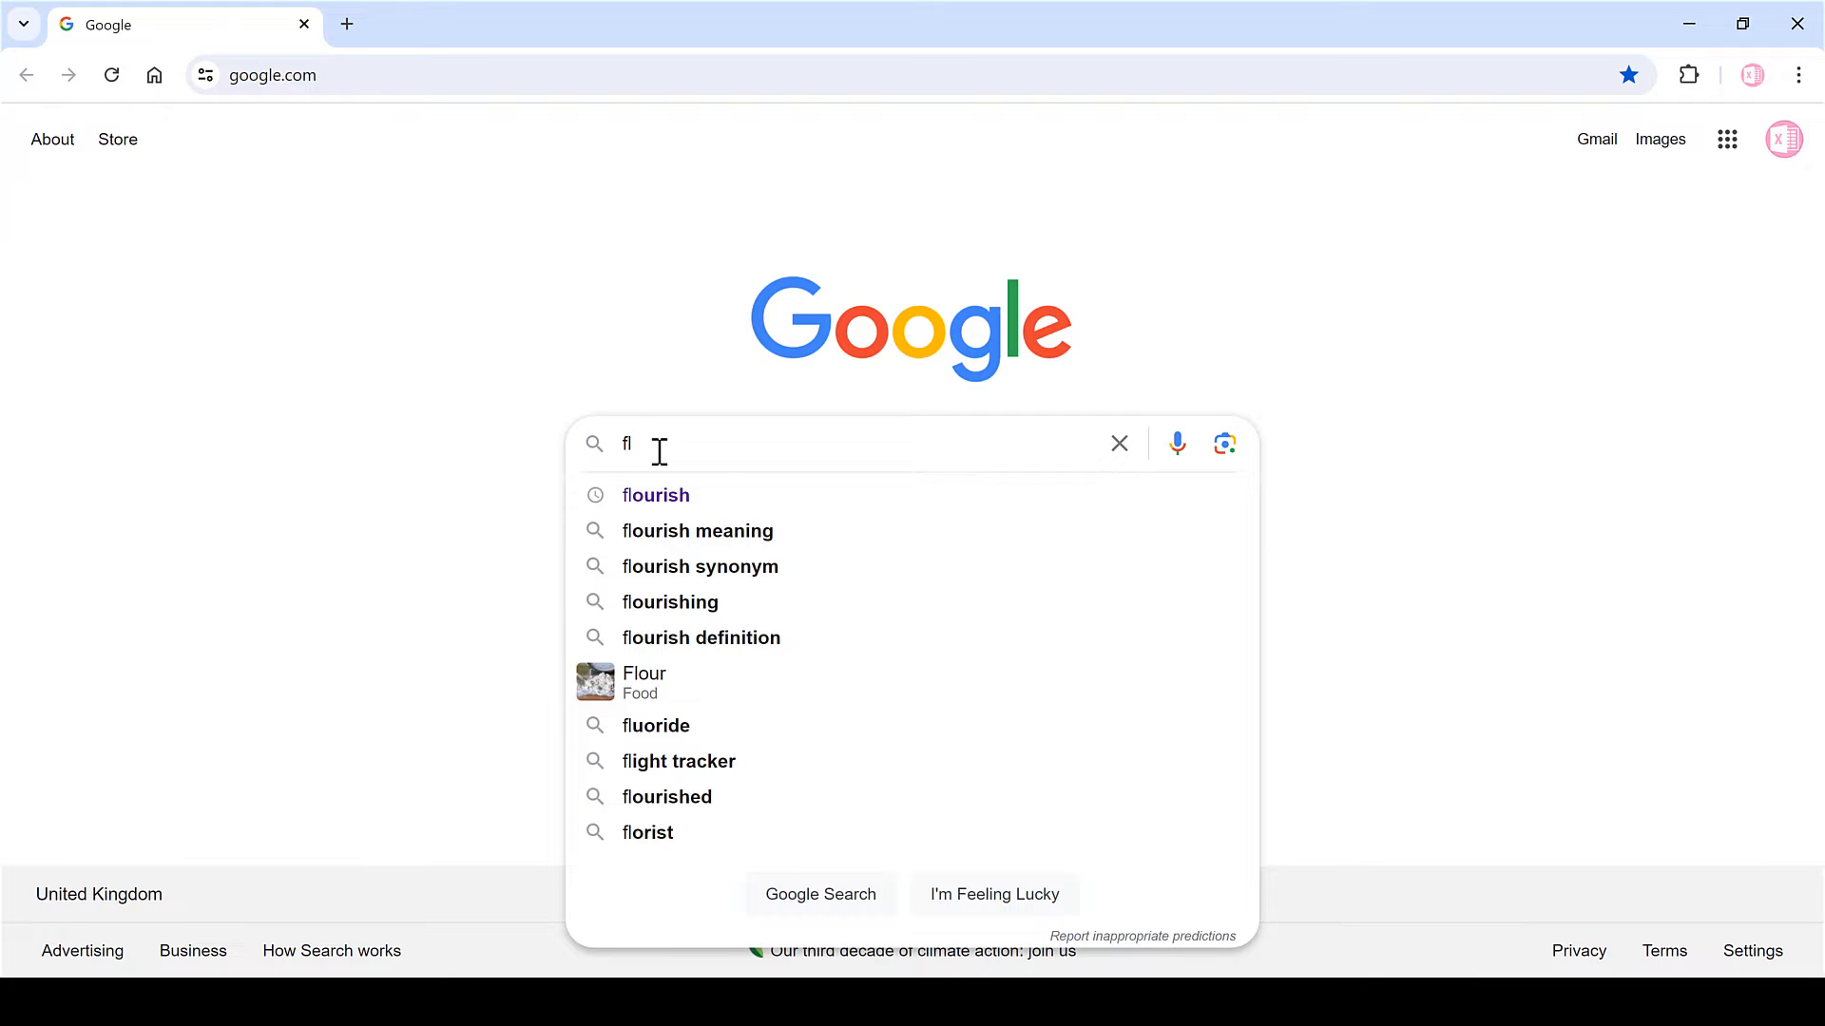
# - Search Google for 'flourish' and open the Flourish Data Visualization & Storytelling site
pyautogui.click(654, 494)
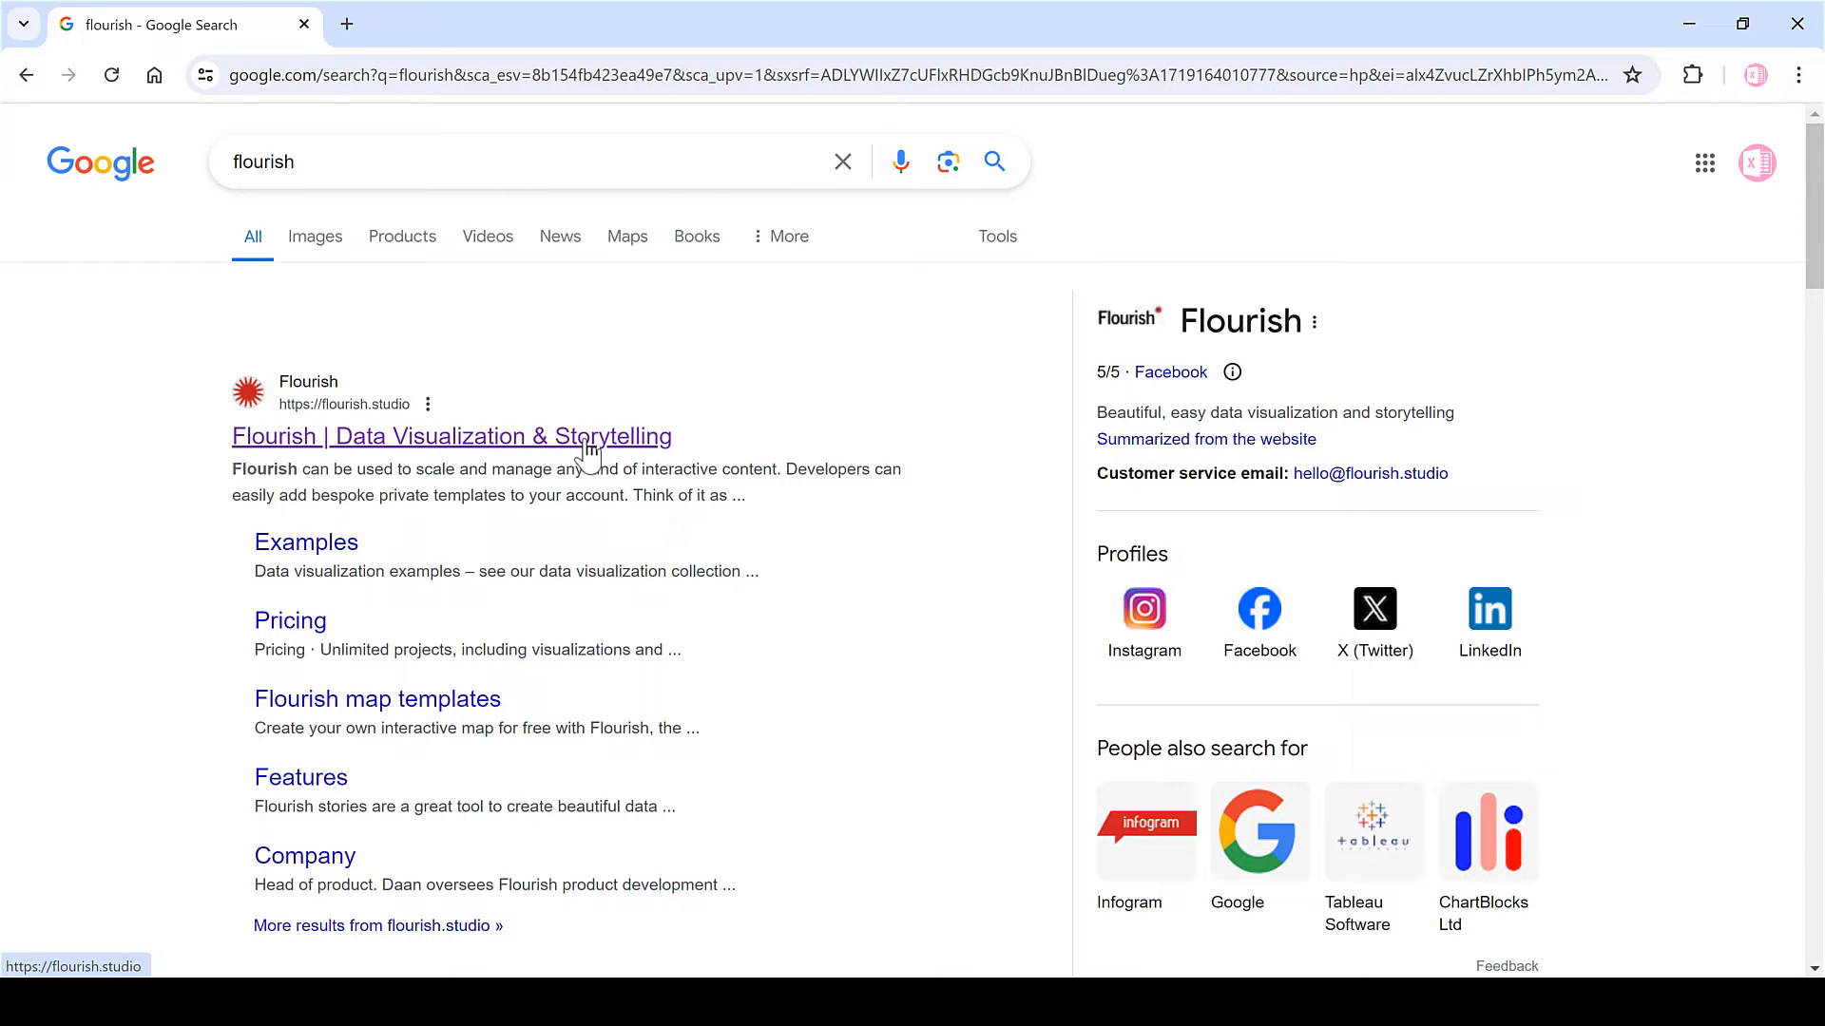
pyautogui.click(452, 436)
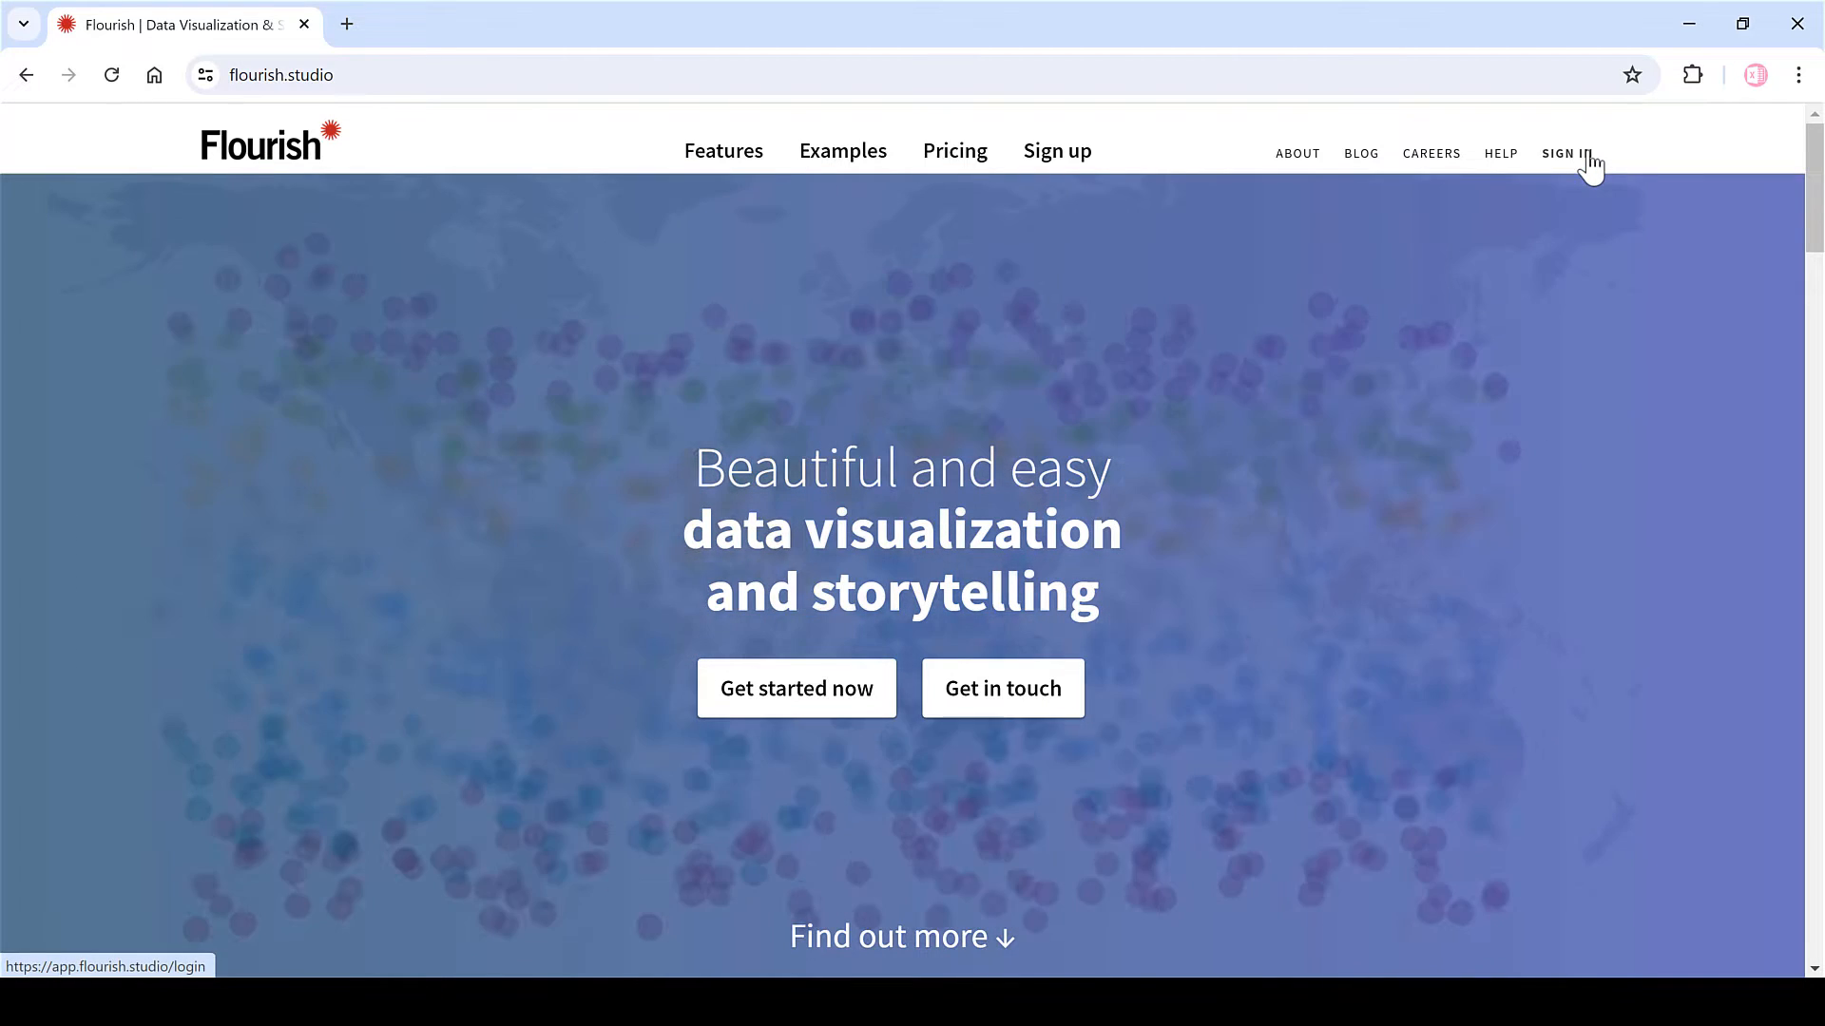
# - Sign in and create a new visualization from the Default Parliament chart template
pyautogui.click(1565, 152)
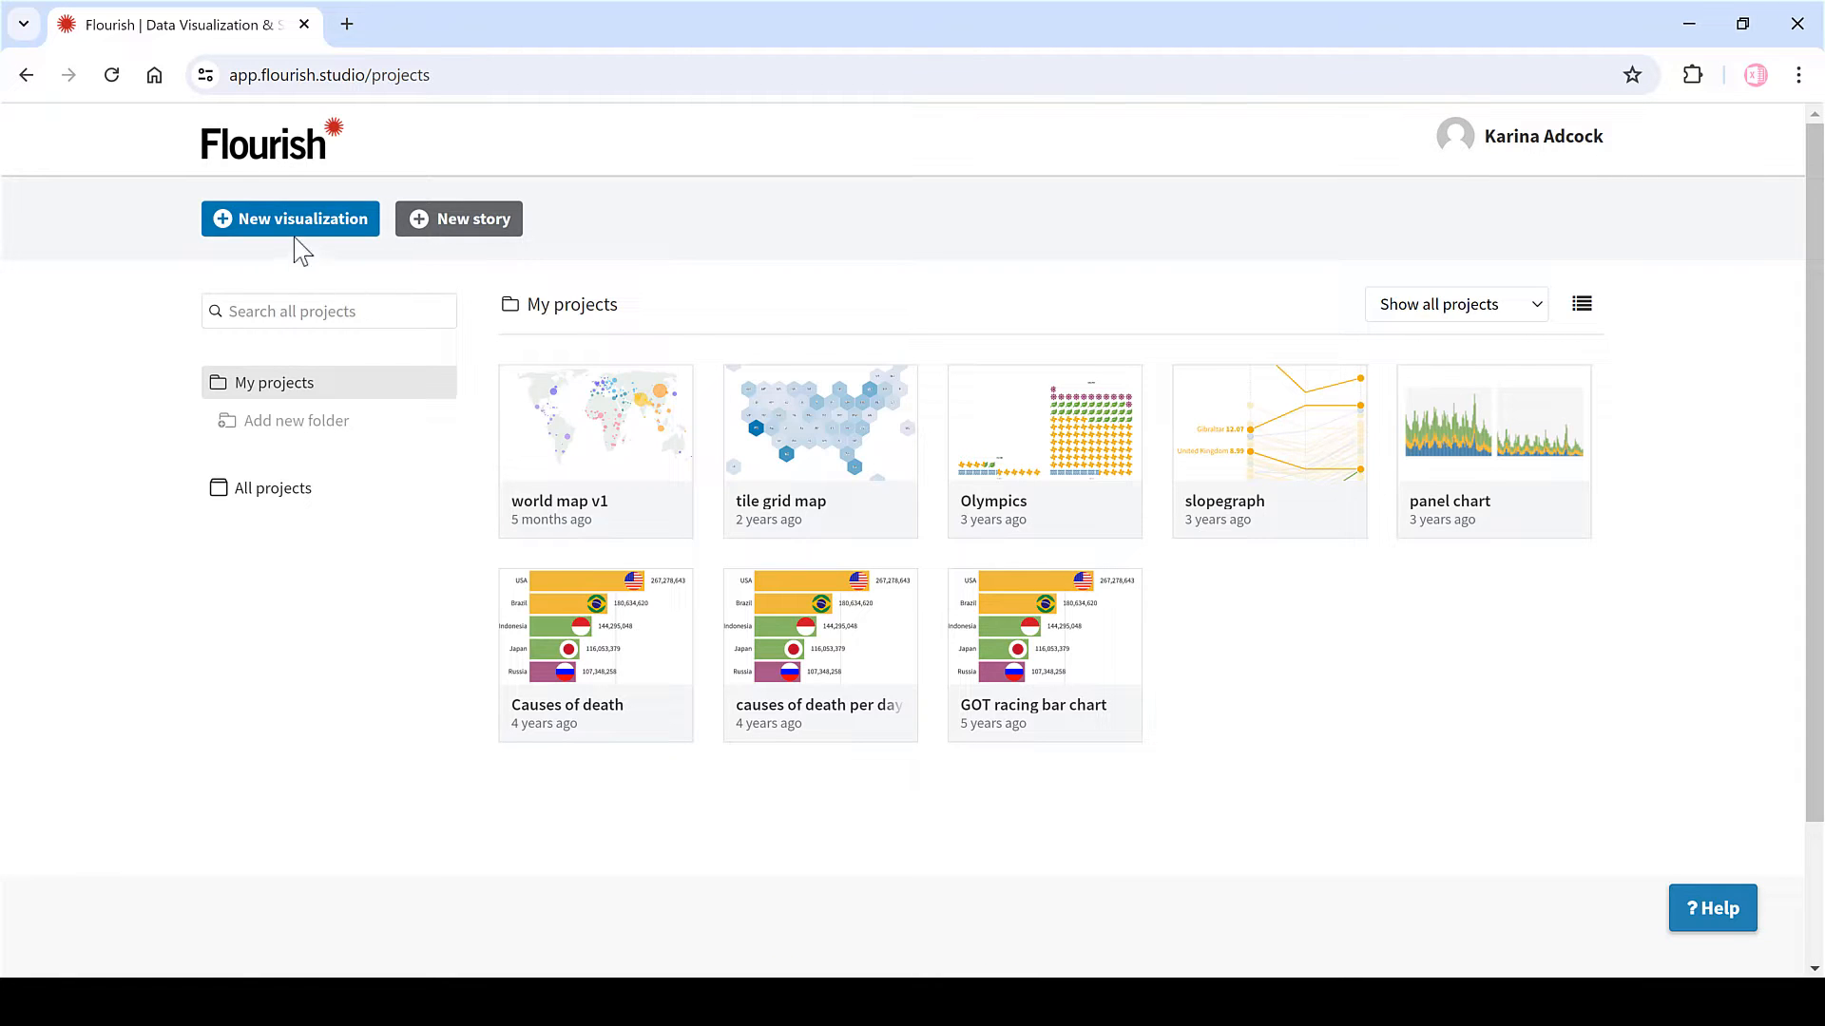
pyautogui.moveTo(290, 219)
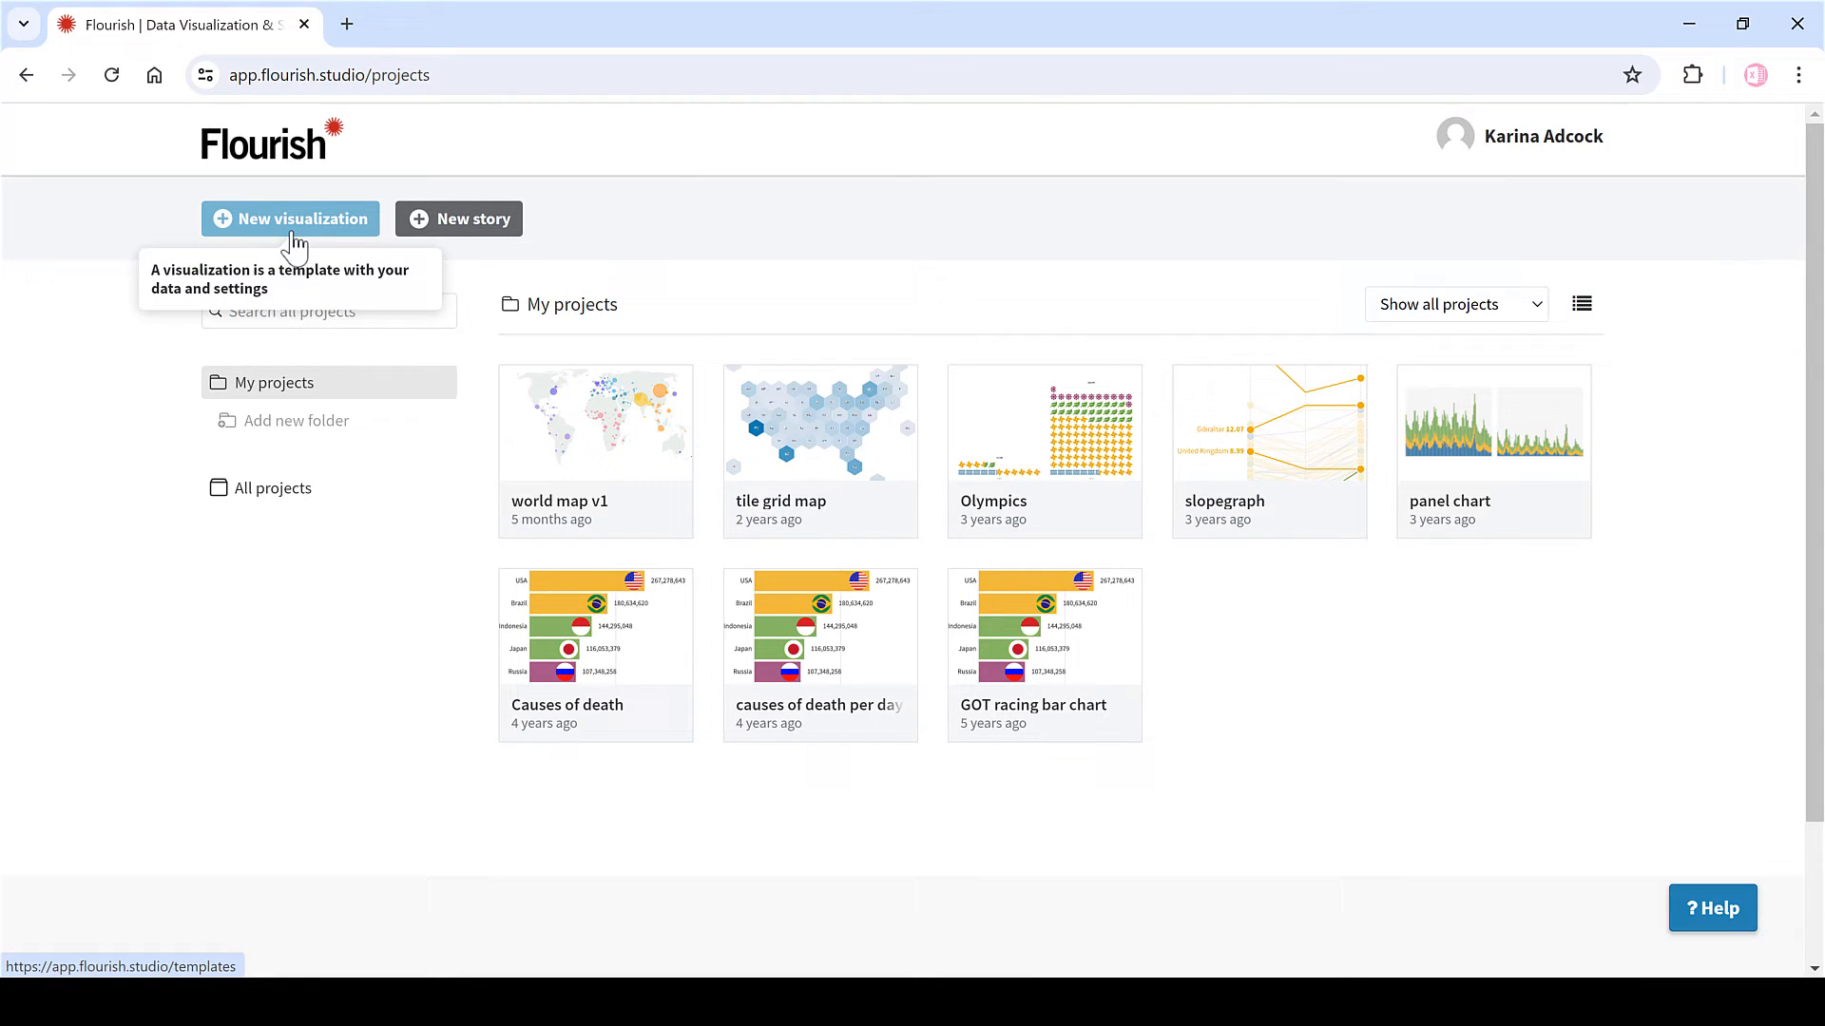
pyautogui.click(290, 219)
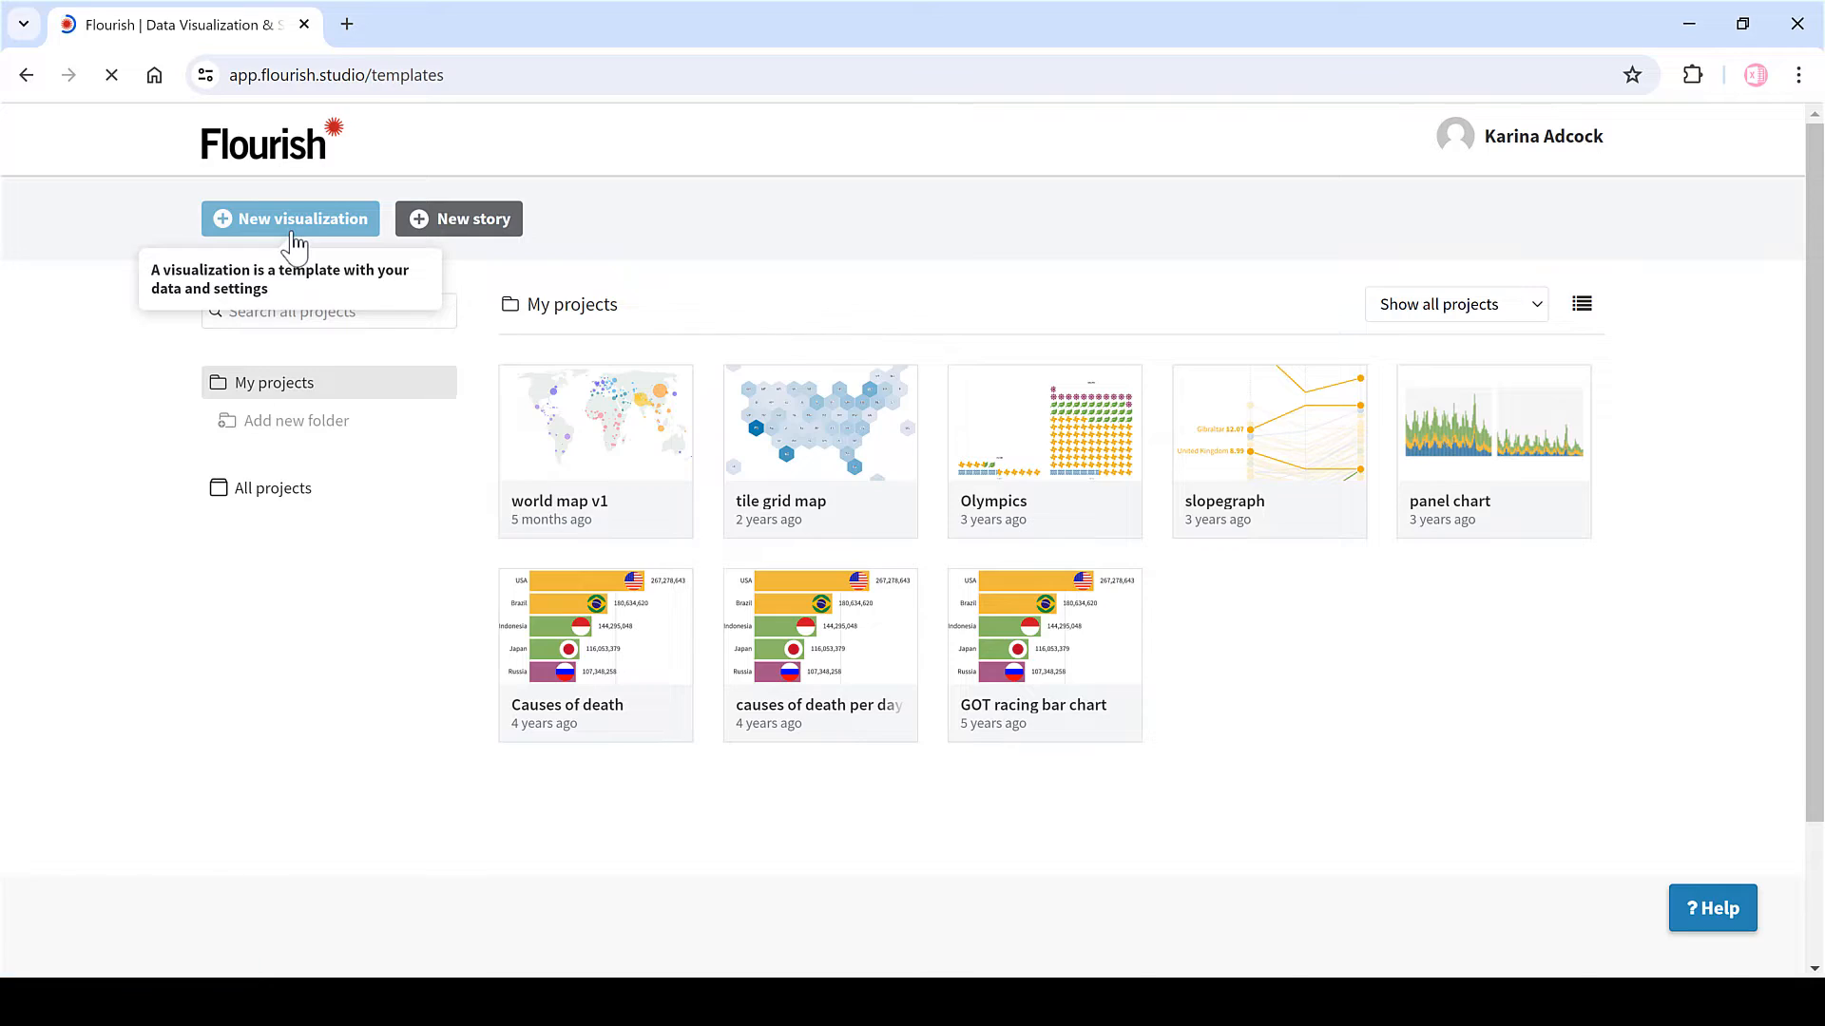
pyautogui.click(290, 219)
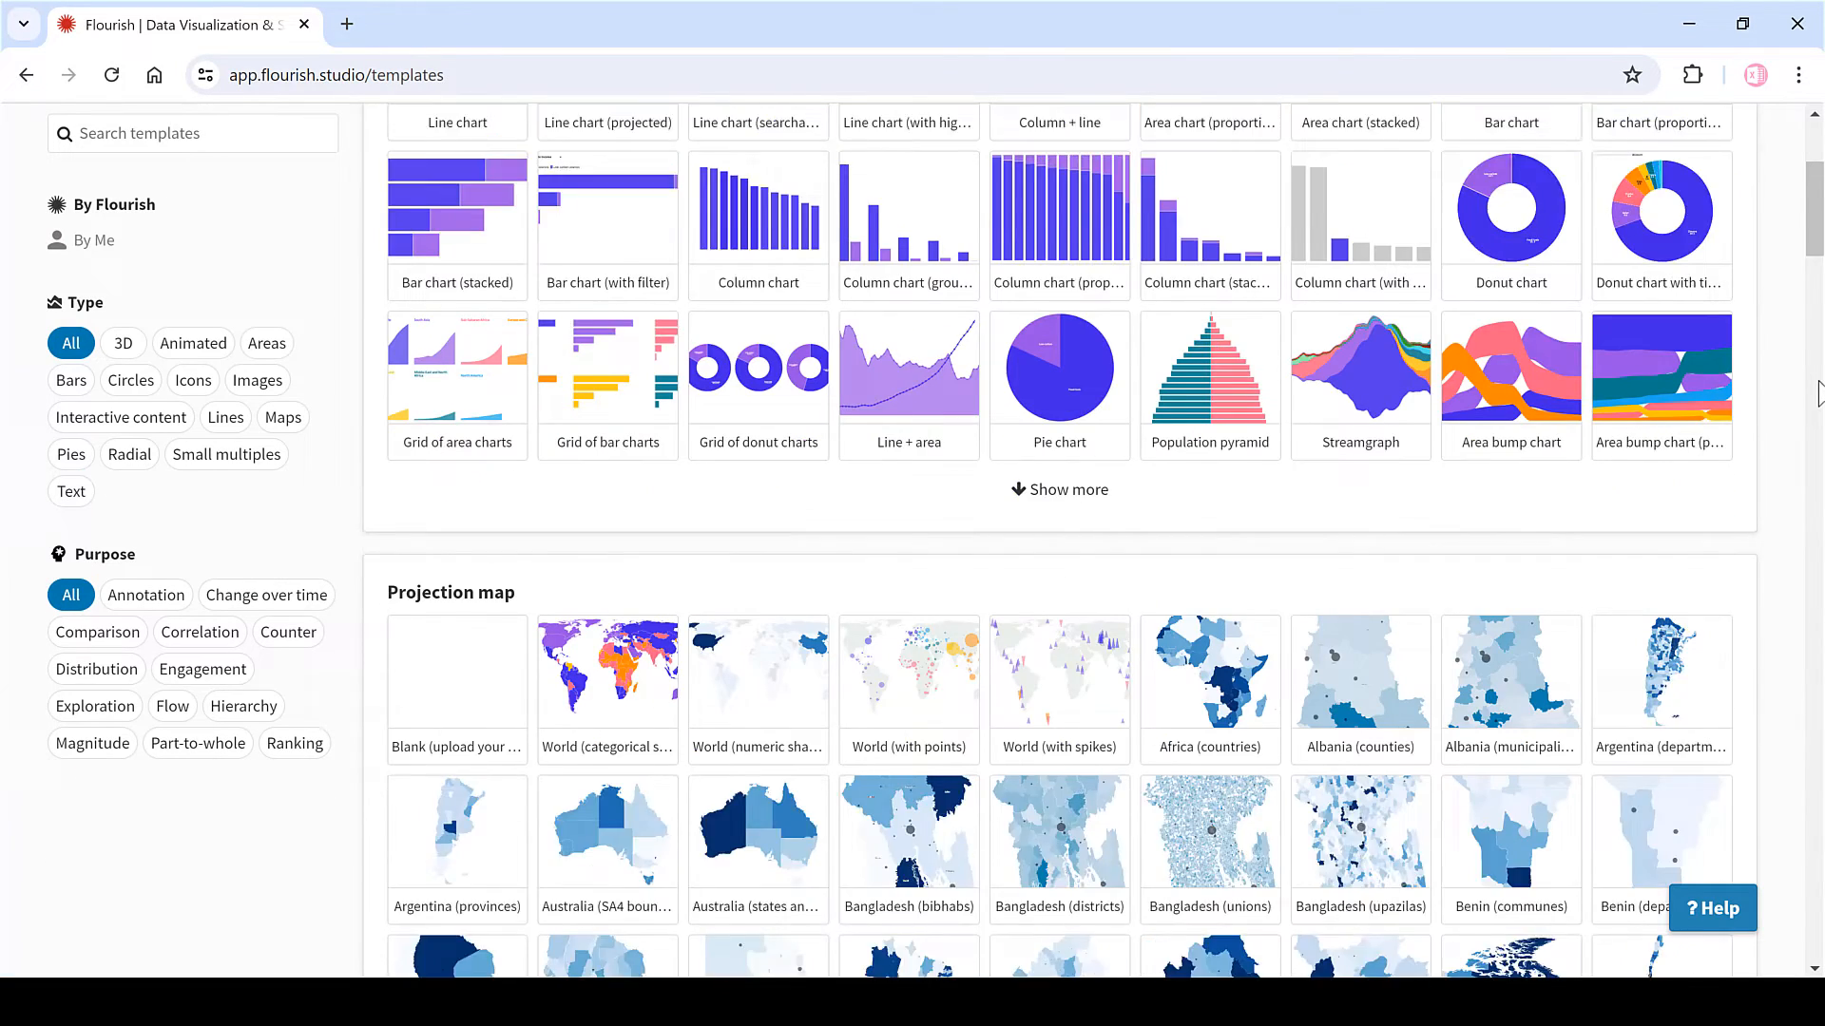
pyautogui.scroll(-3)
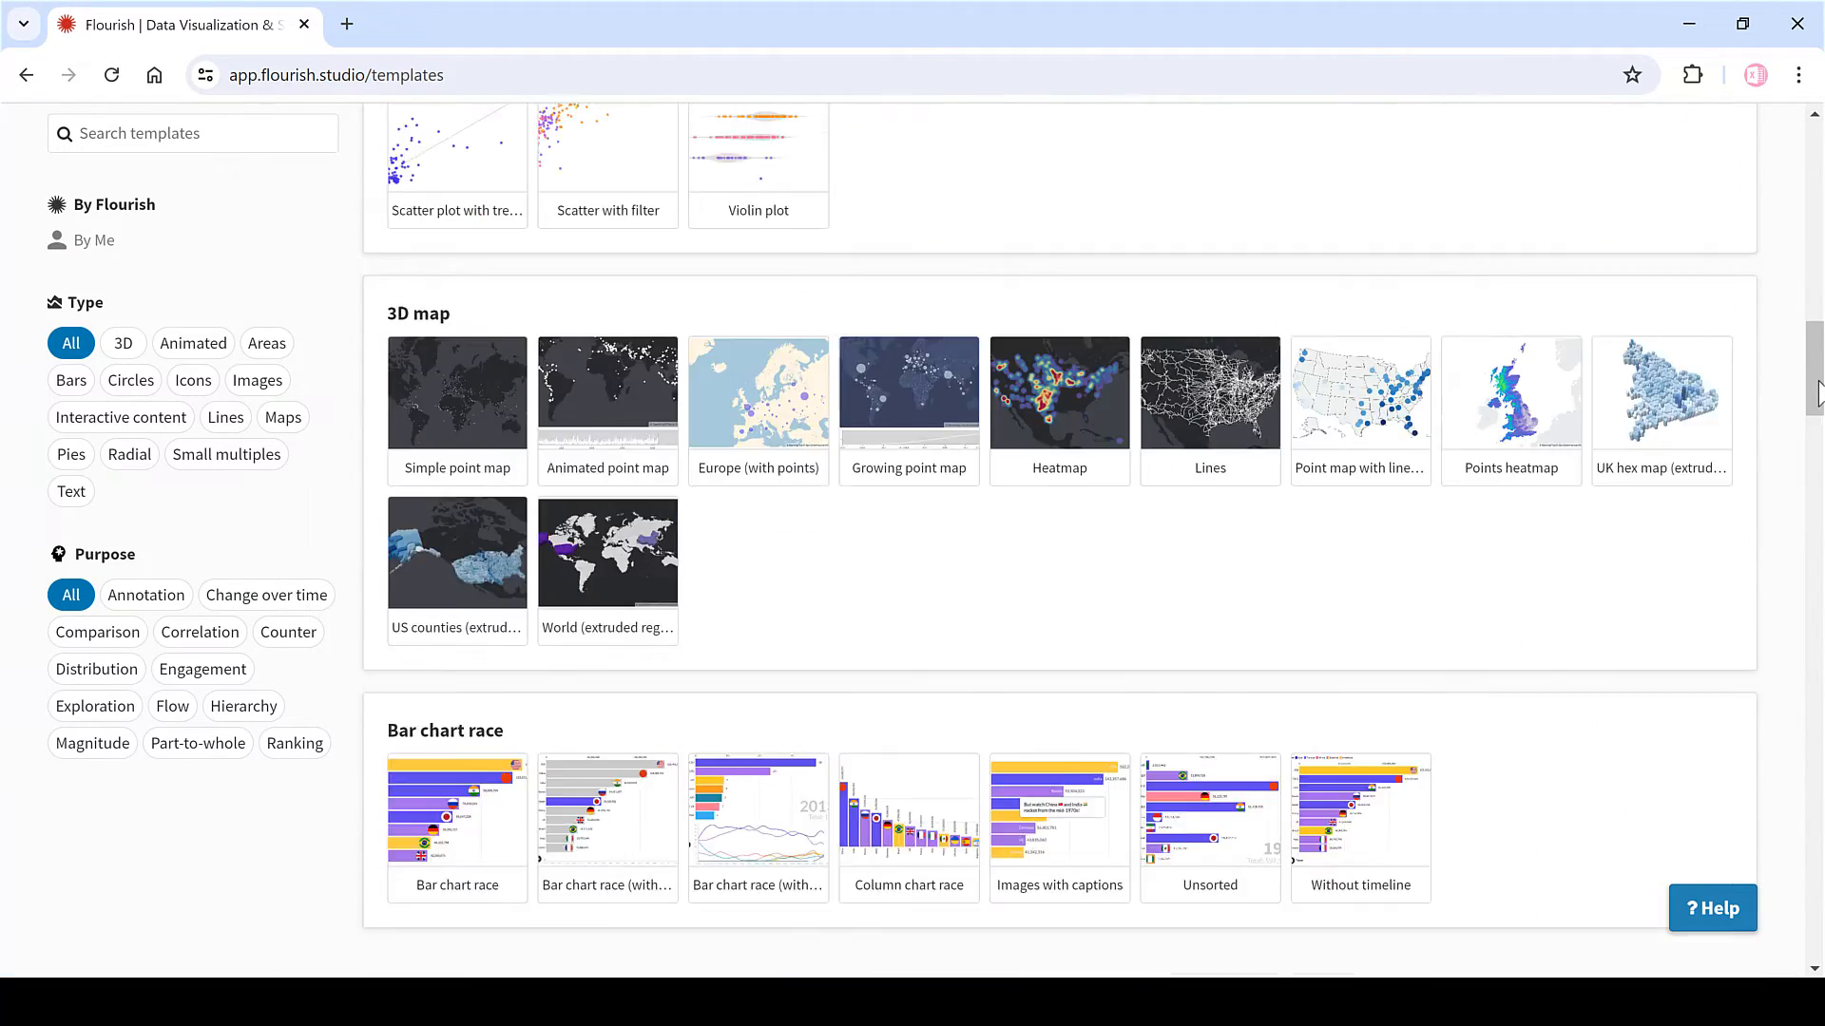
pyautogui.scroll(-3)
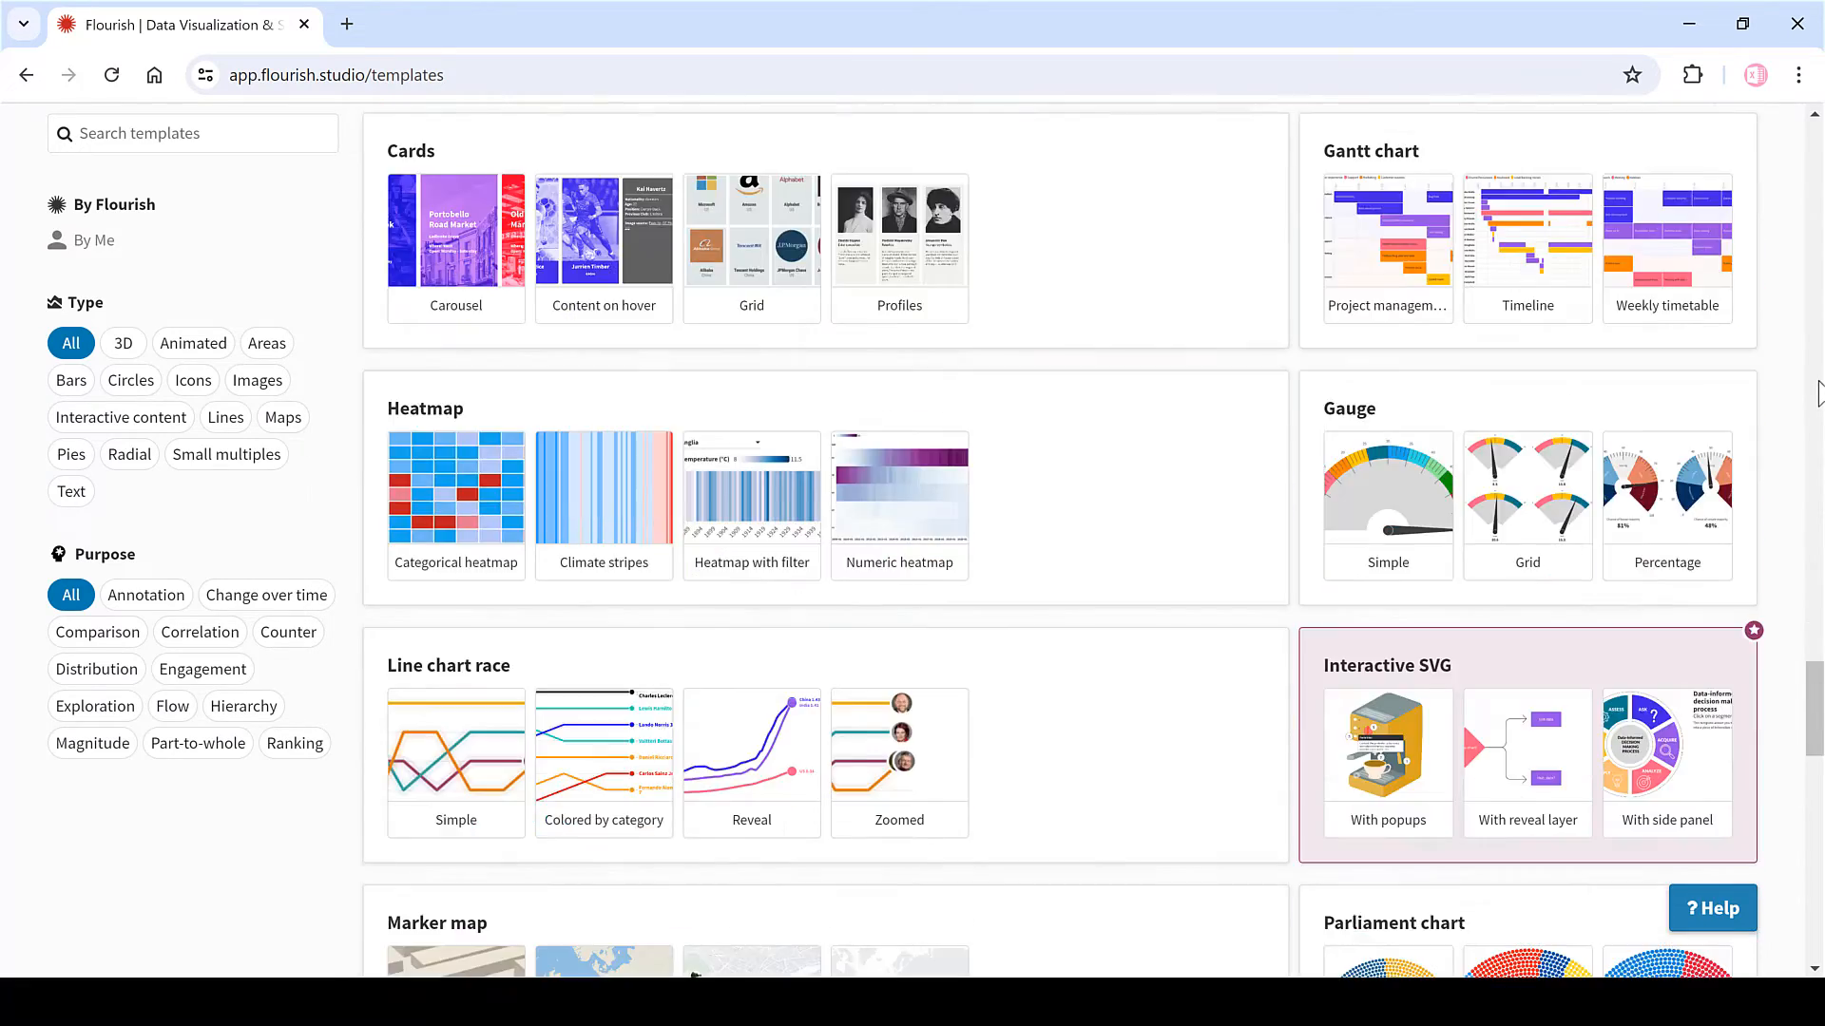
pyautogui.scroll(-3)
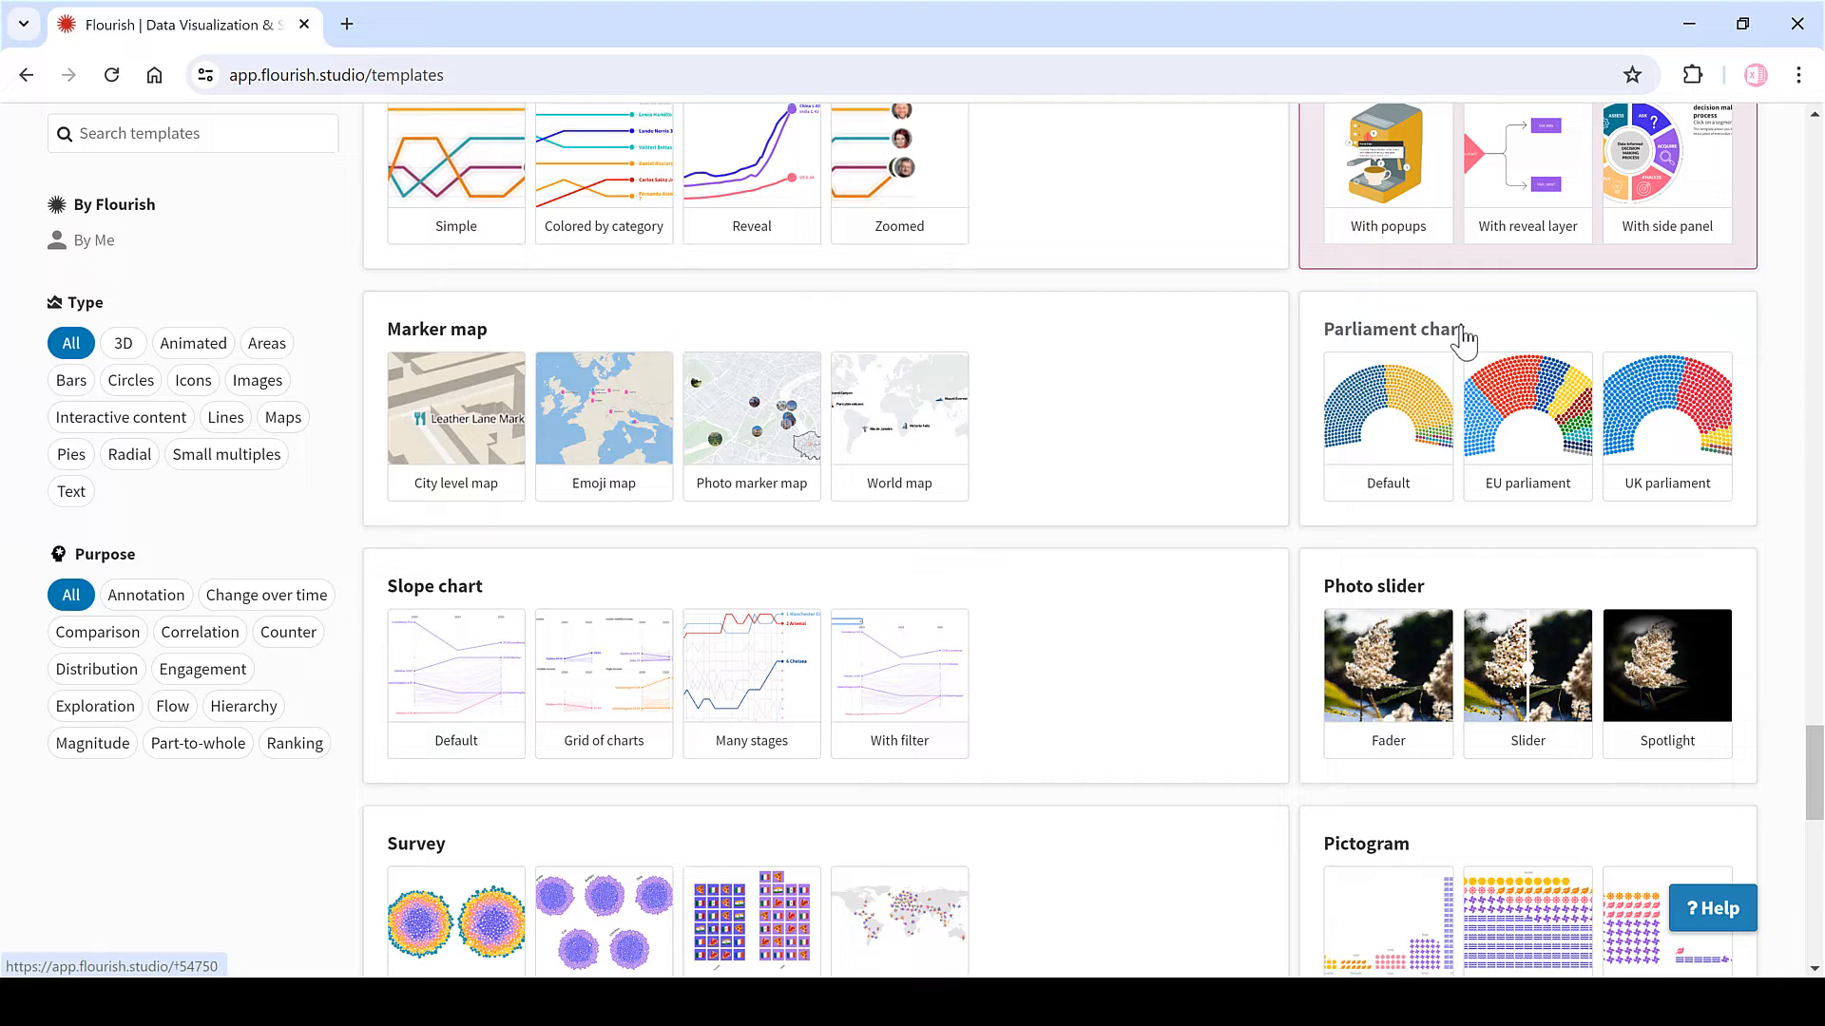
pyautogui.moveTo(1387, 424)
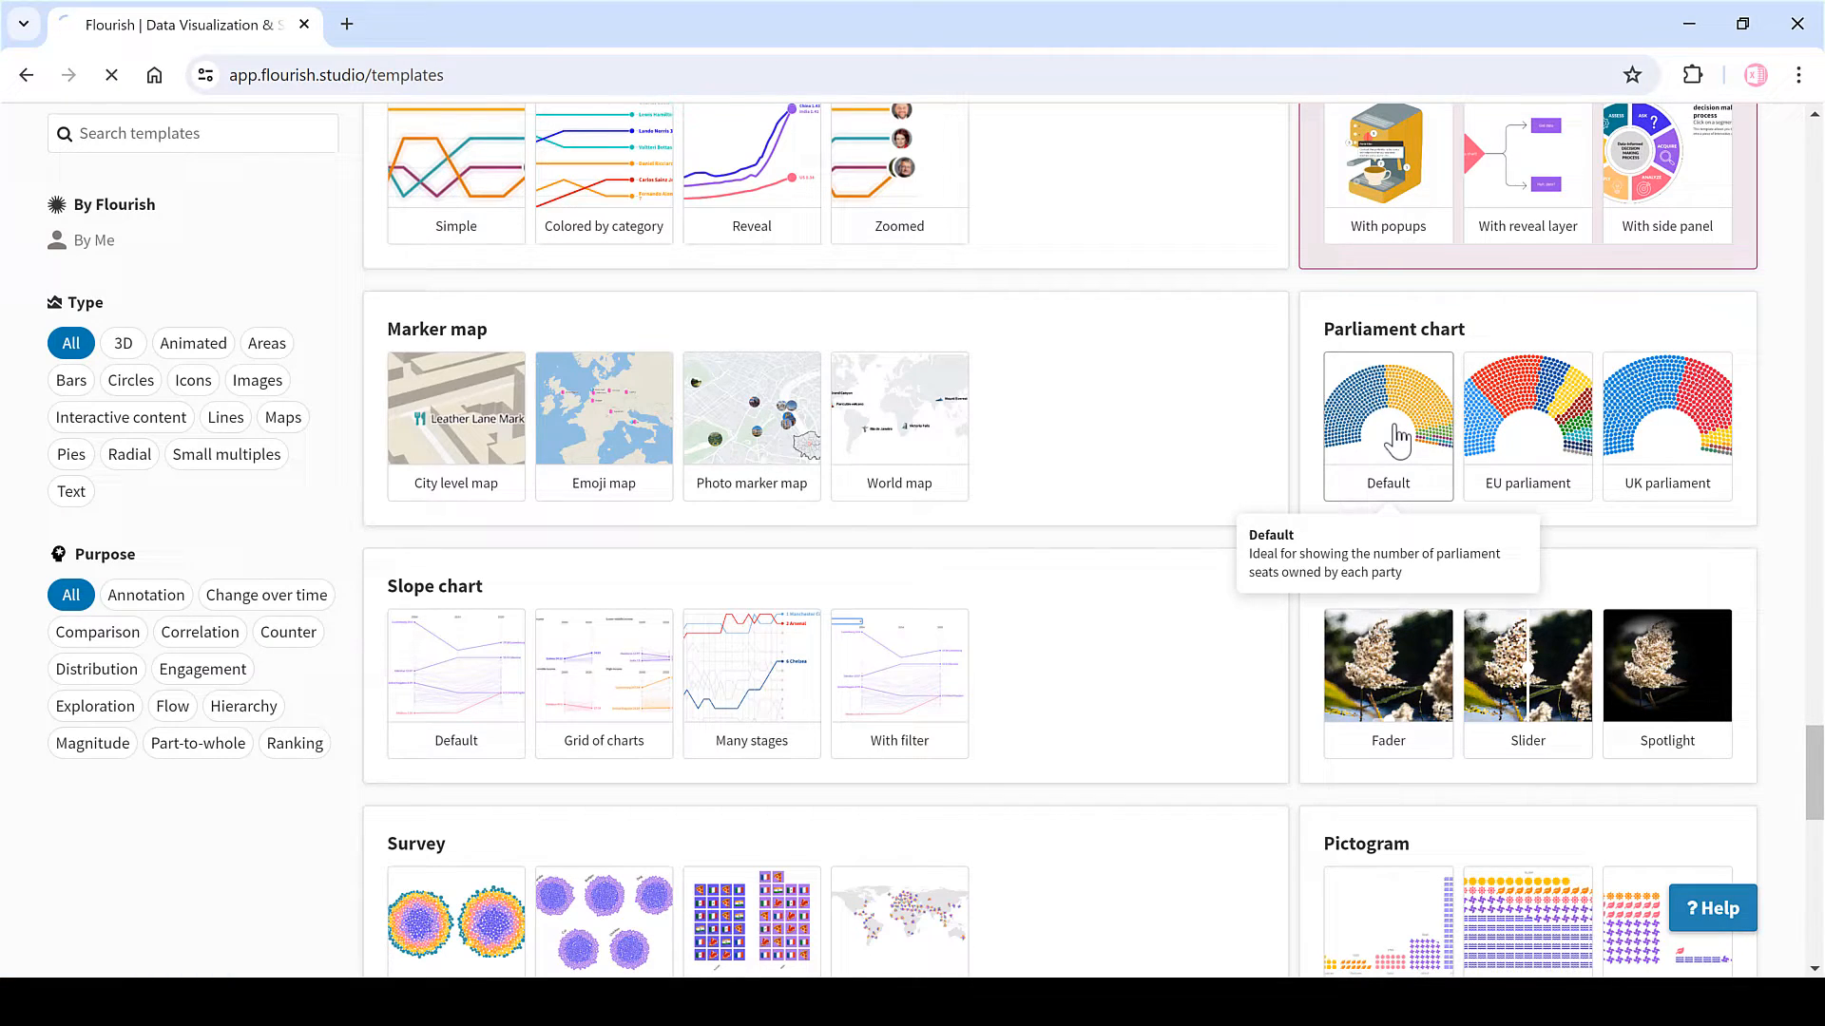
pyautogui.click(1388, 416)
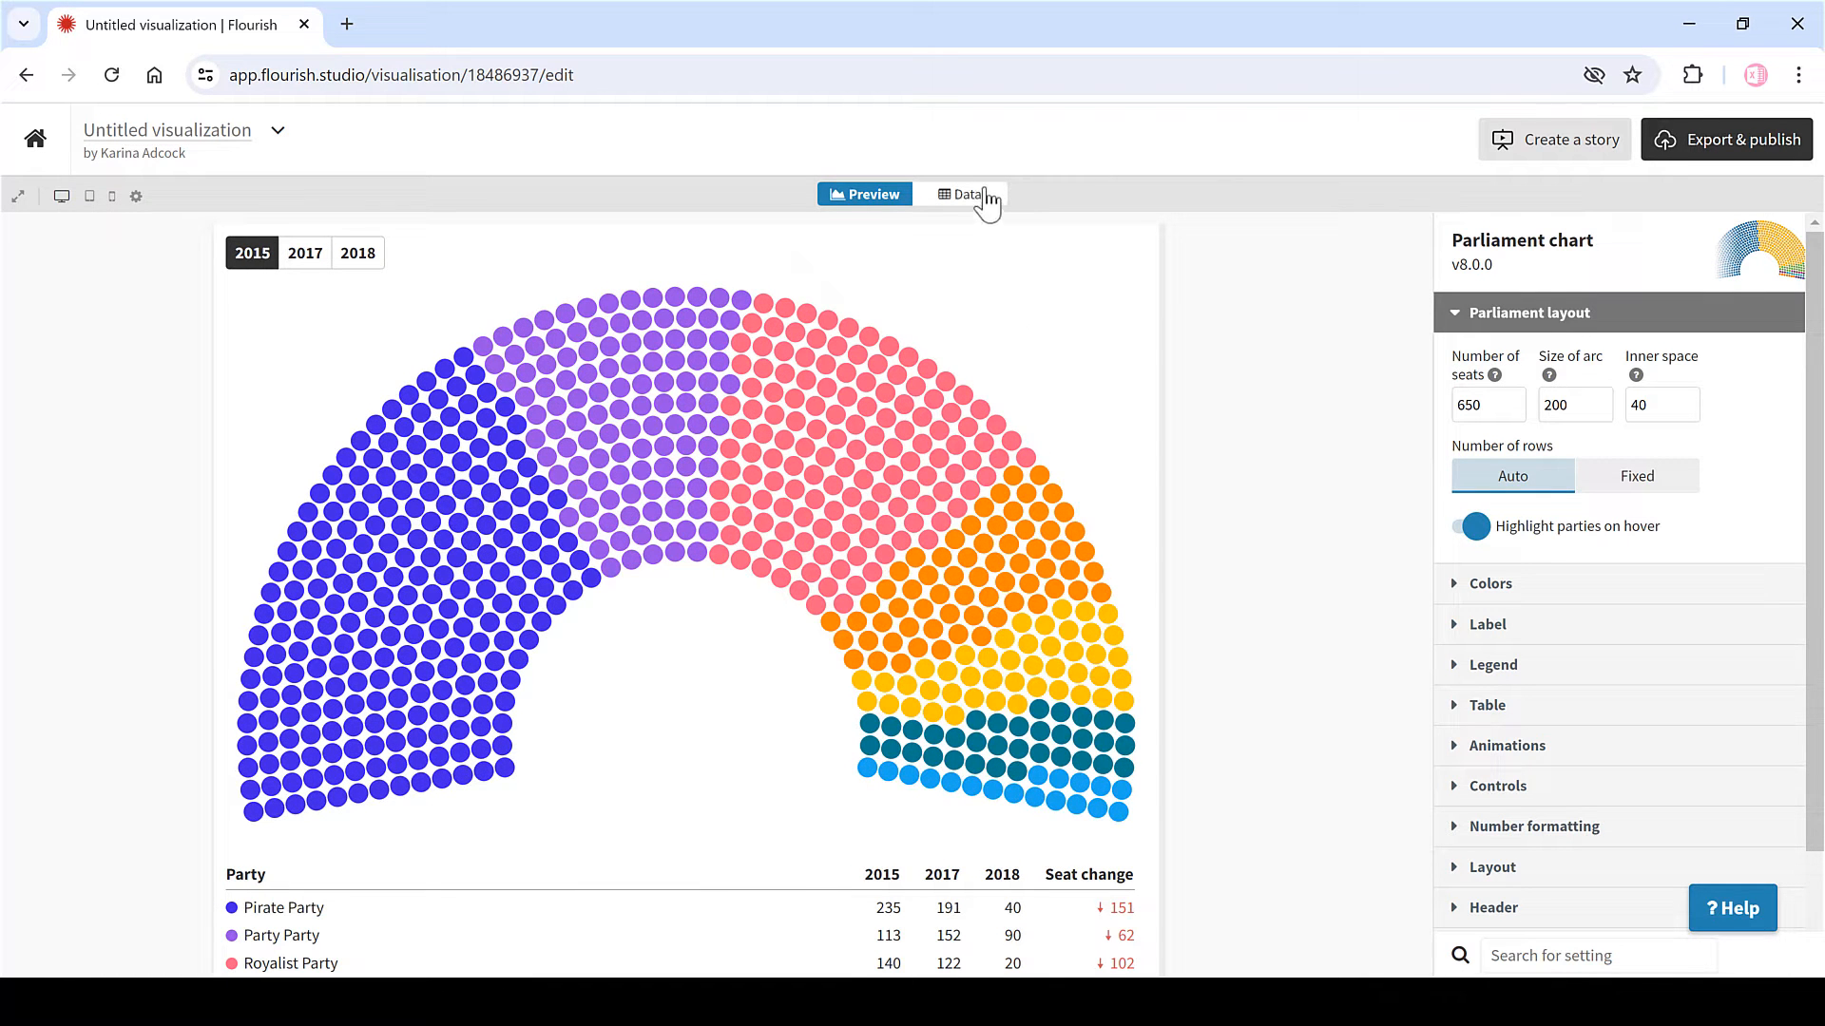
# - Enter Democrats 213, Vacant 4, Republicans 218 in the data sheet, with seats from column B
pyautogui.click(964, 194)
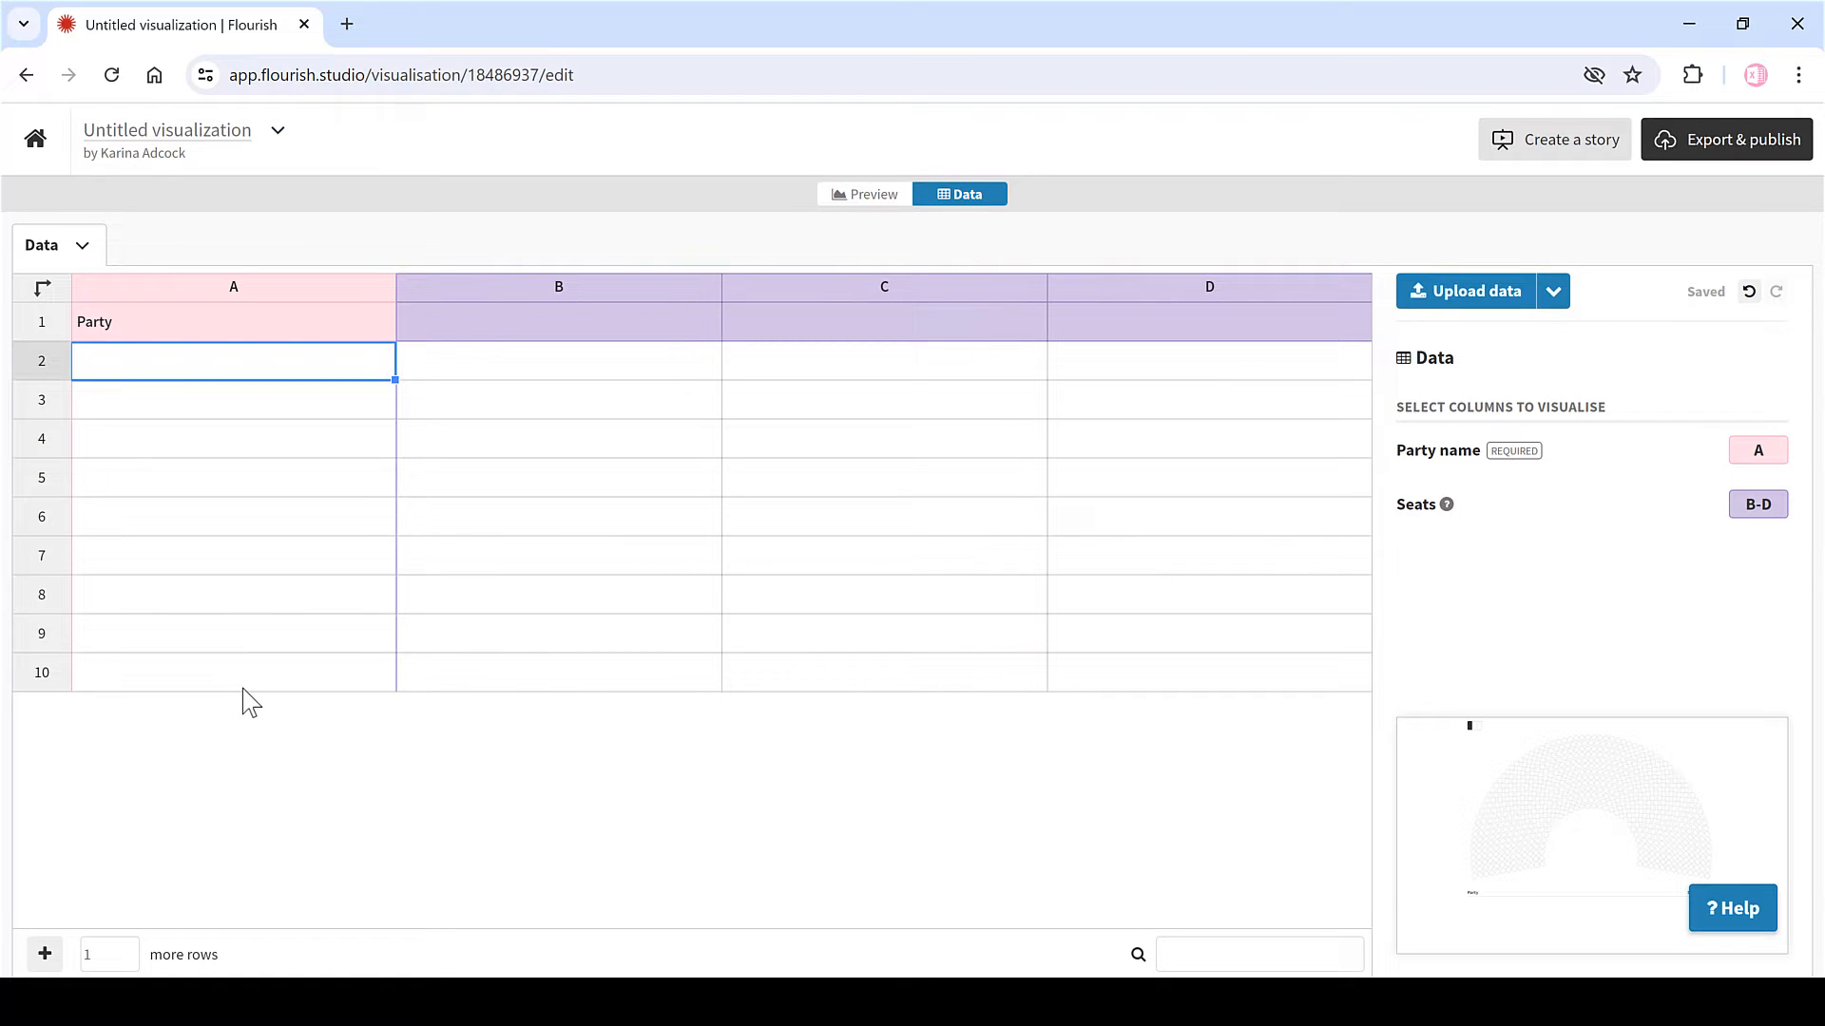
pyautogui.write('Democrats')
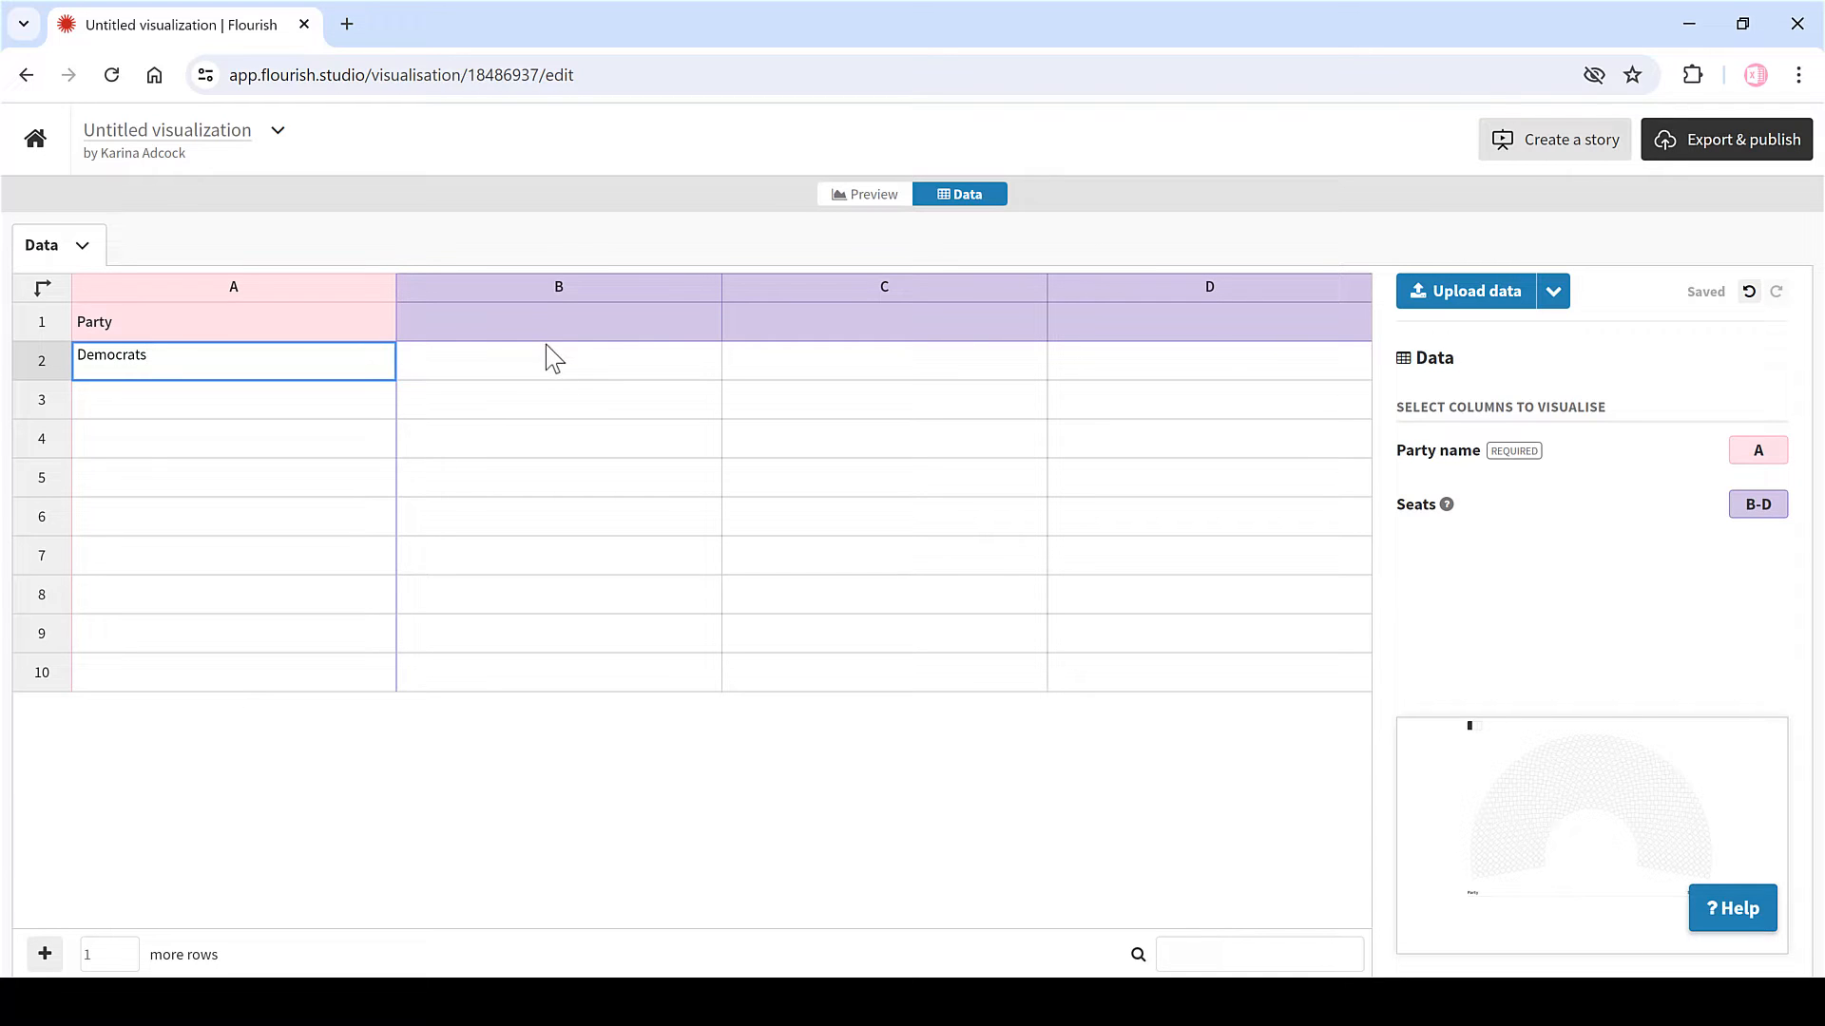
pyautogui.write('213')
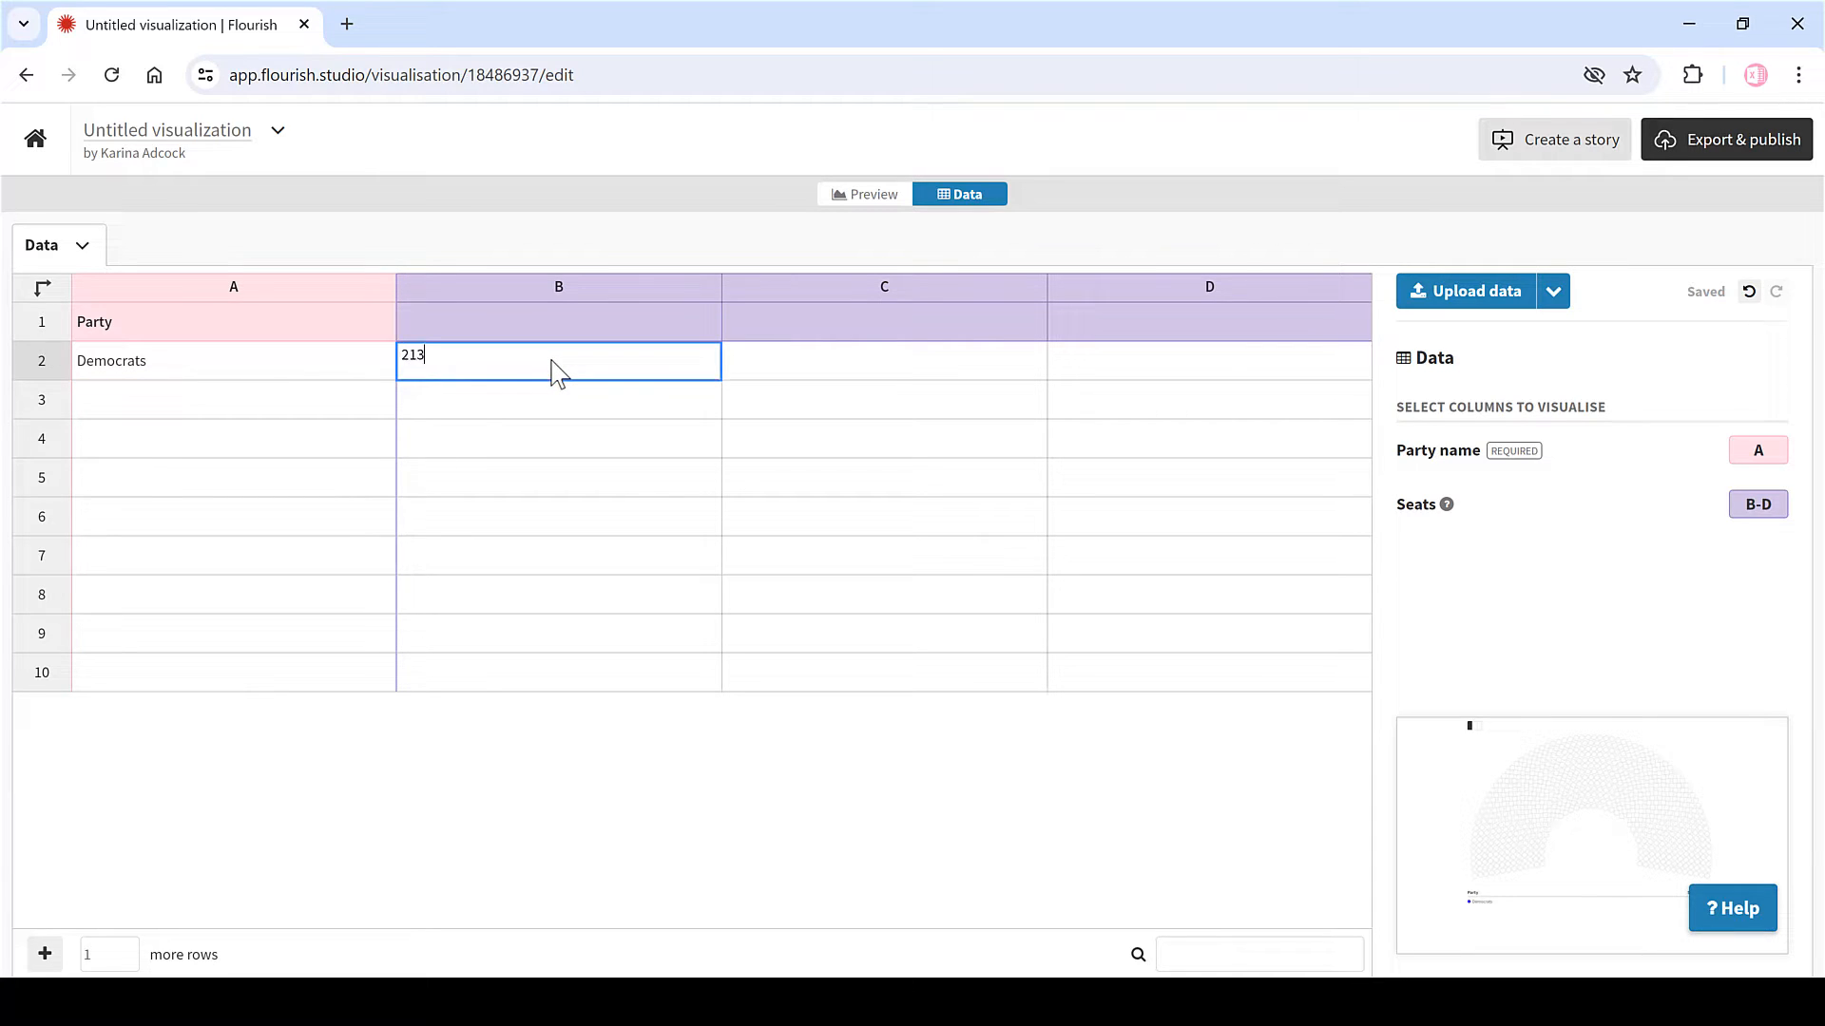
pyautogui.click(233, 399)
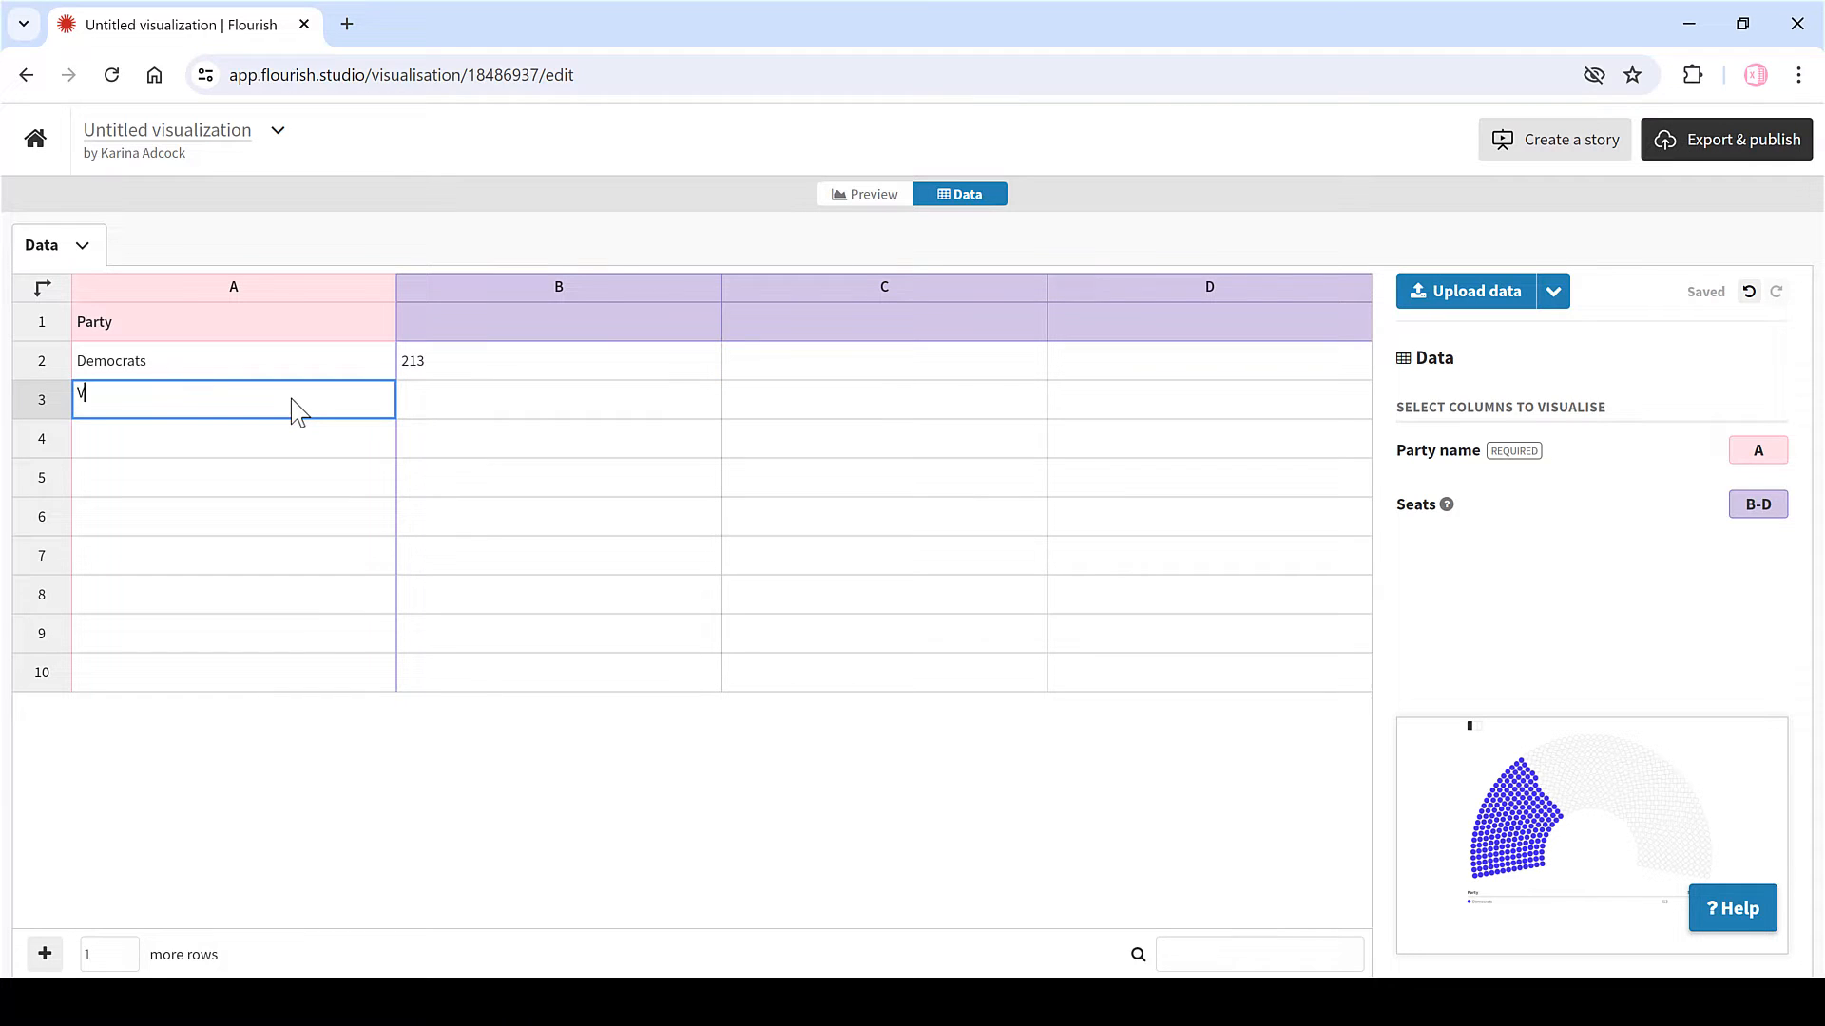
pyautogui.write('acant')
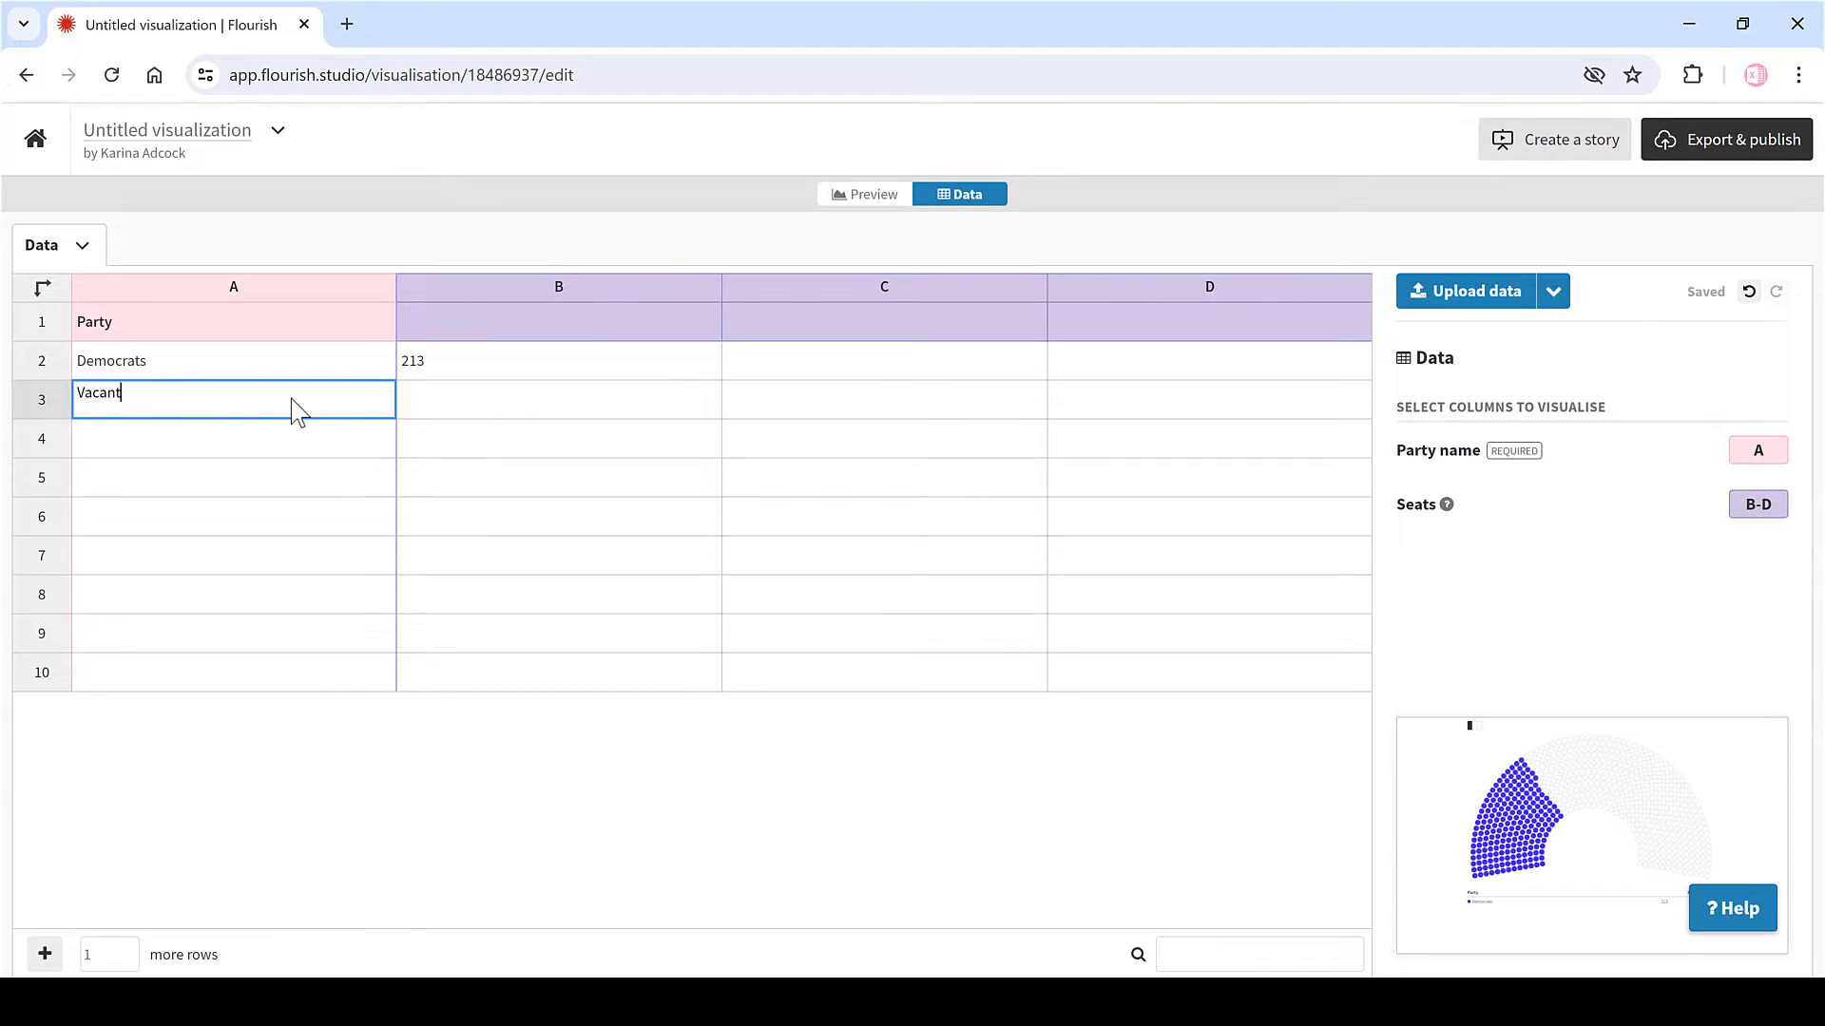
pyautogui.write('4')
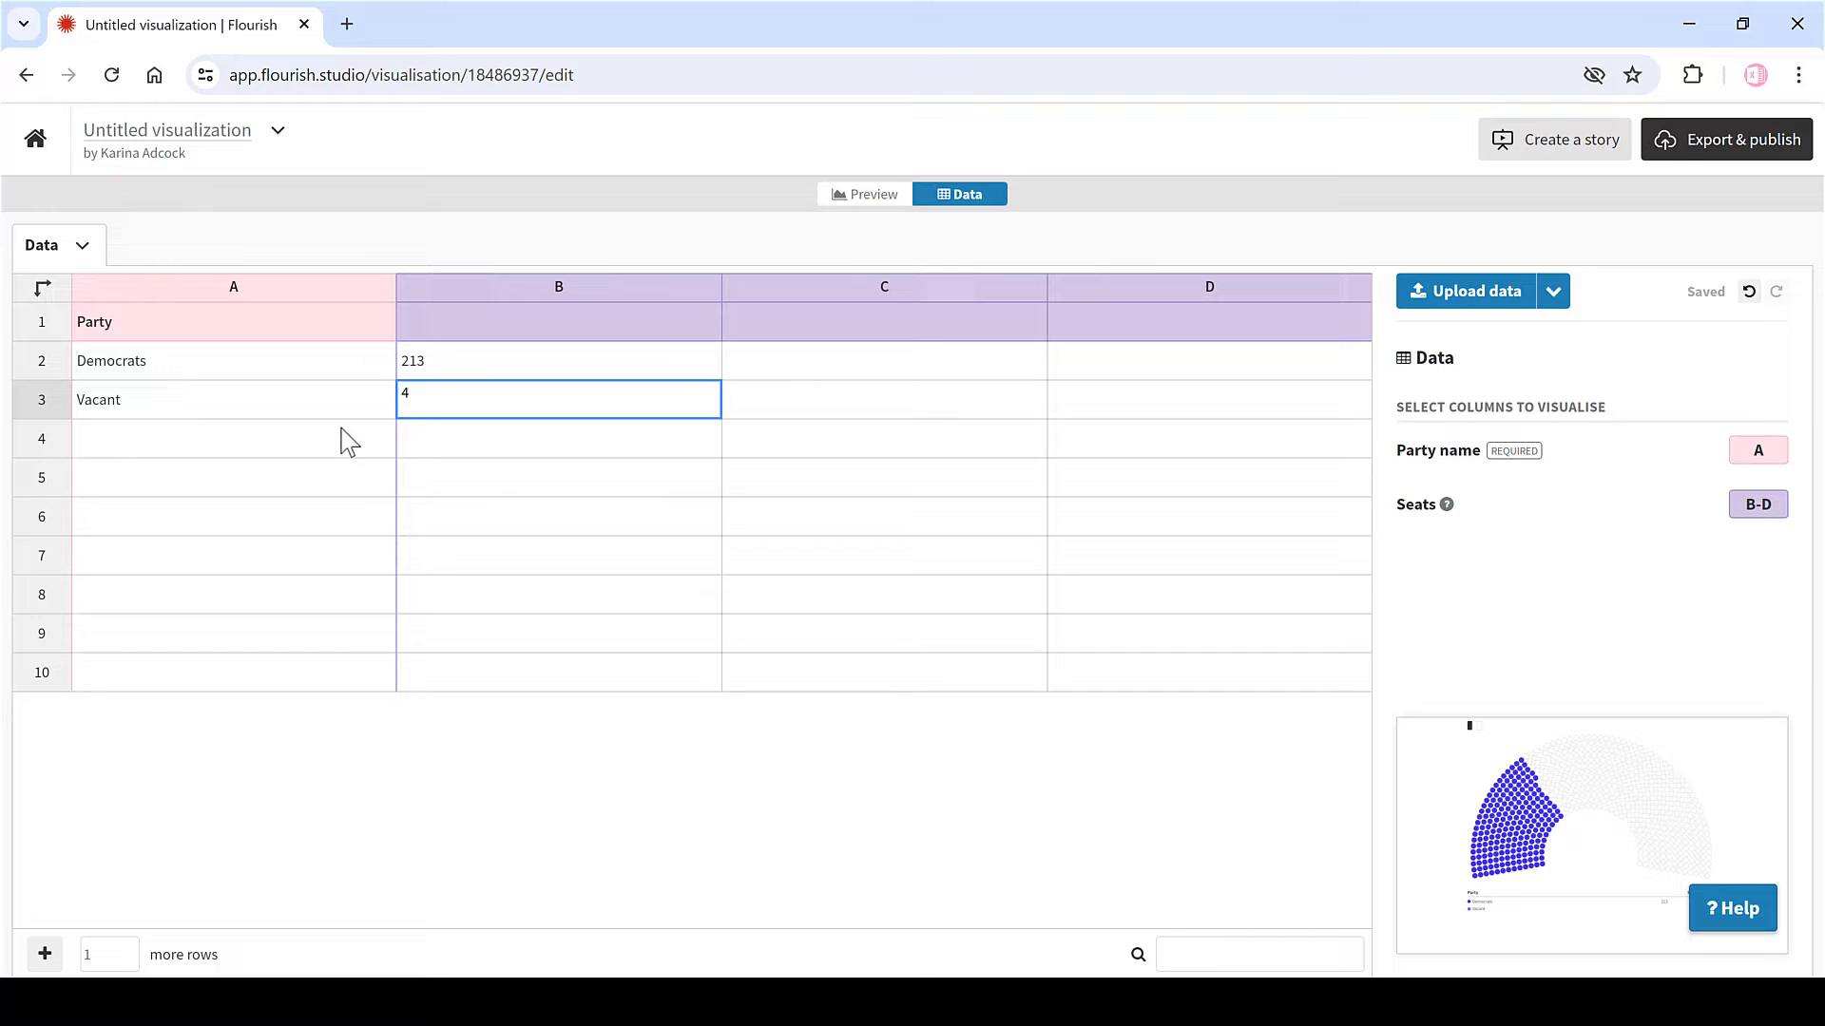
pyautogui.write('Republicans')
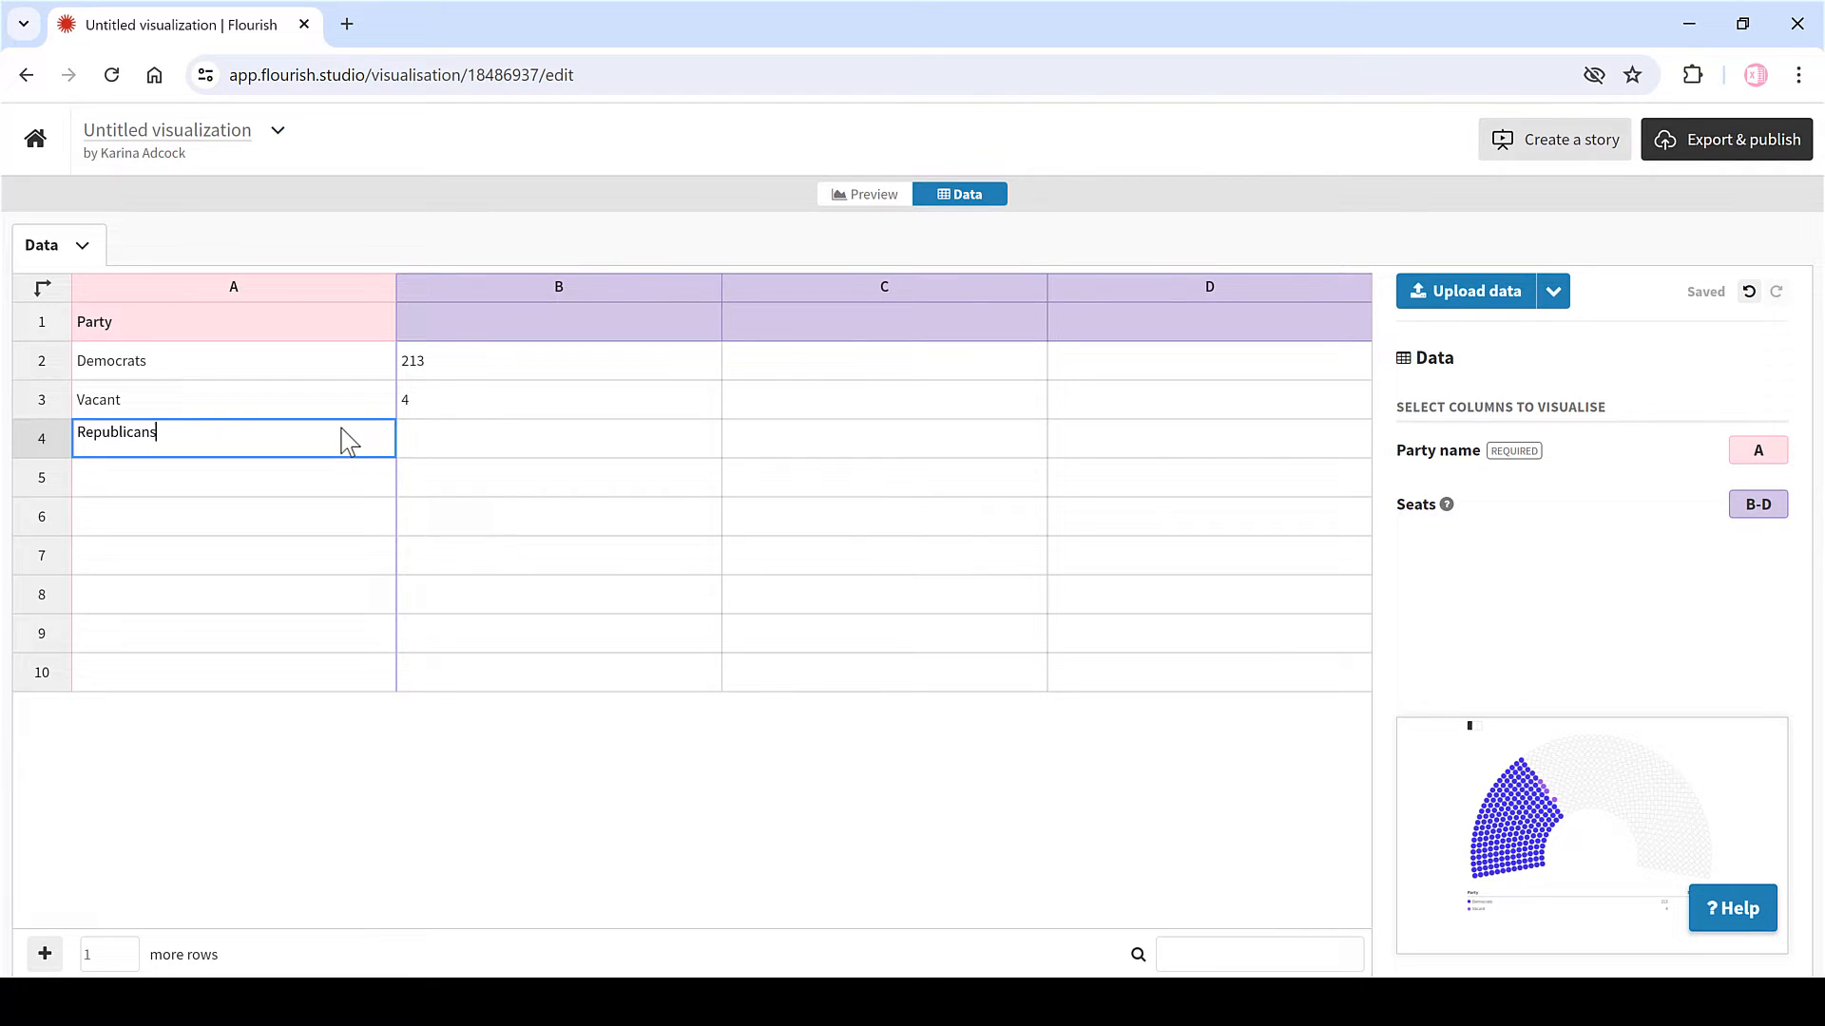
pyautogui.write('218')
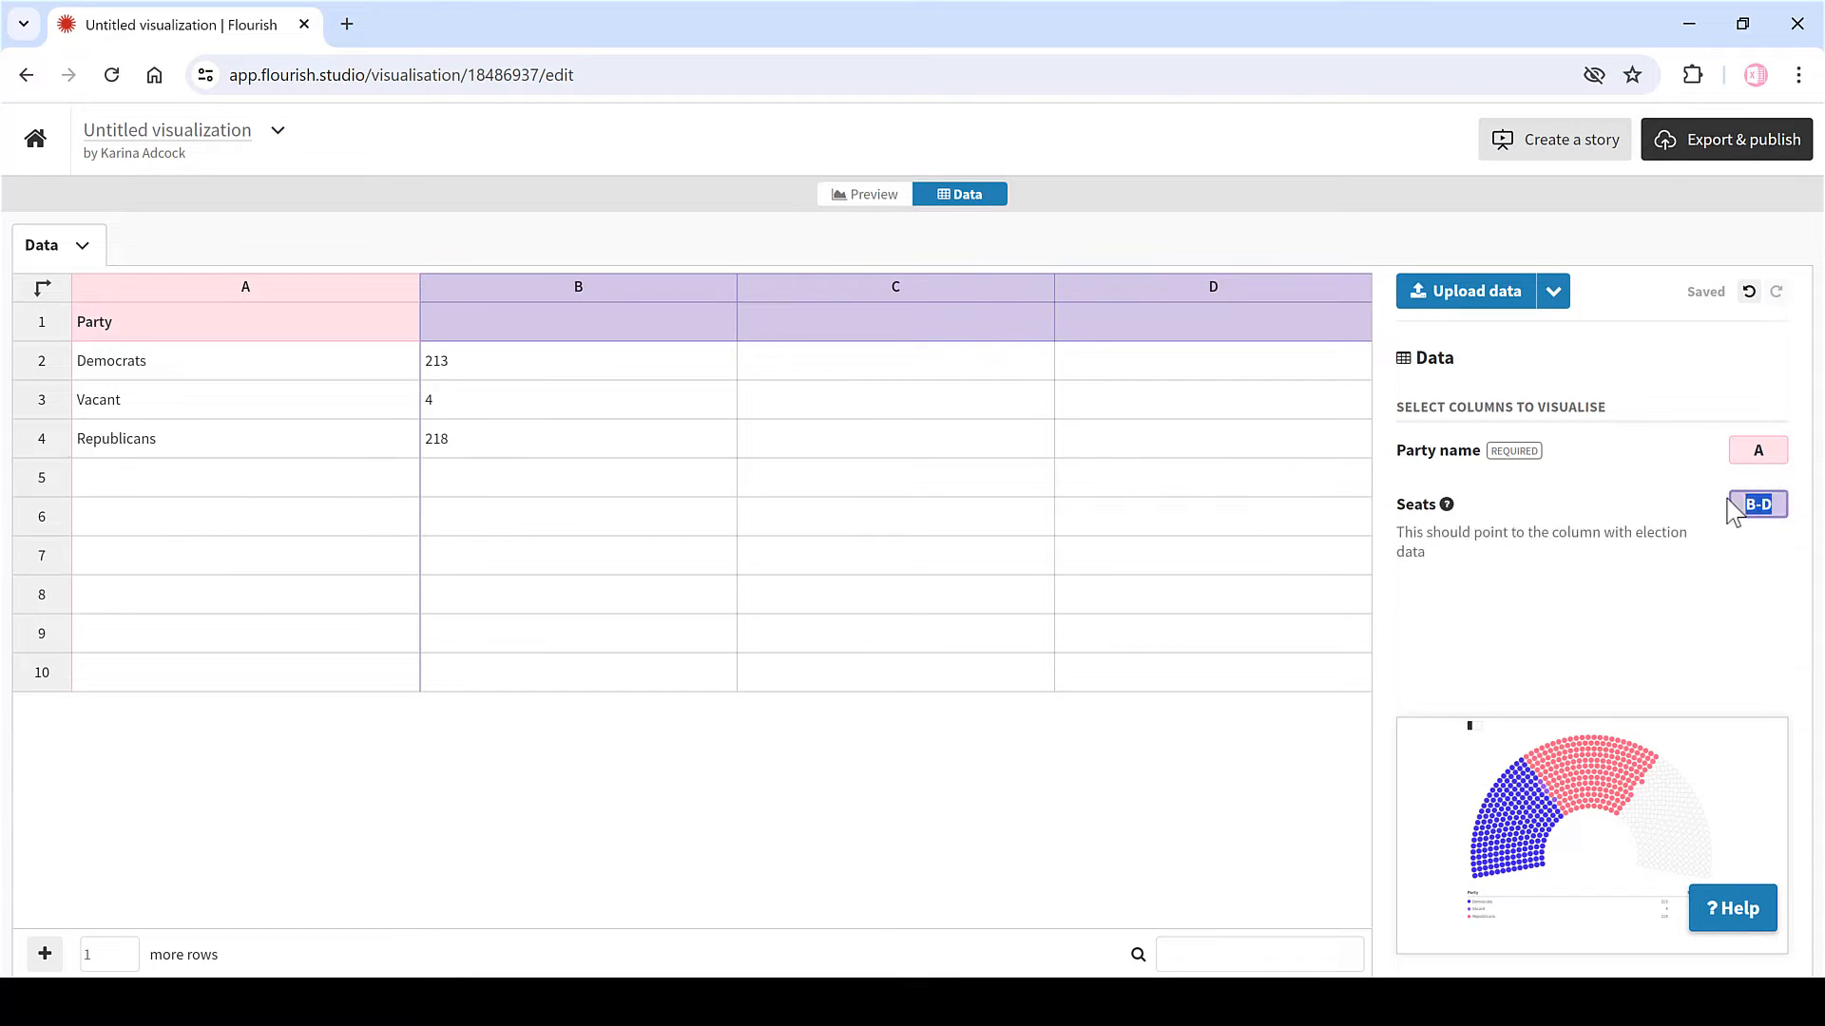
pyautogui.click(1758, 504)
pyautogui.write('B')
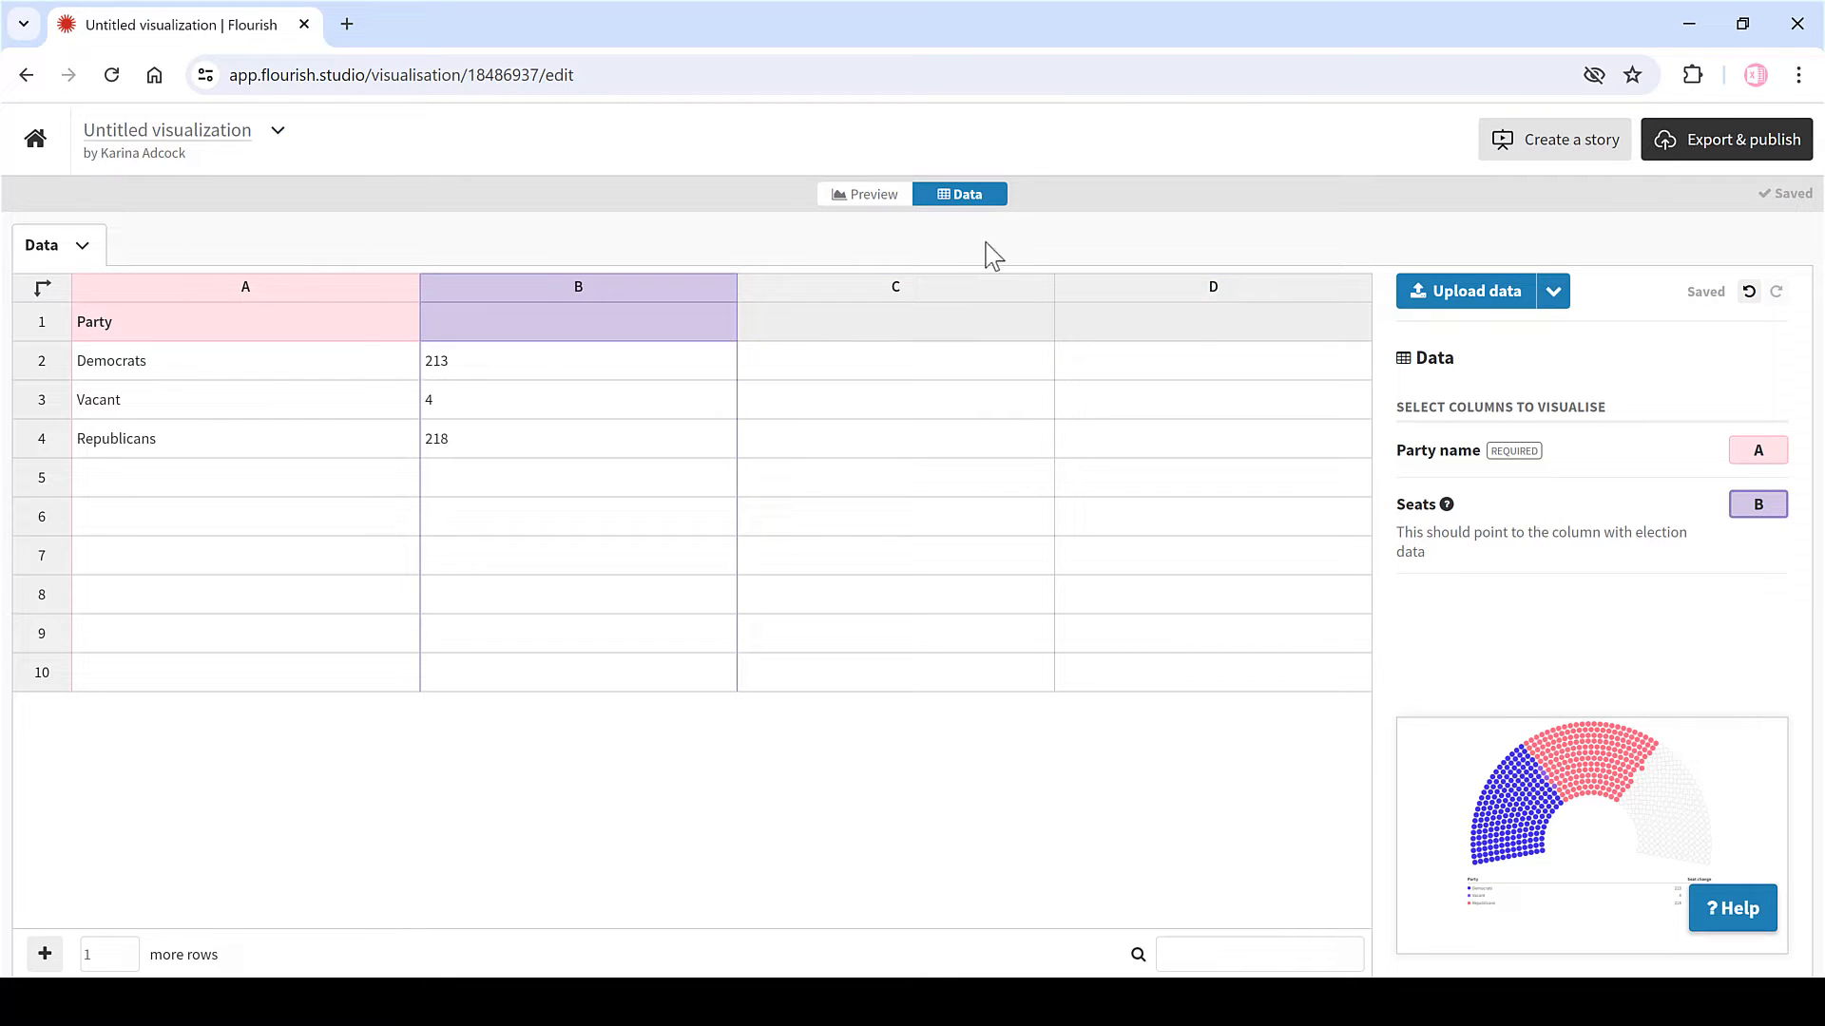
pyautogui.click(864, 193)
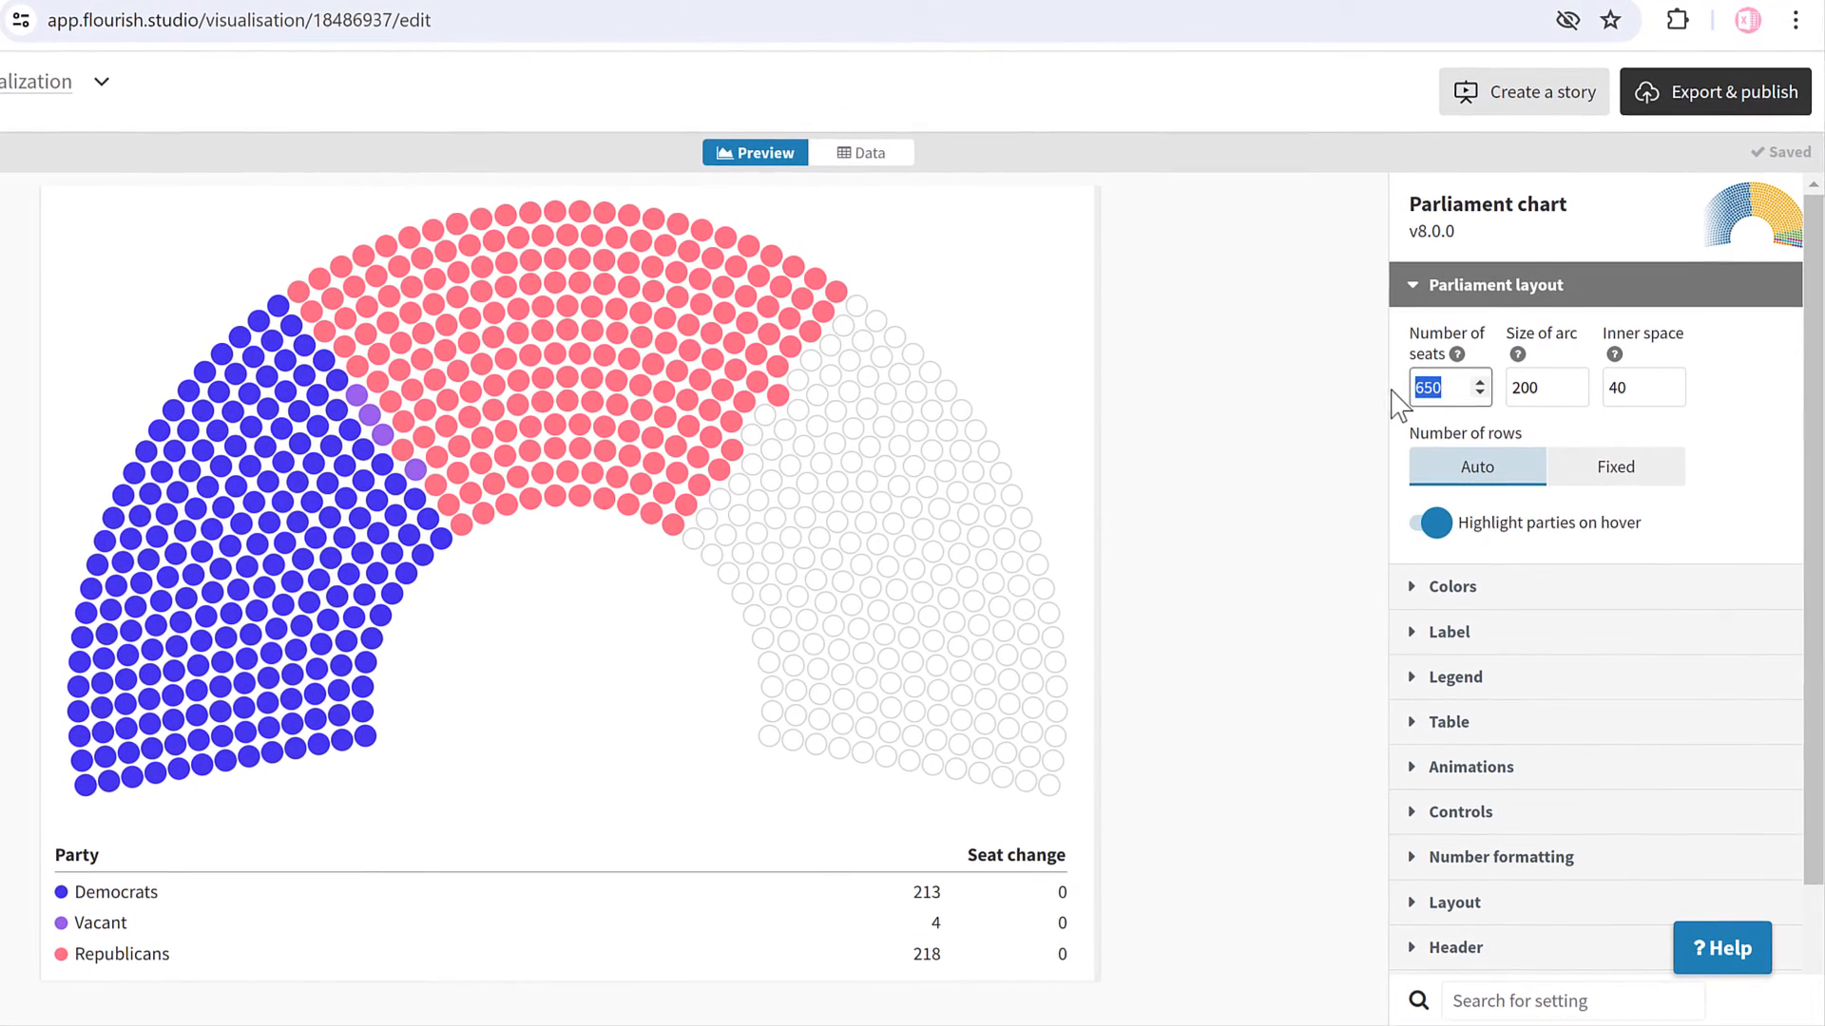
# - Set 435 seats, a 180-degree arc size and inner space of 50
pyautogui.write('435')
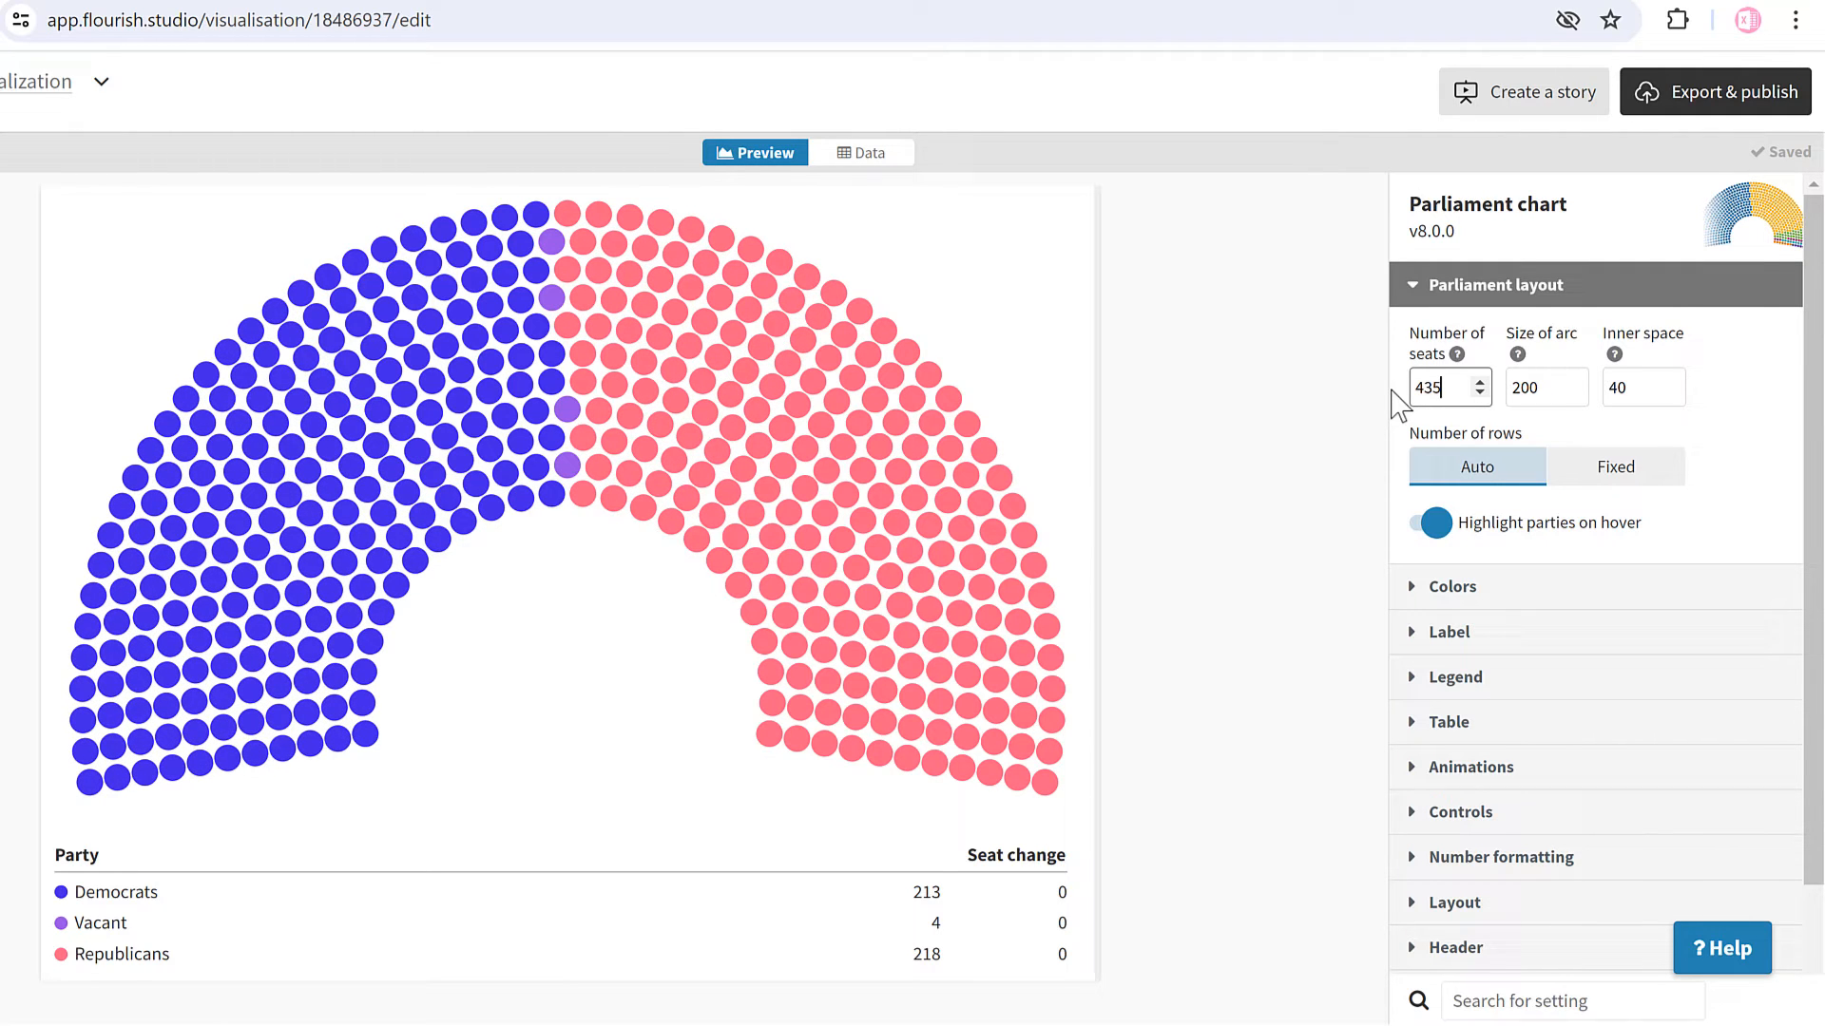
pyautogui.moveTo(1550, 372)
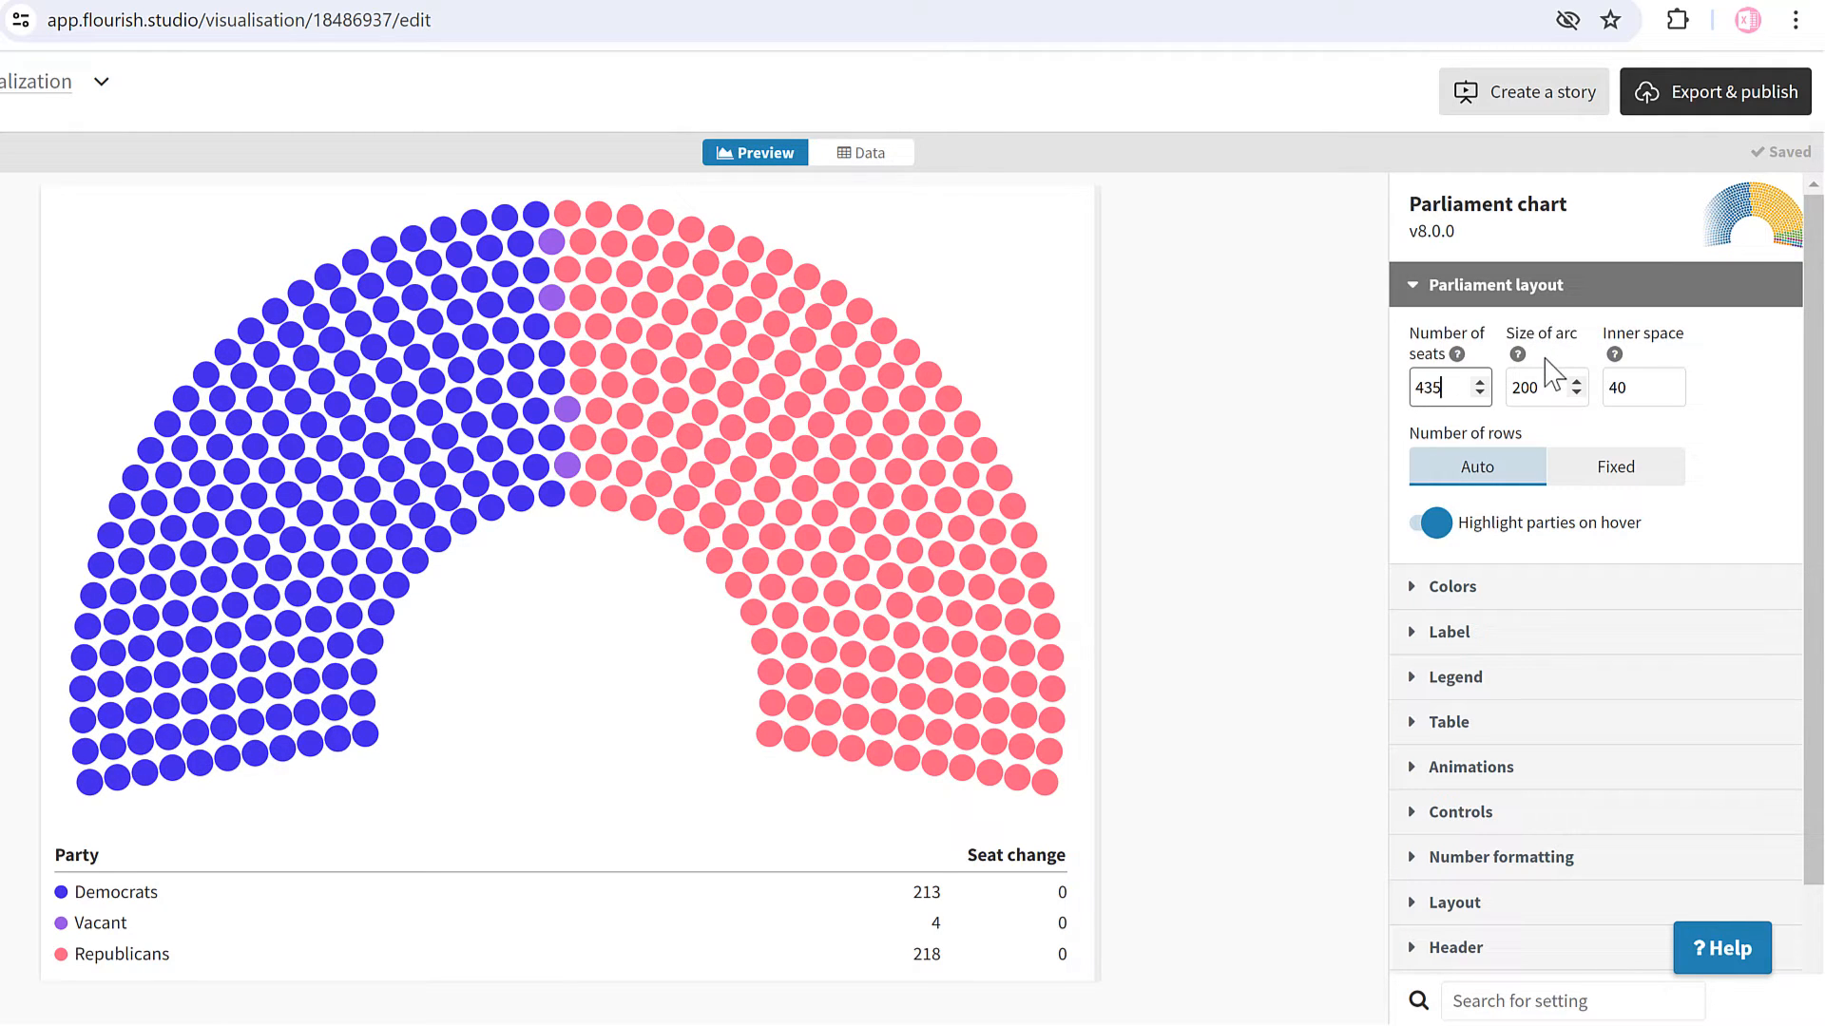
pyautogui.click(1535, 387)
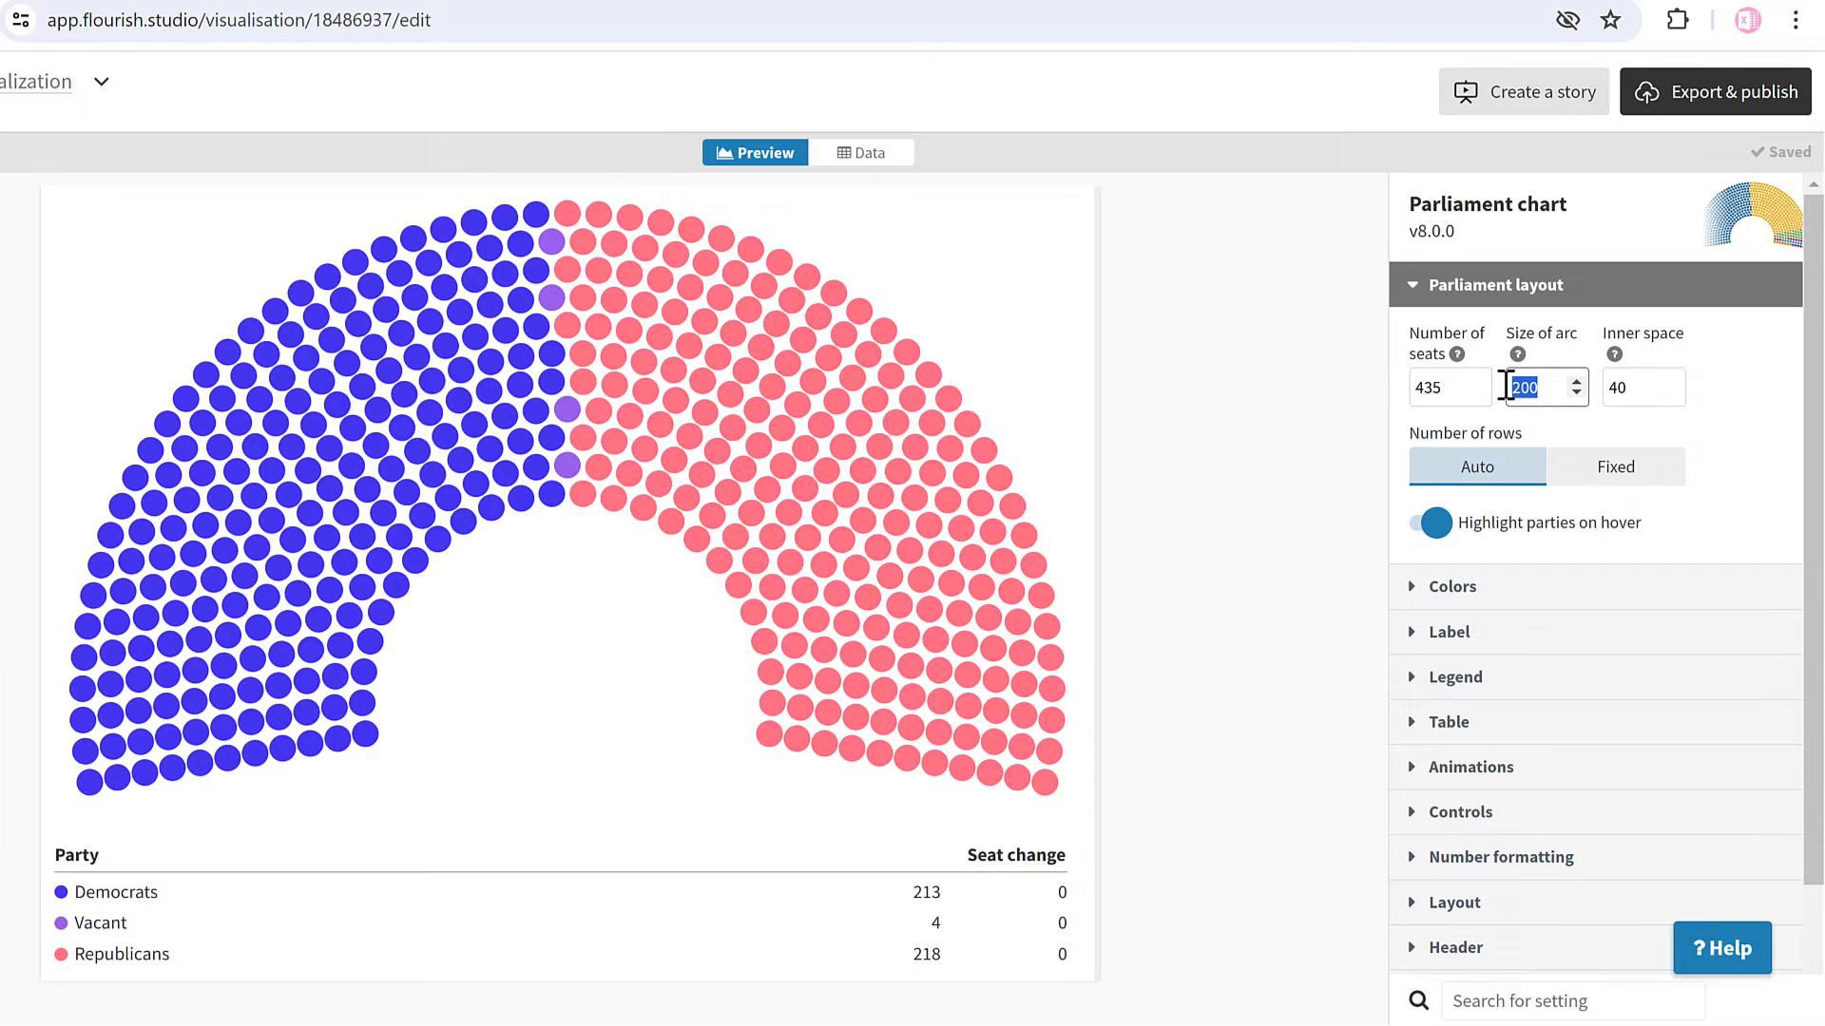
pyautogui.write('30')
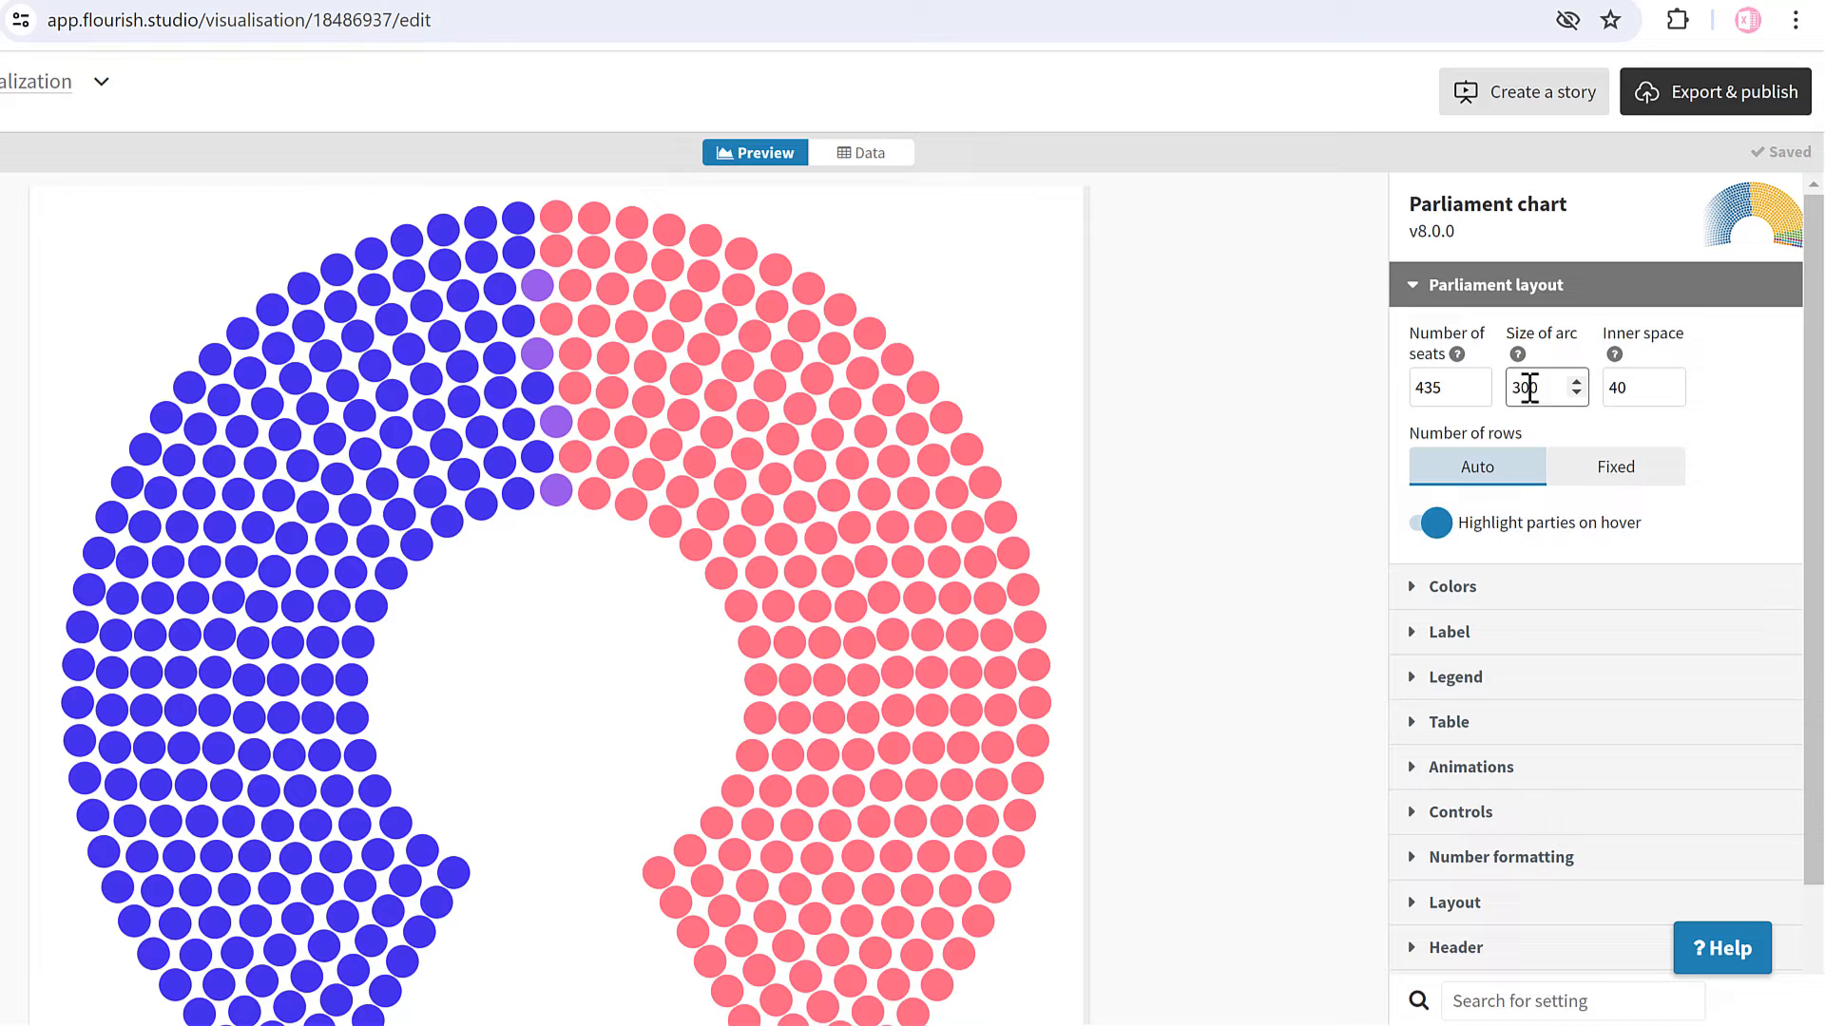
pyautogui.write('100')
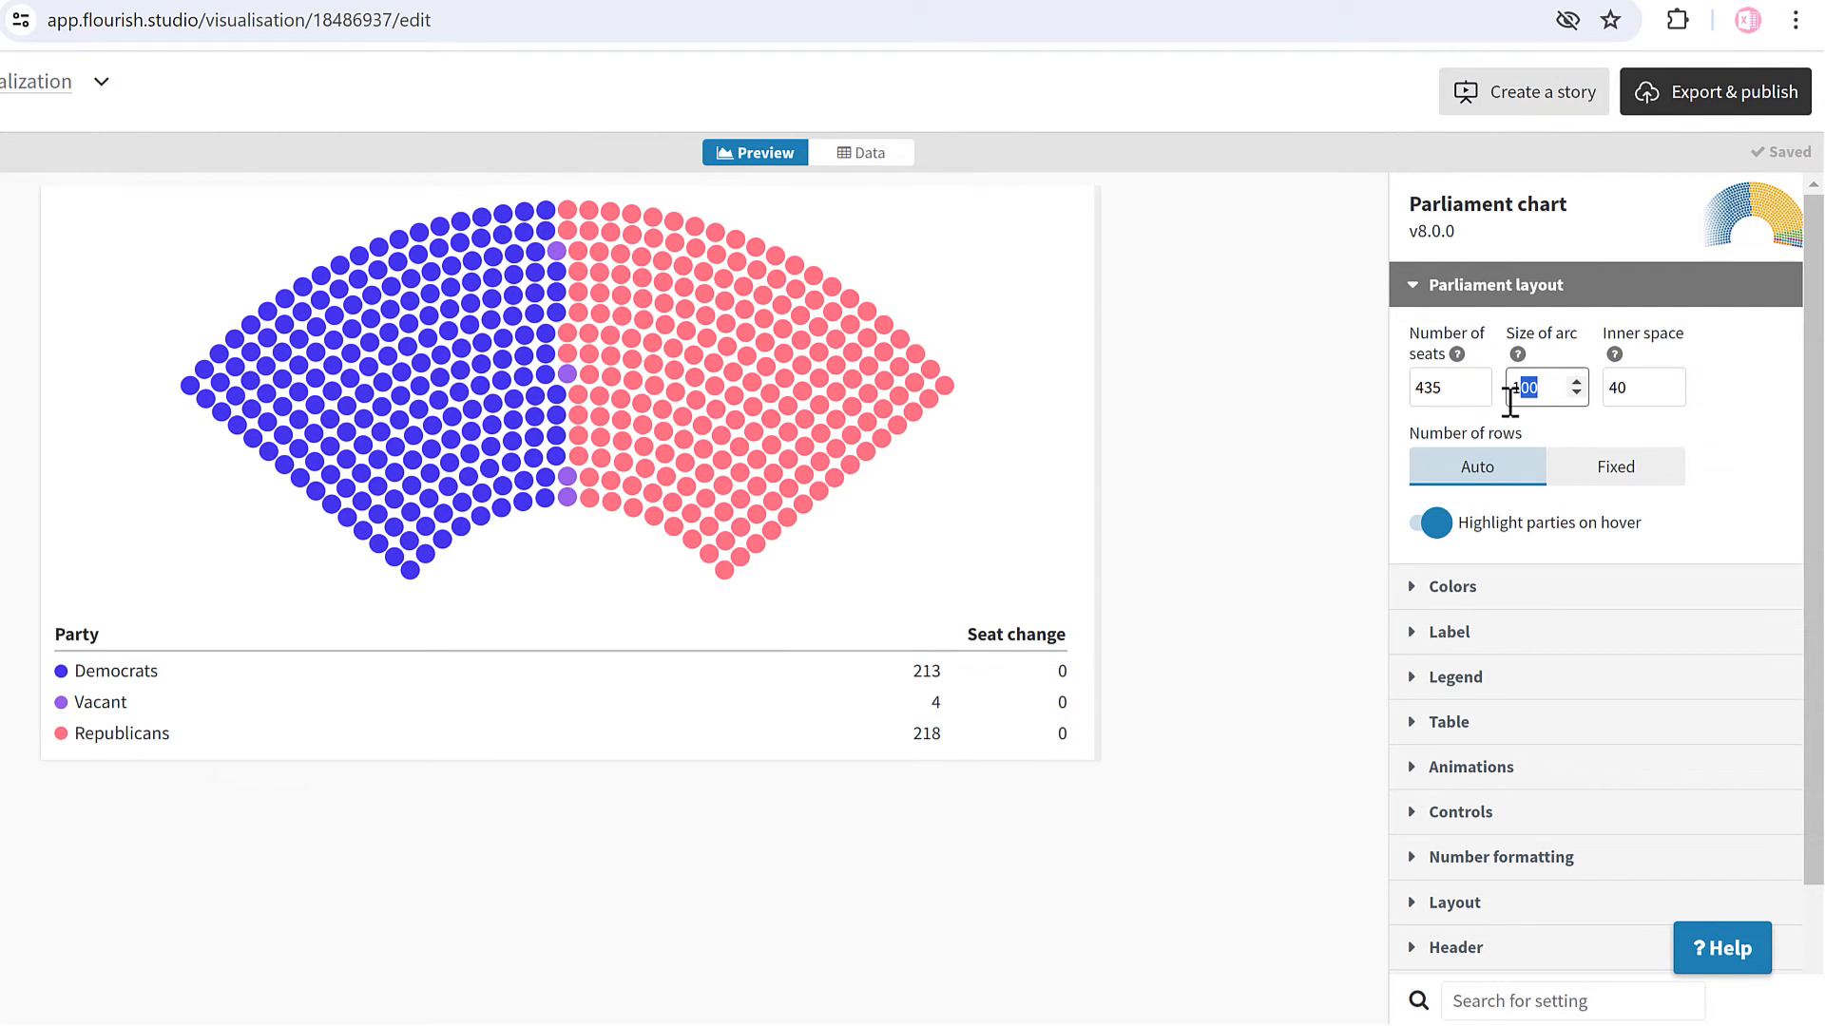
pyautogui.write('18')
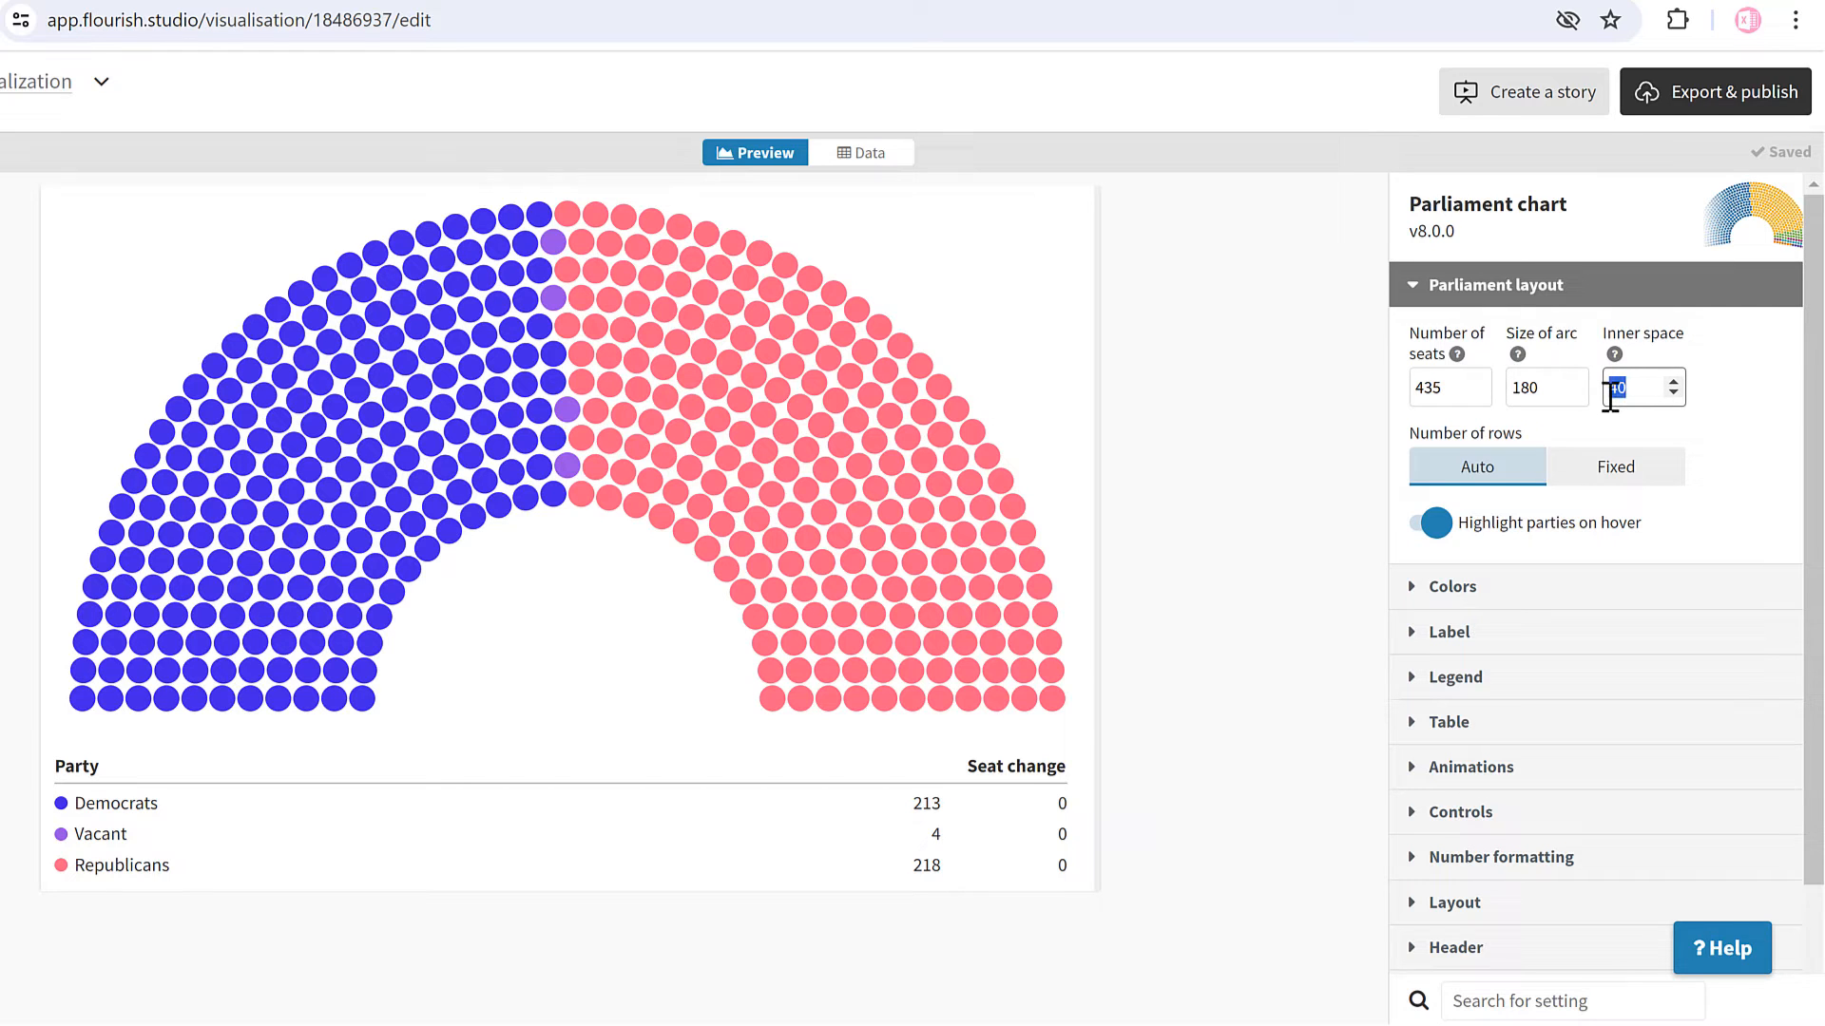
pyautogui.write('10')
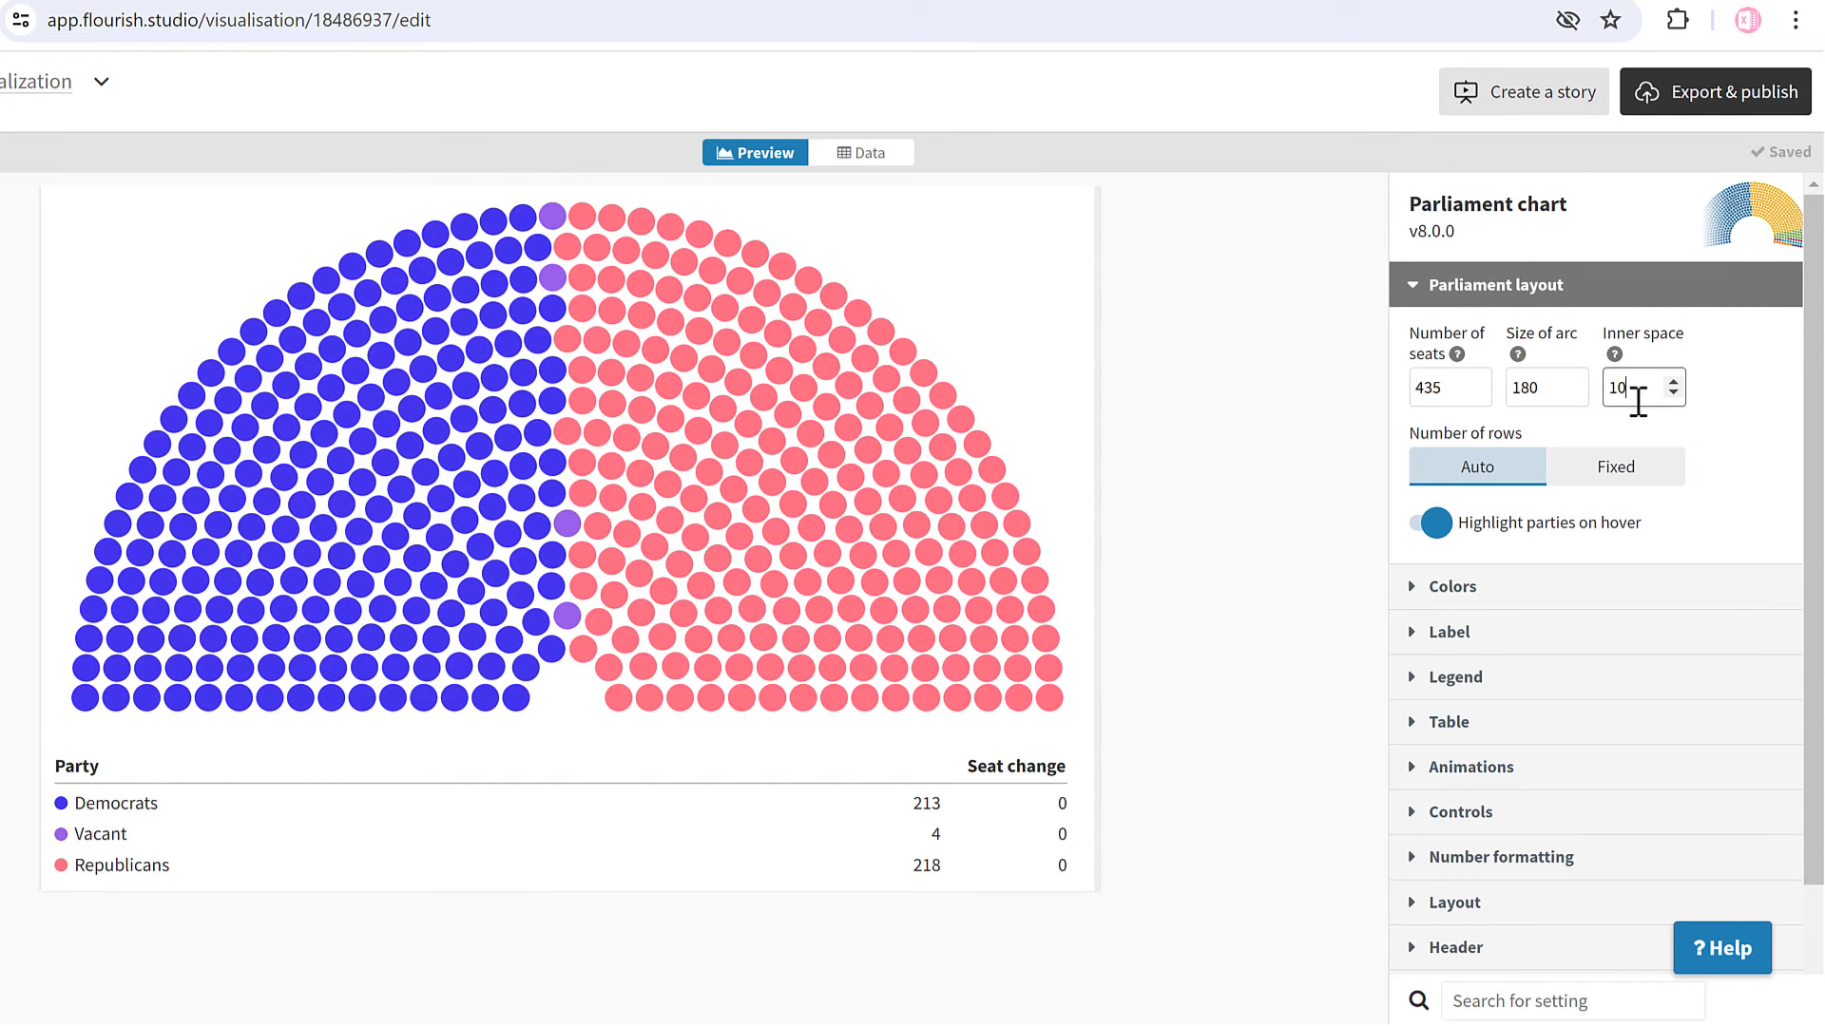
pyautogui.write('50')
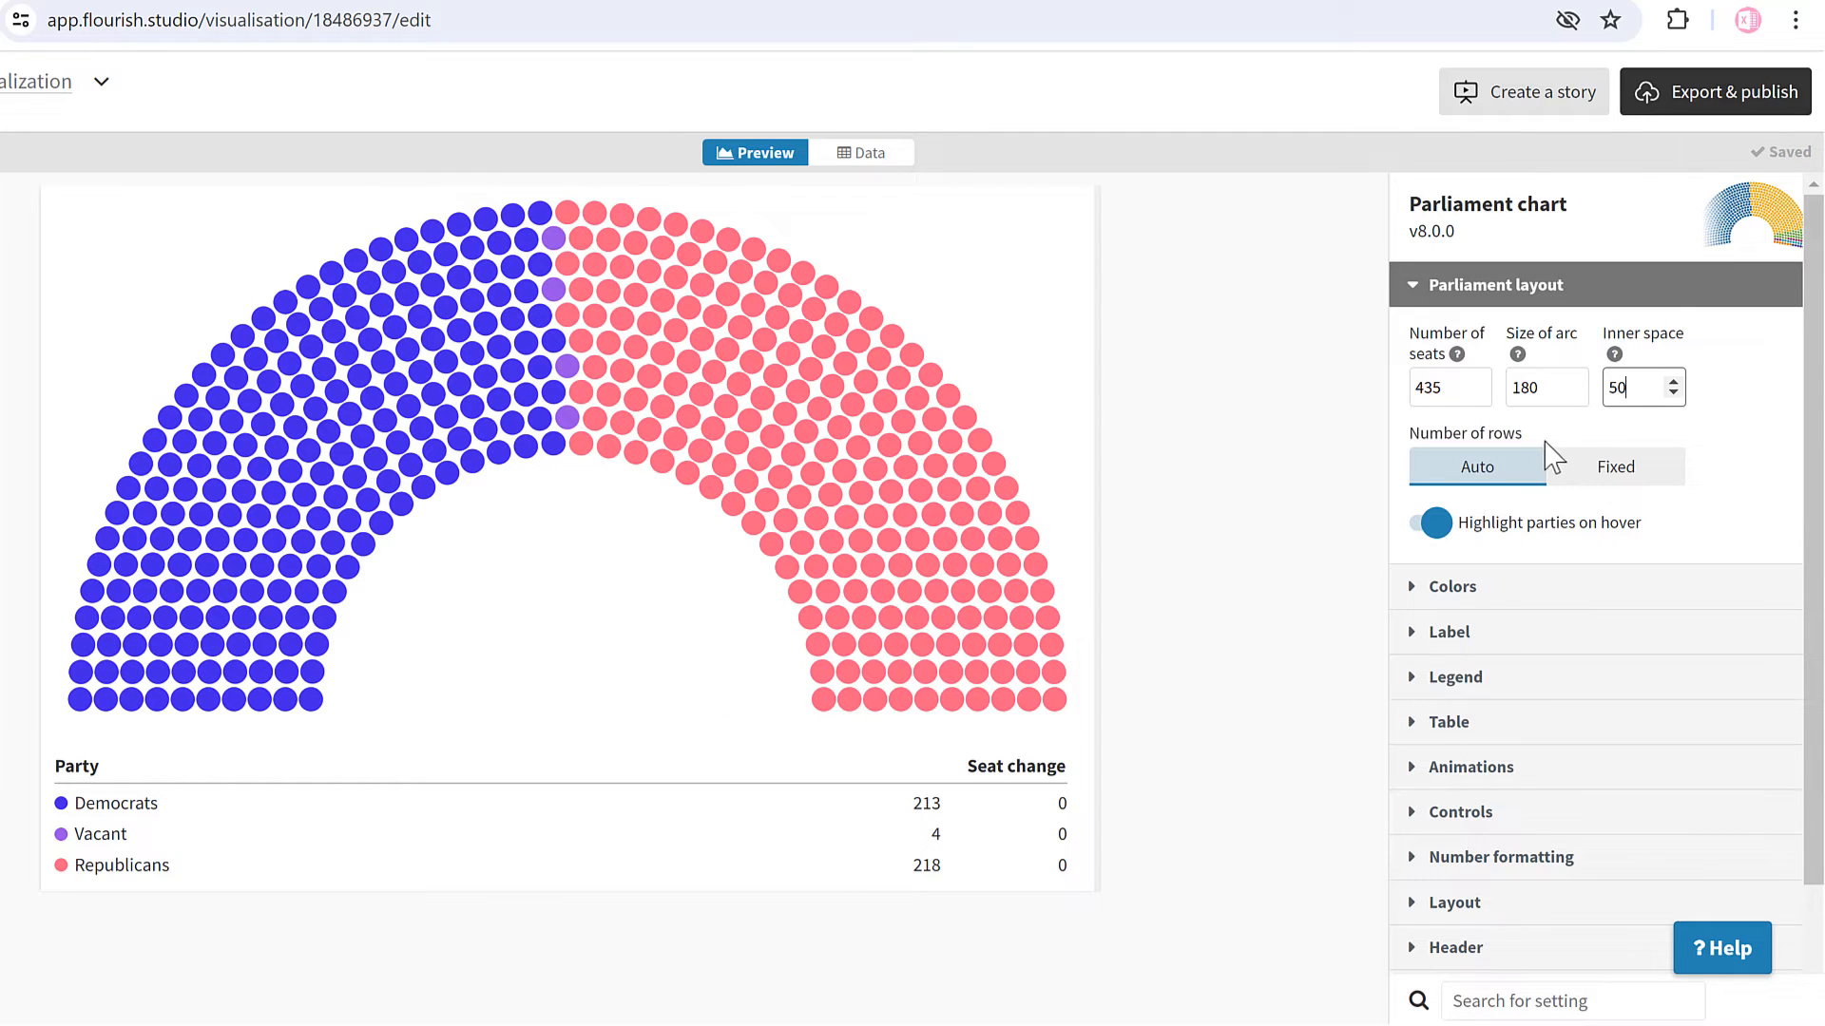
# - Switch the layout to fixed rows and set the row count to 11
pyautogui.click(1615, 467)
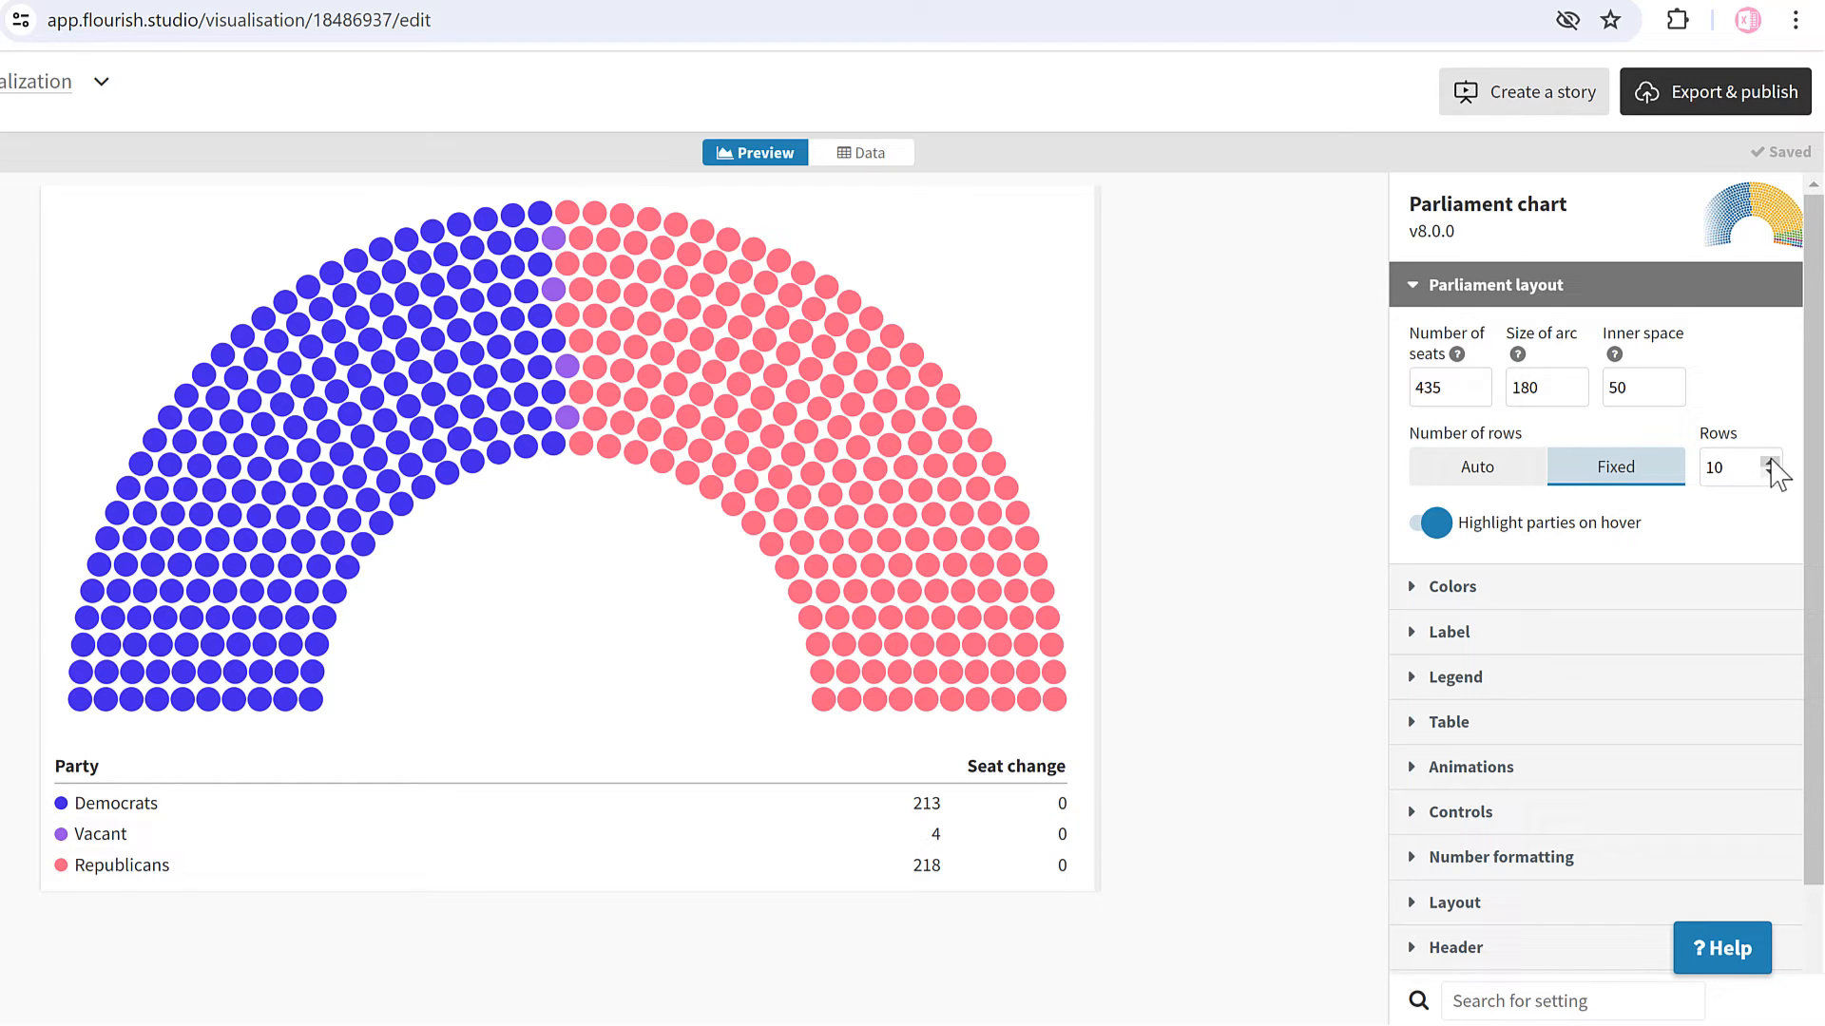
pyautogui.click(1770, 461)
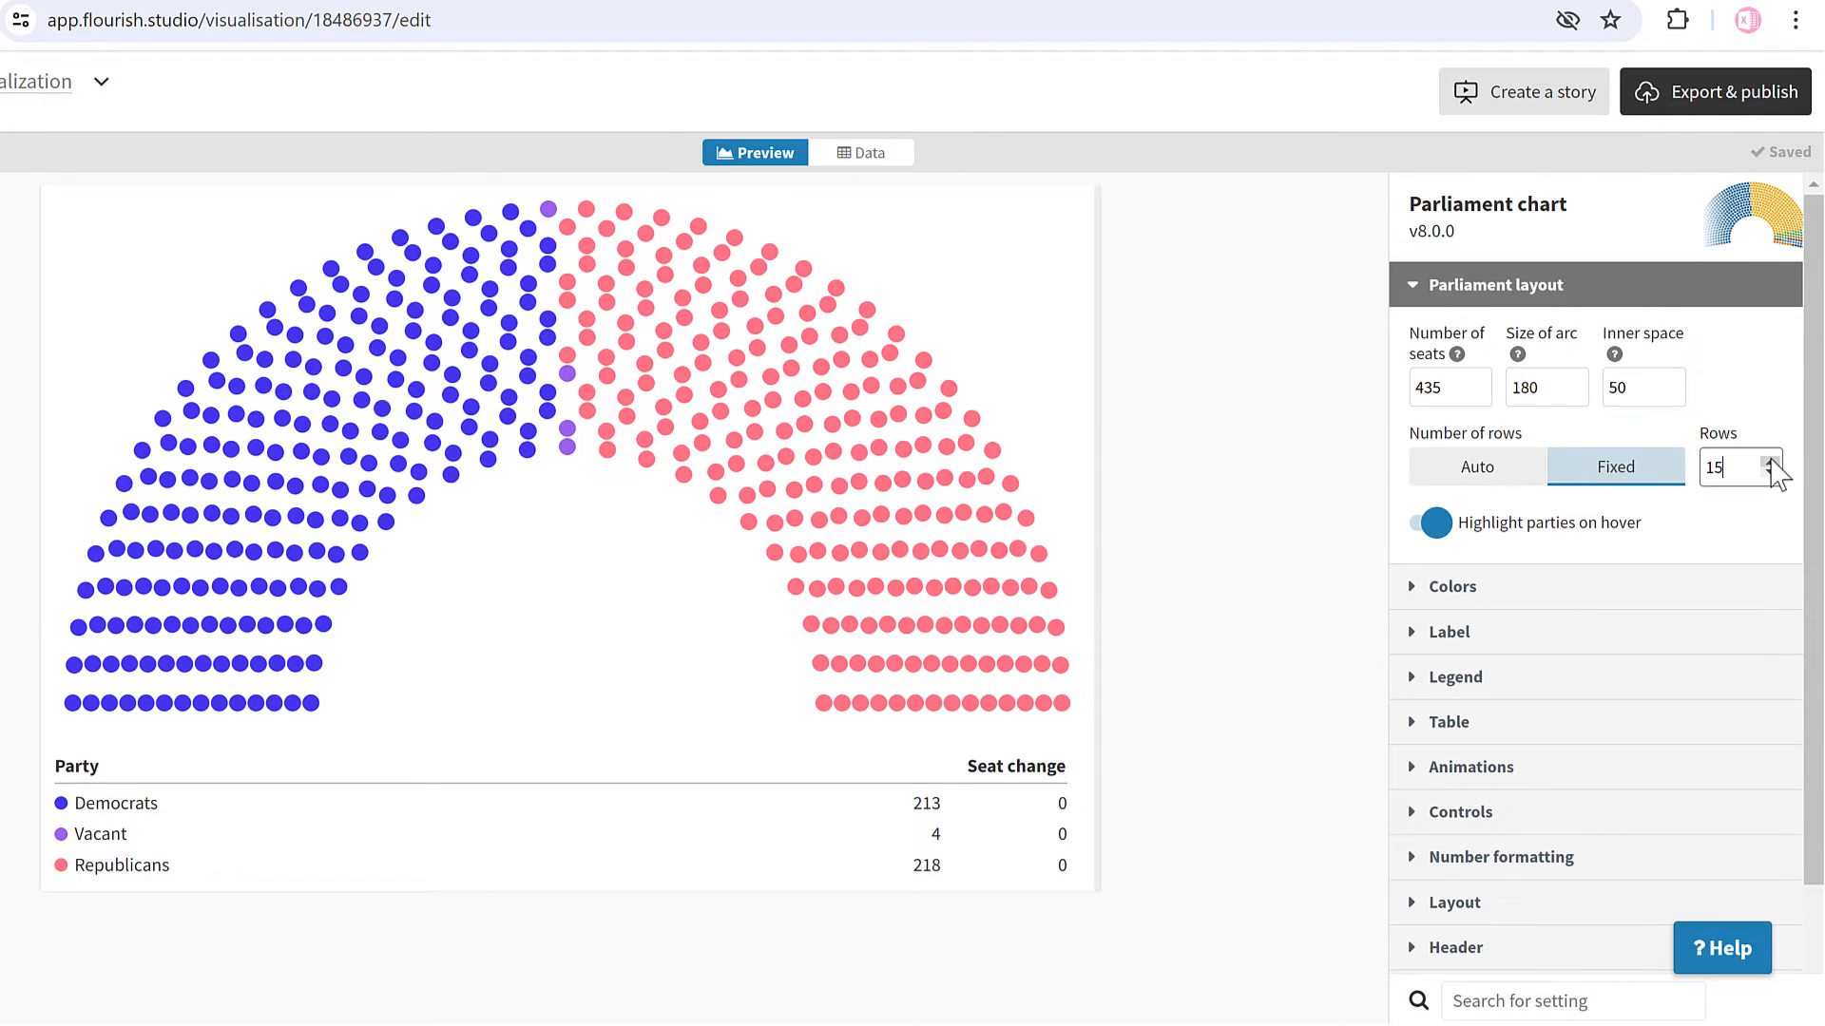
pyautogui.click(1802, 475)
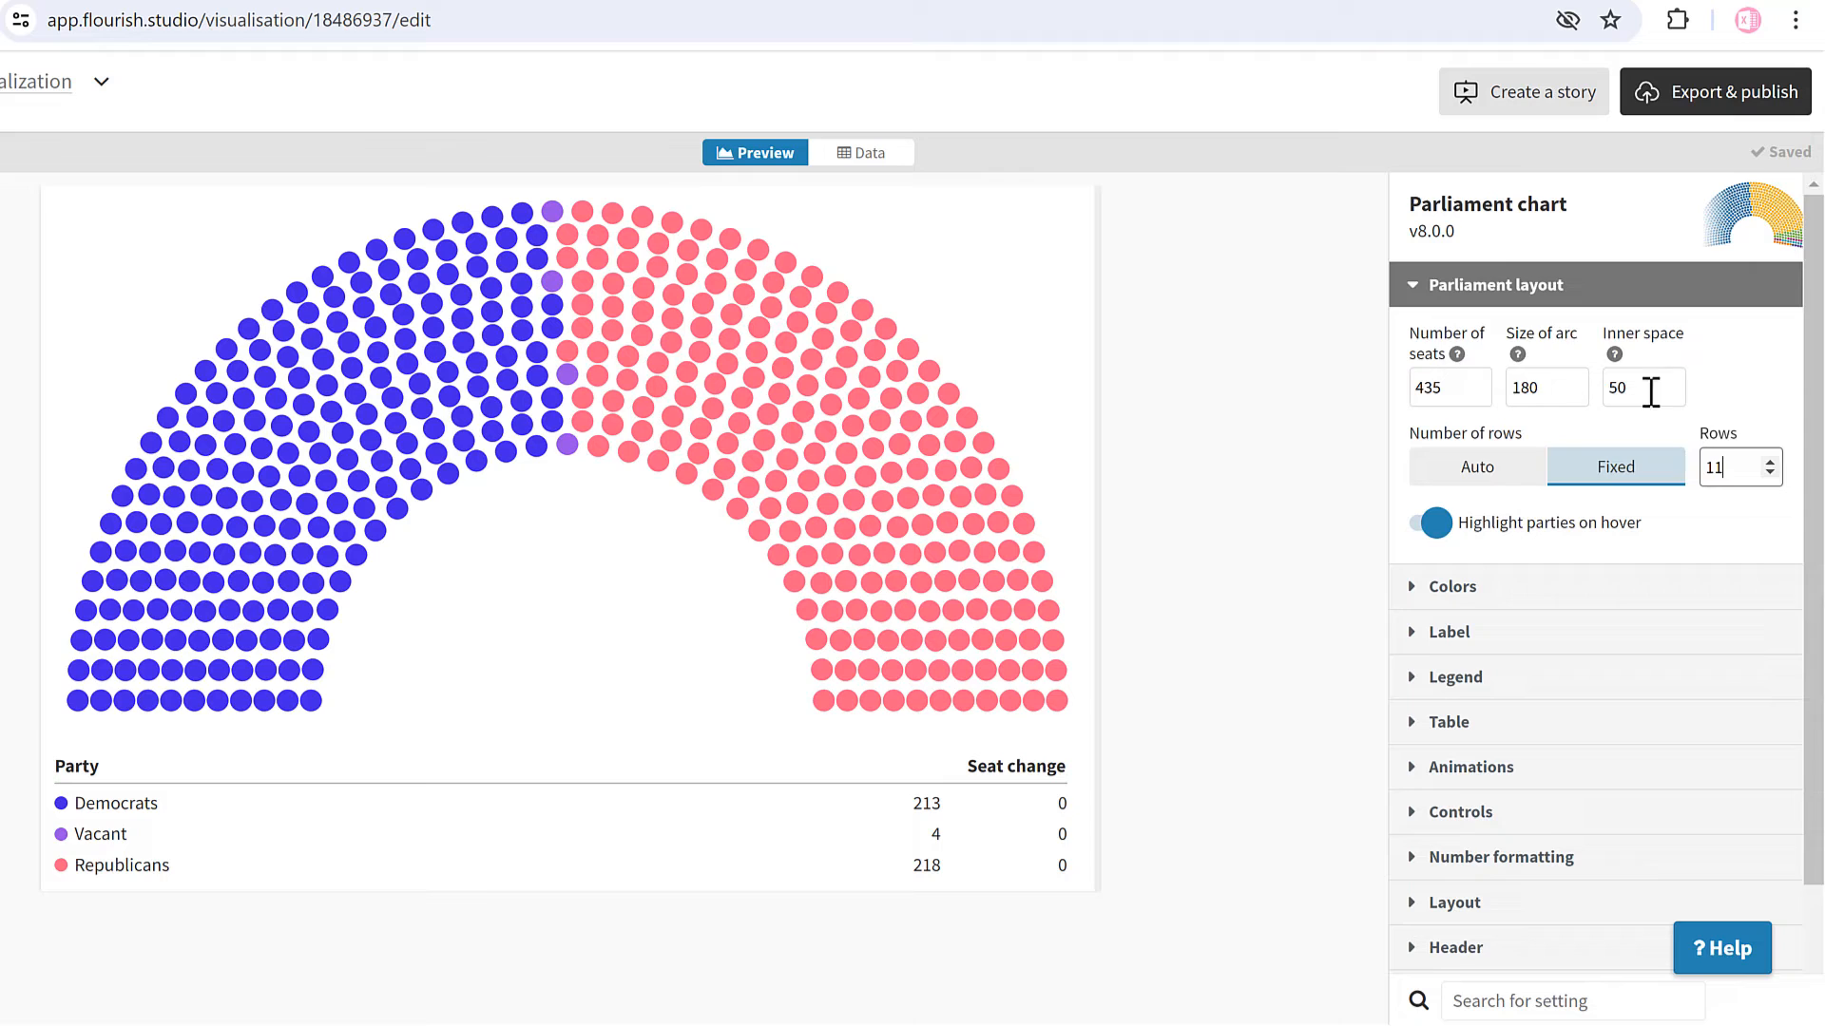
pyautogui.click(1452, 329)
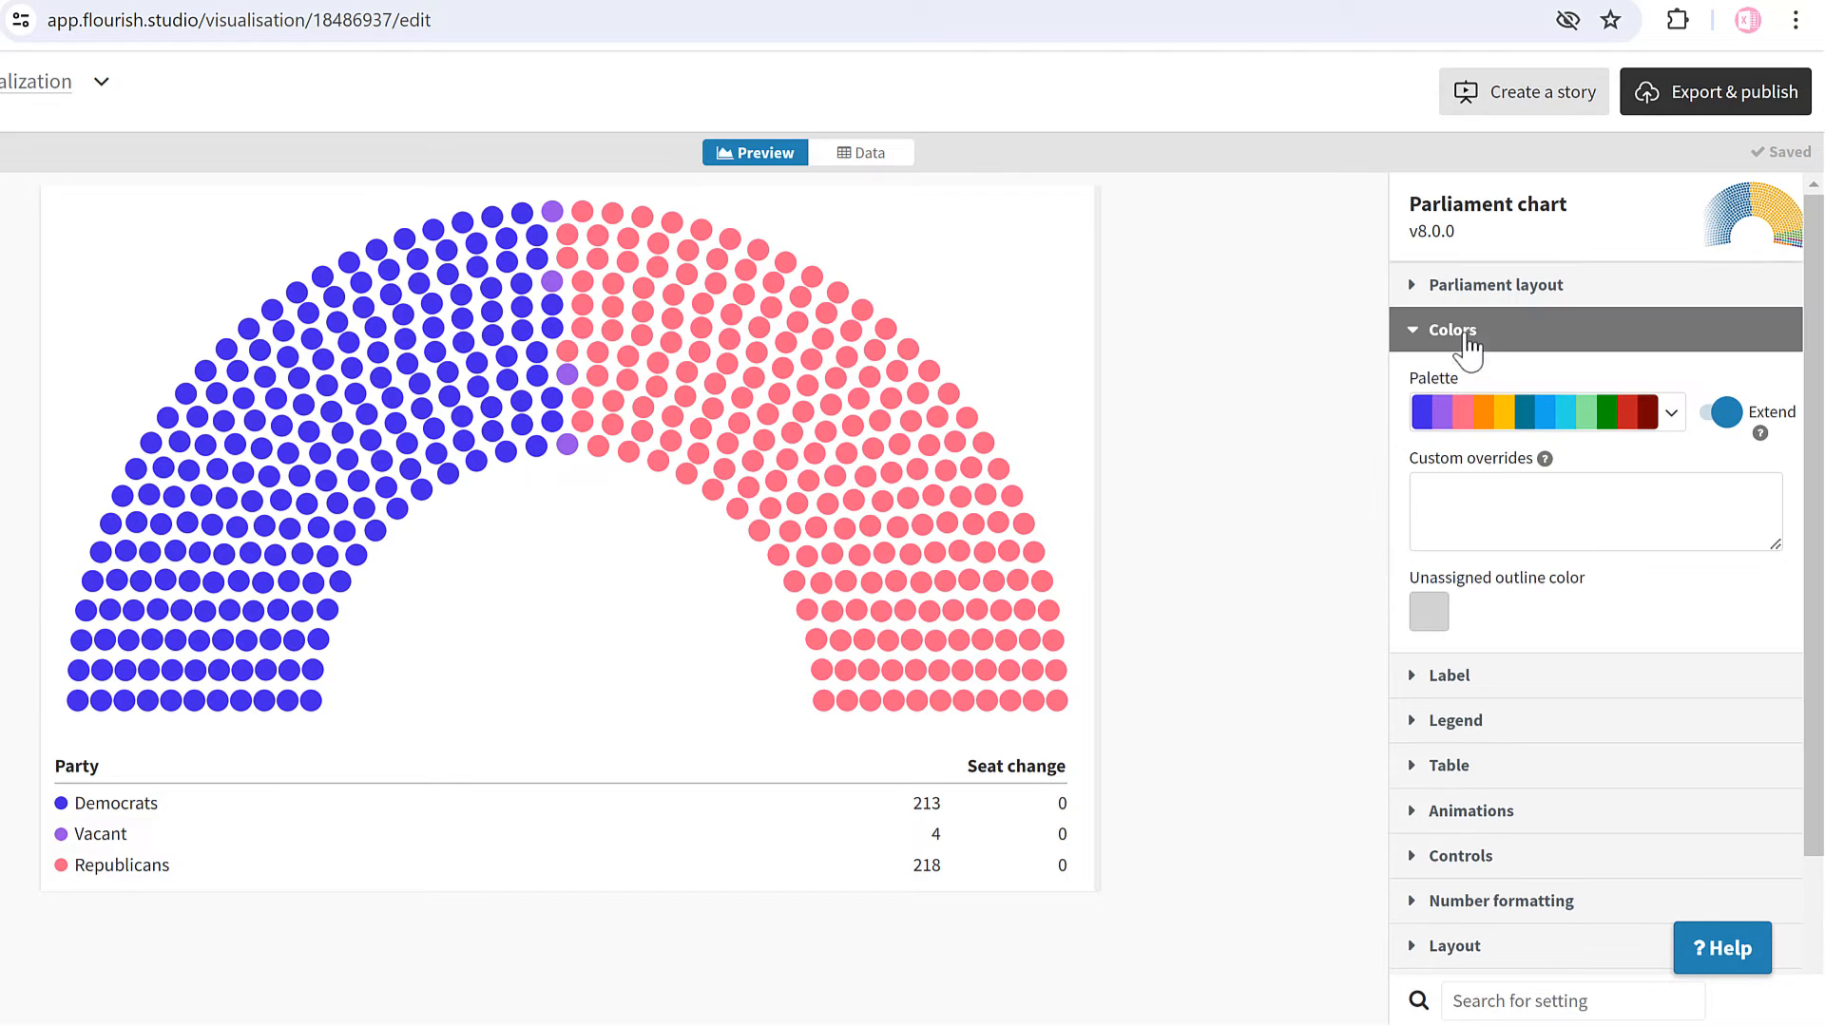
# - Add custom colour overrides 'Vacant: grey' and 'Republicans: red'
pyautogui.click(1595, 511)
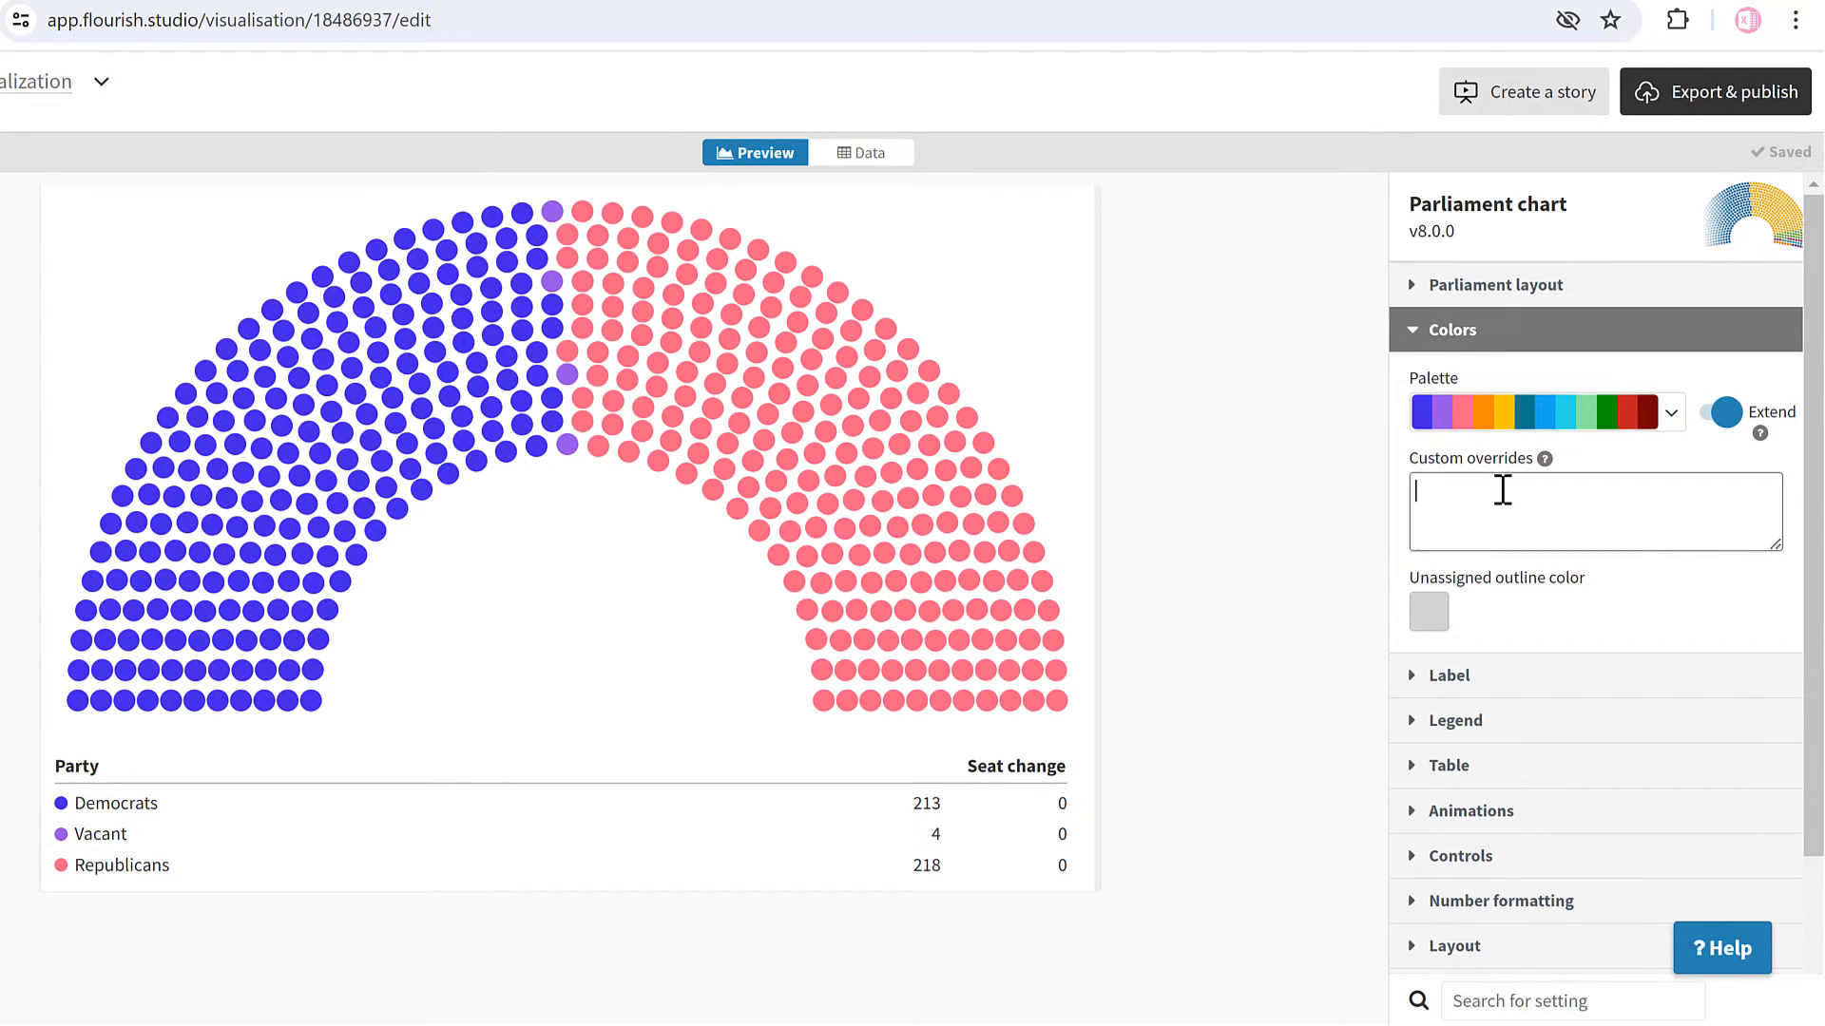
pyautogui.write('Vacant: grey')
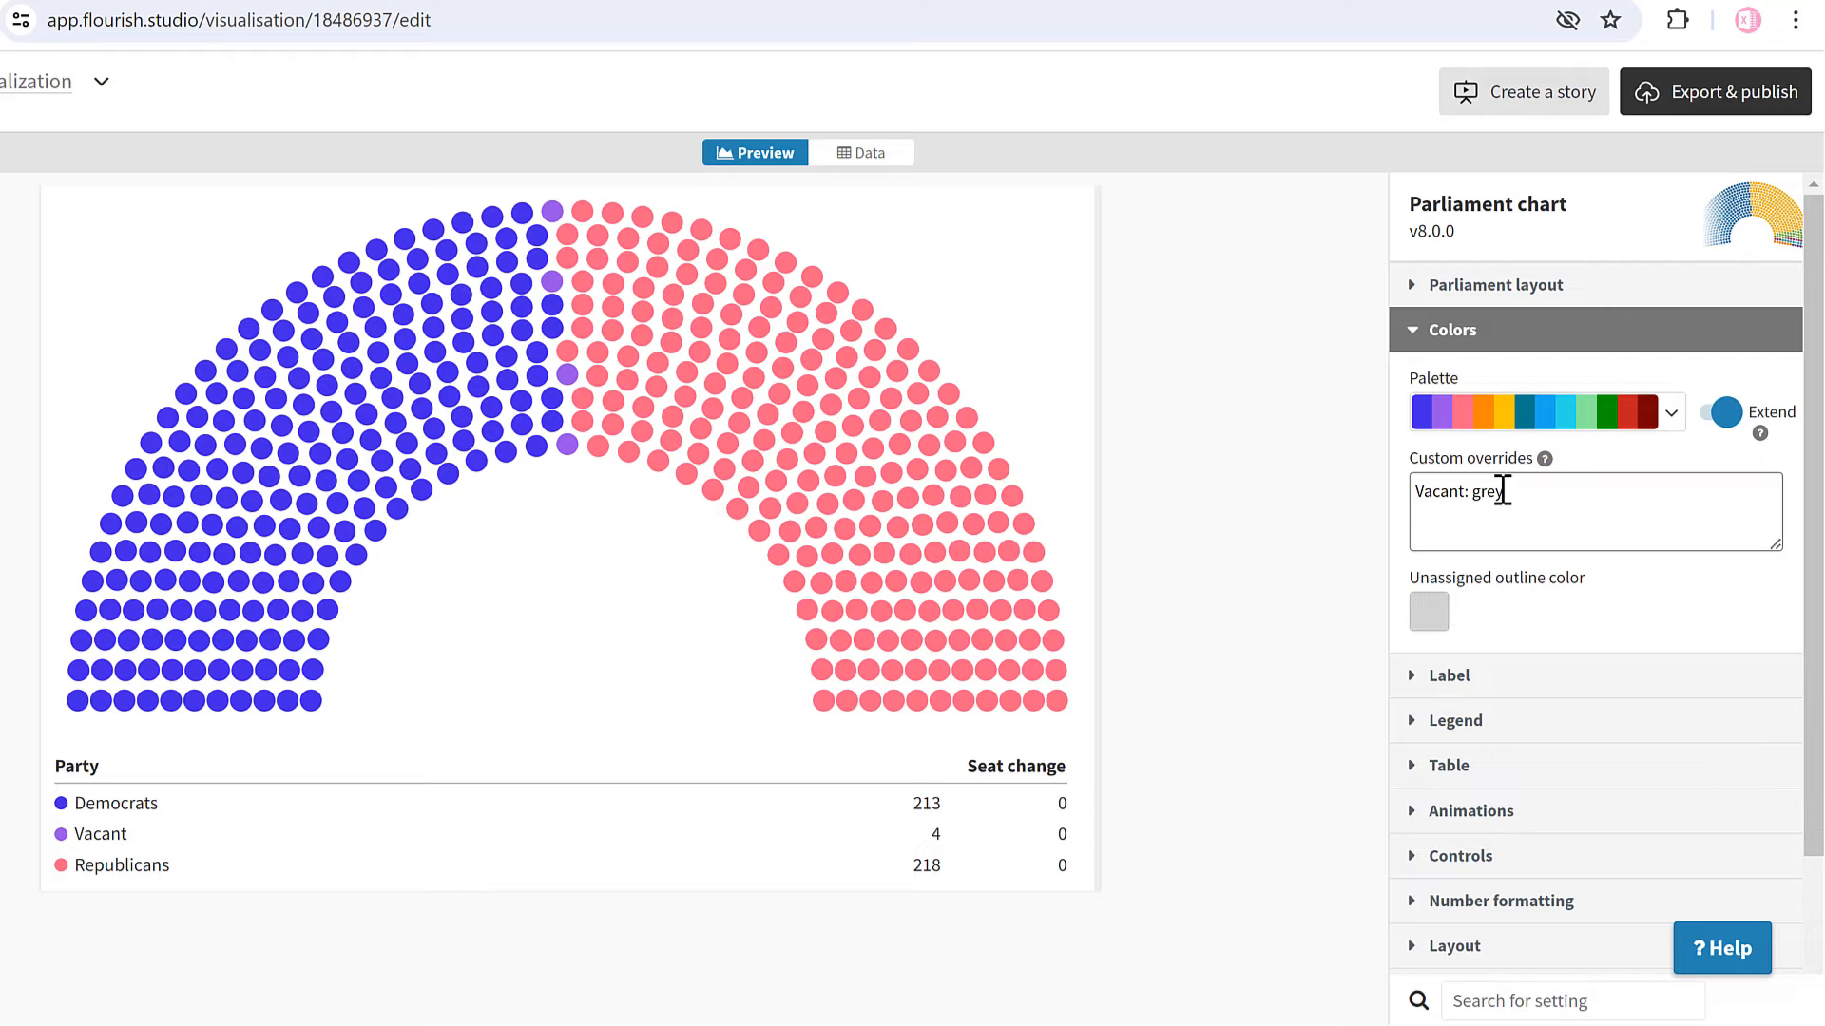
pyautogui.write('Republicans:')
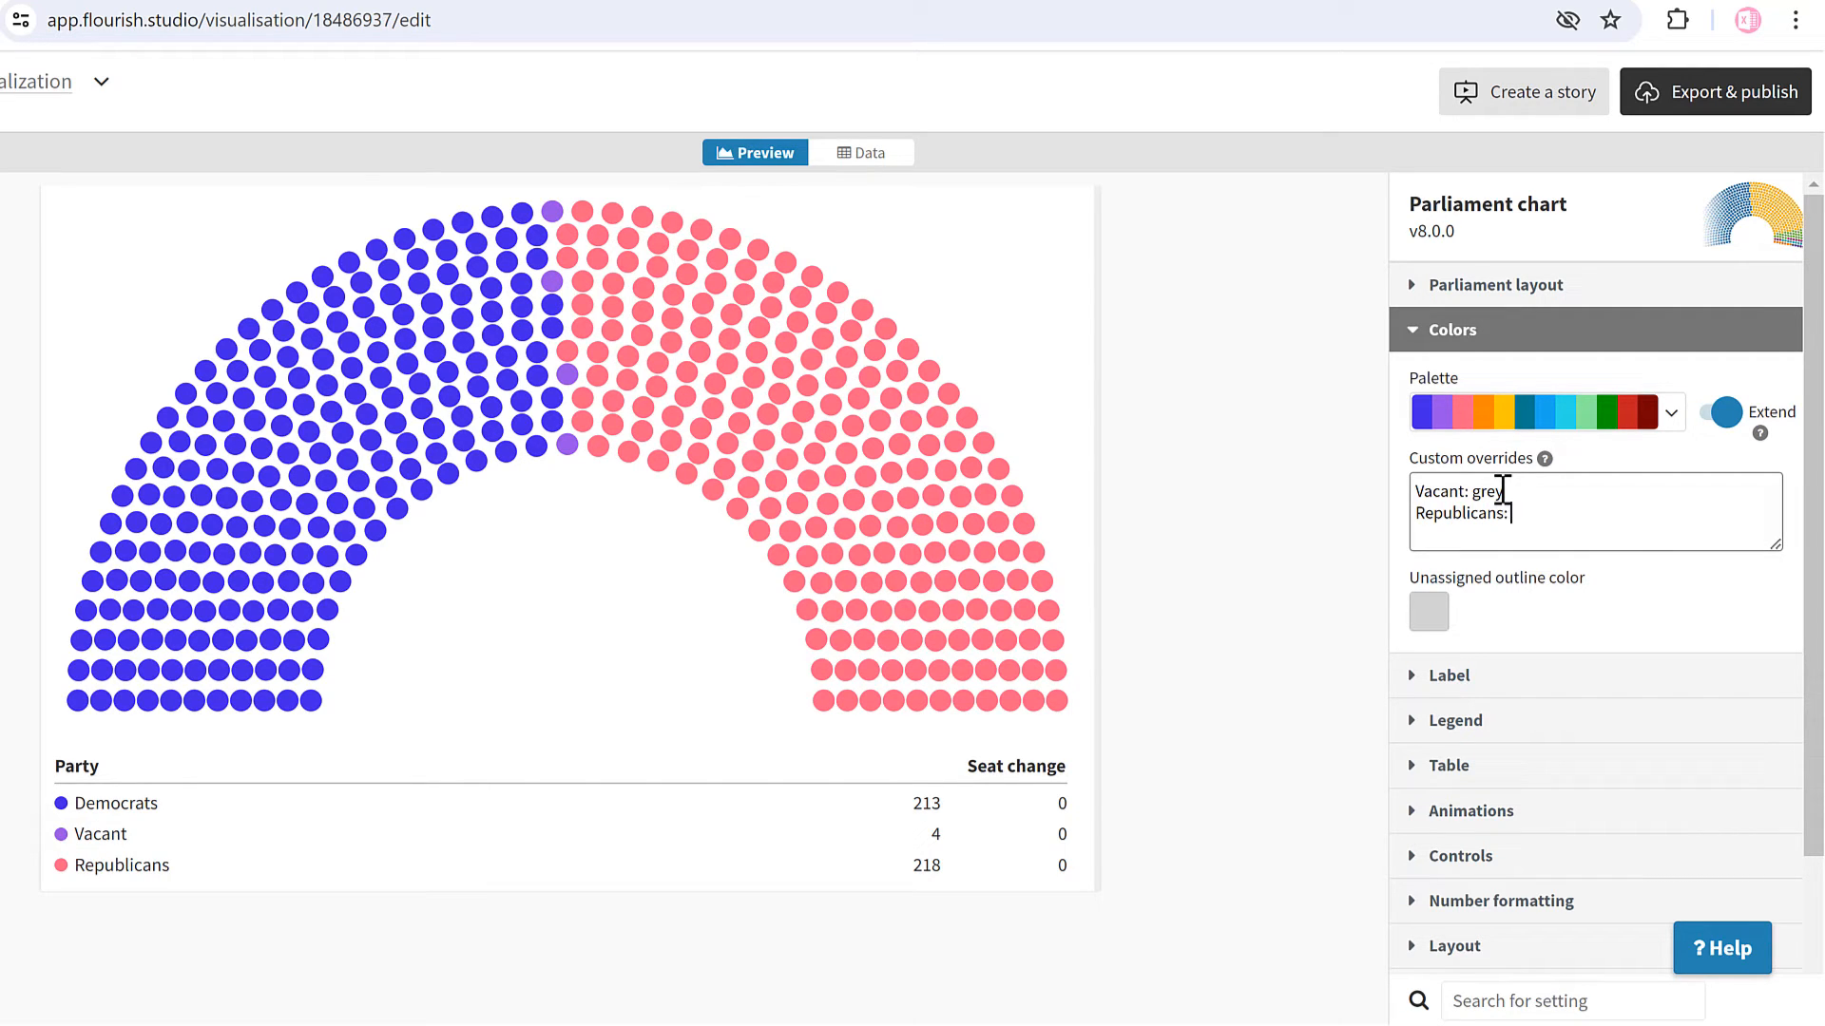
pyautogui.write('red')
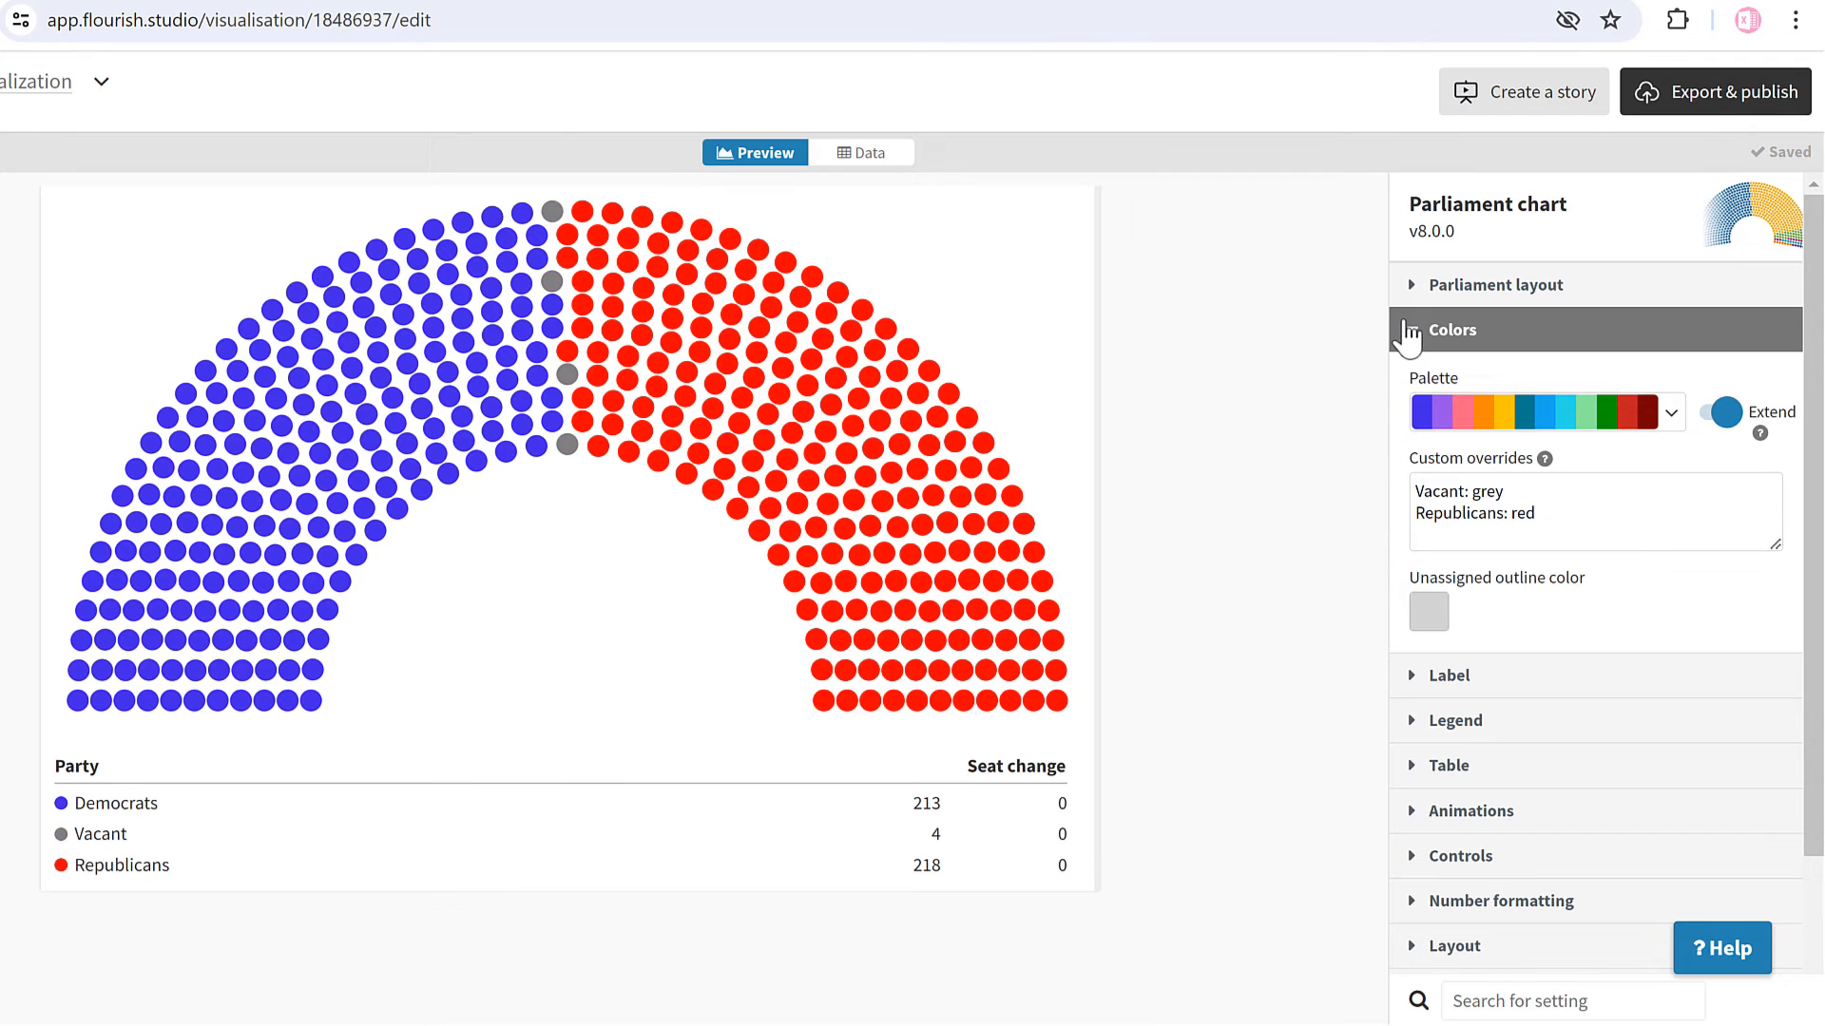
# - Enable the party legend and switch off Show table
pyautogui.click(1452, 420)
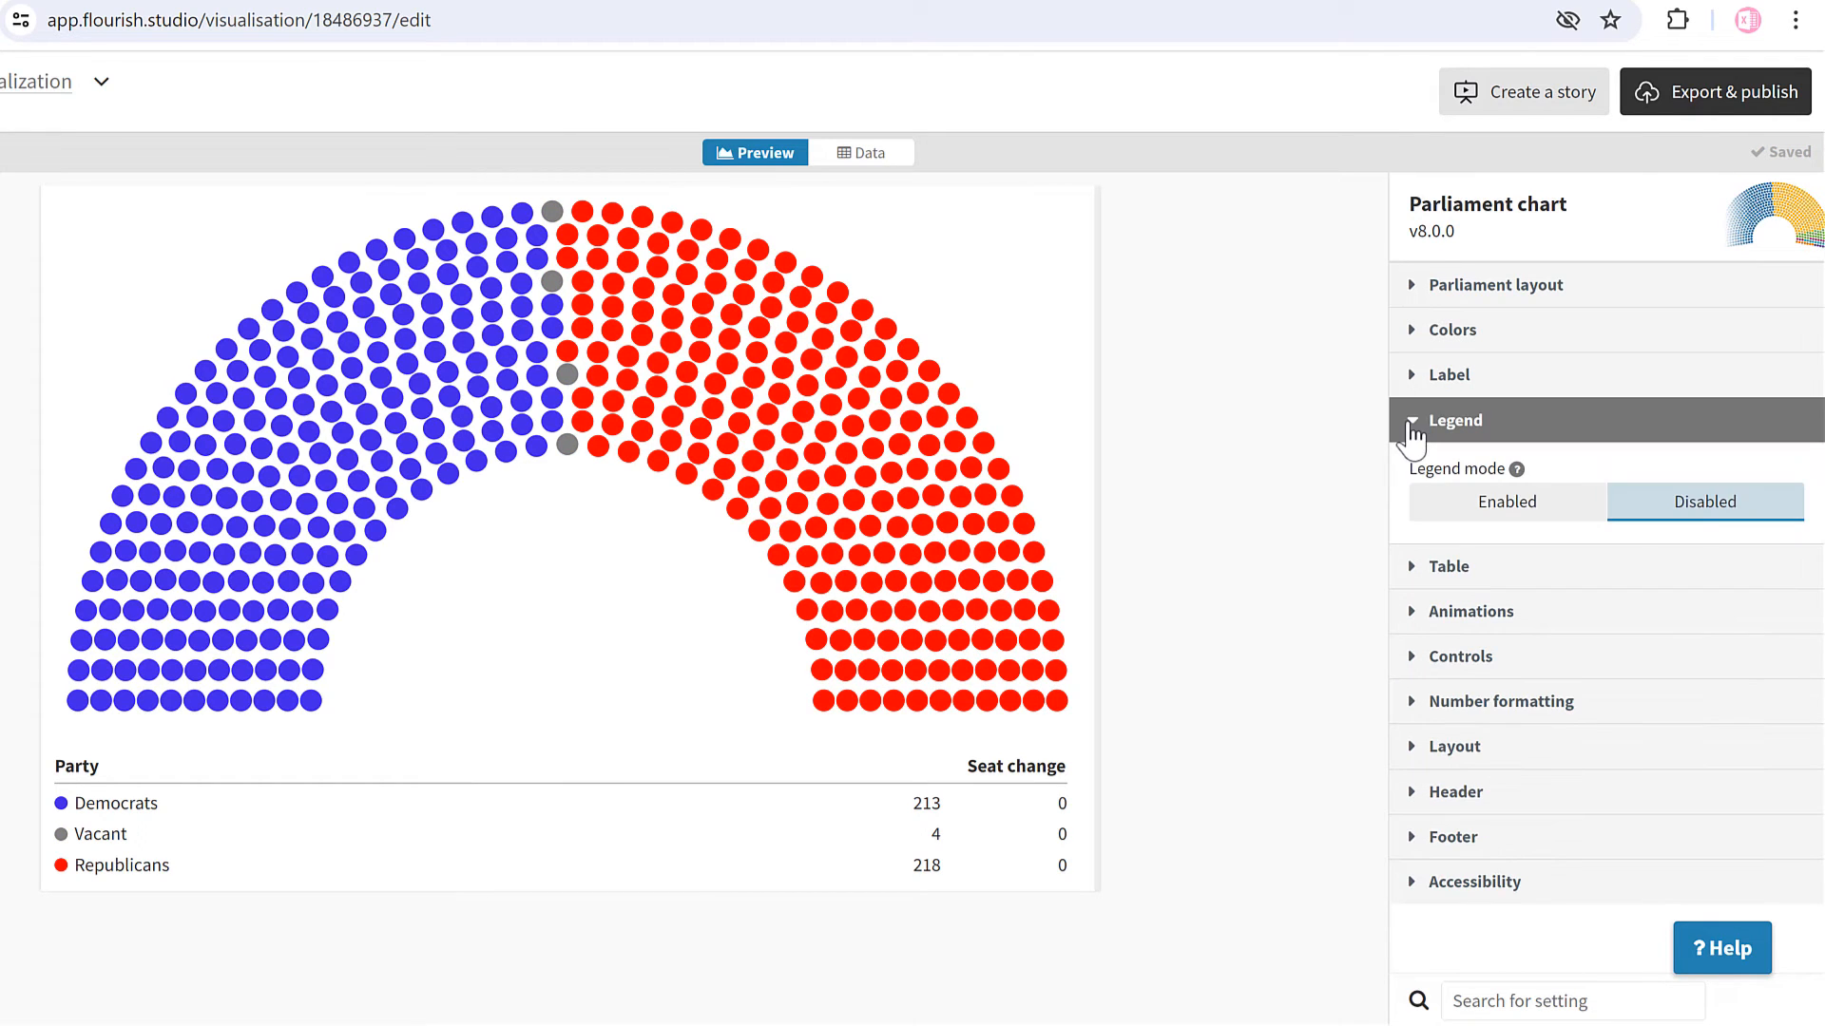
pyautogui.click(1505, 501)
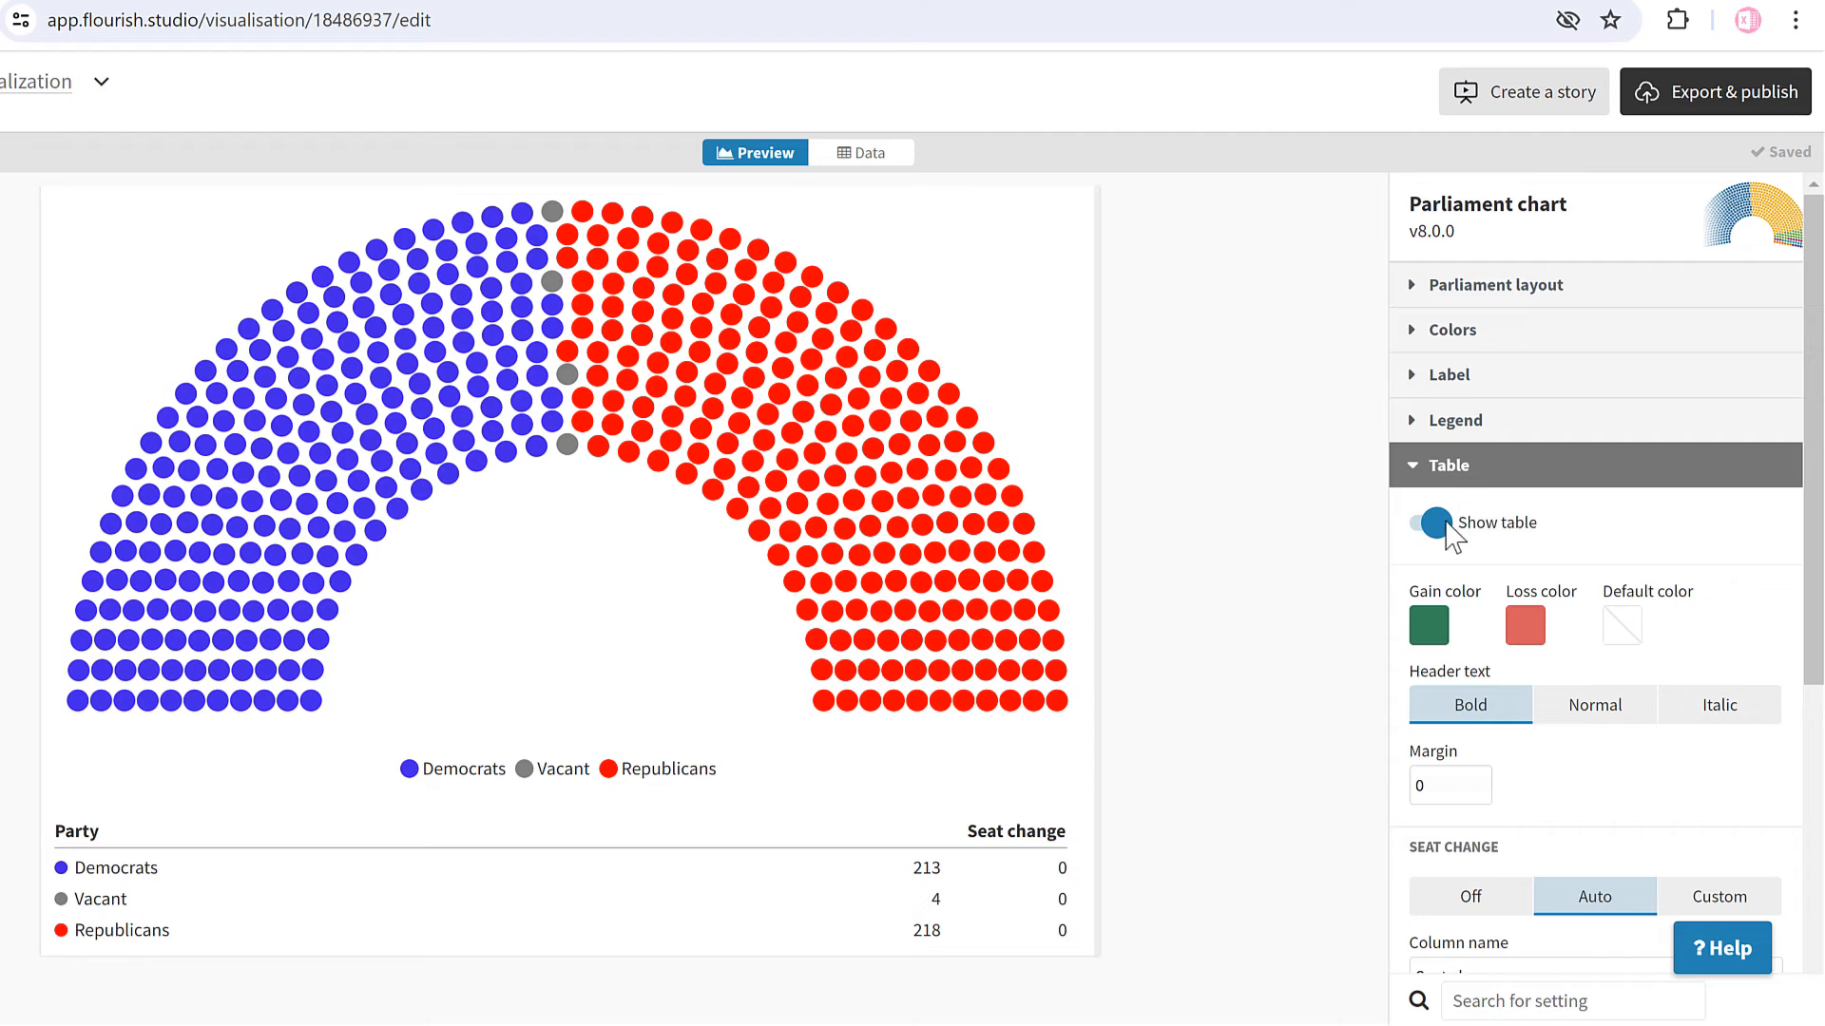
pyautogui.click(1427, 523)
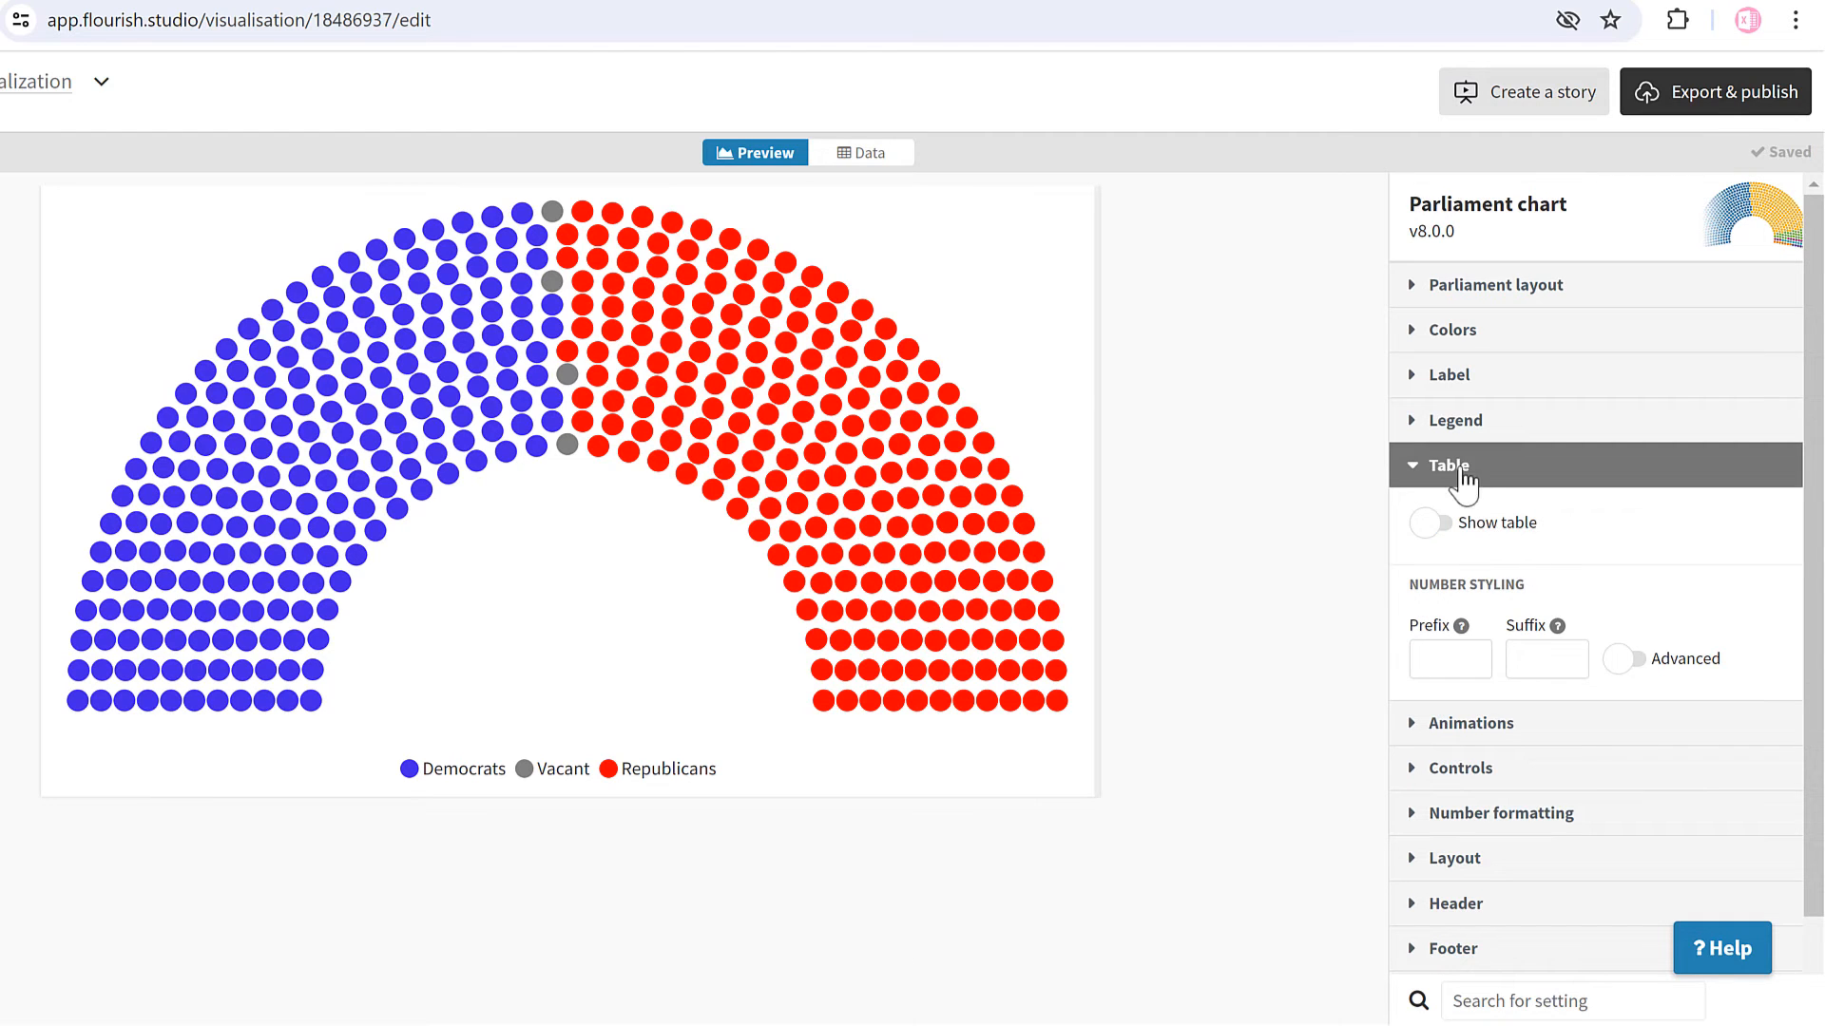
pyautogui.click(1448, 465)
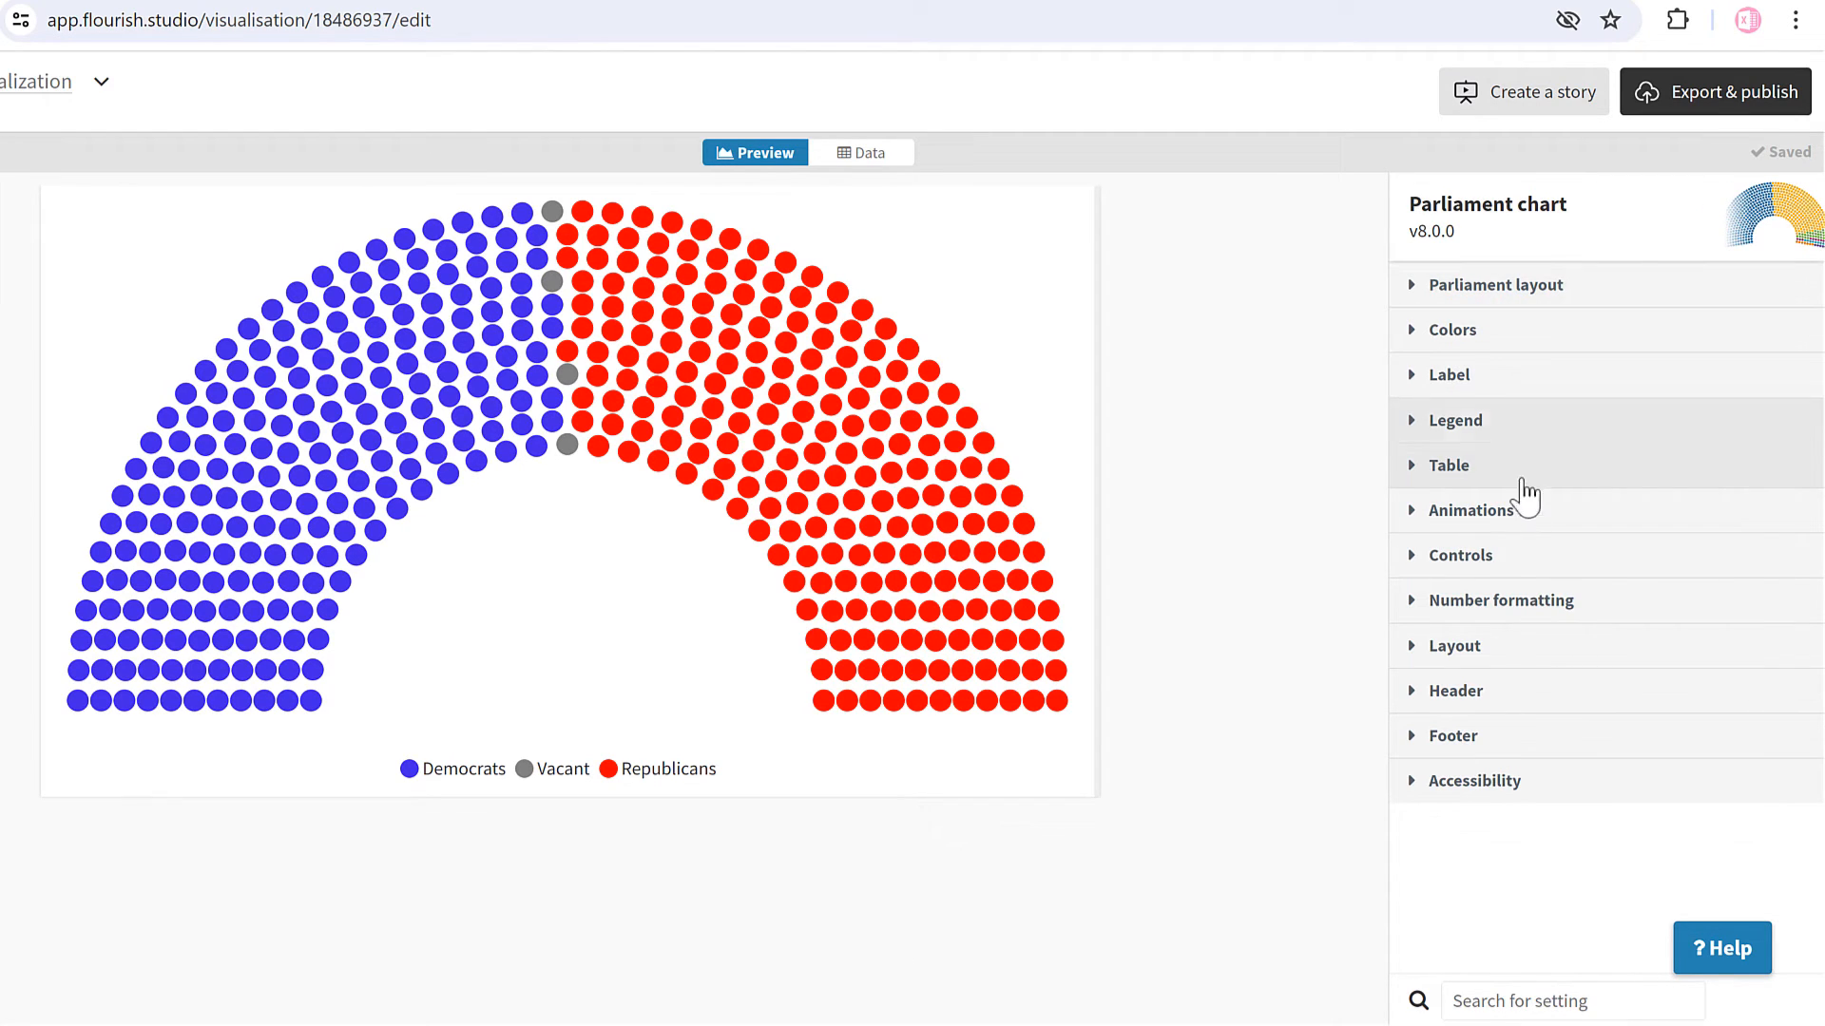
pyautogui.moveTo(1242, 736)
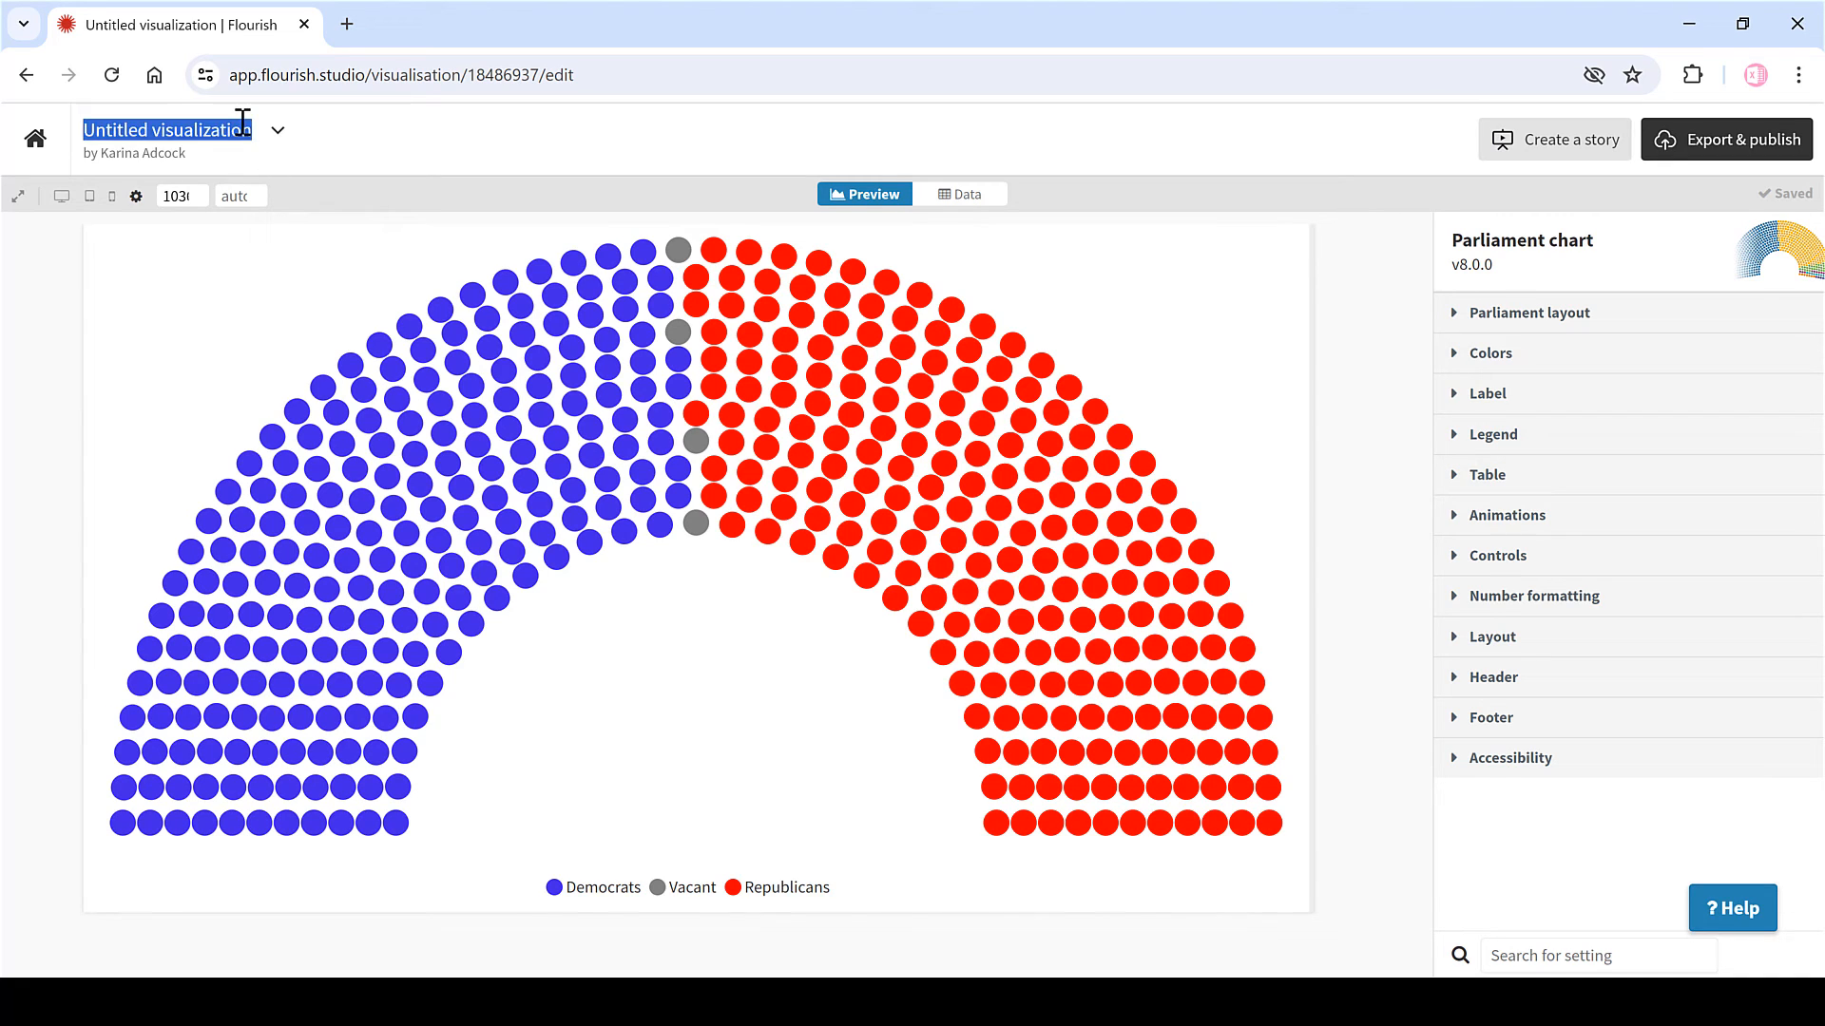
# - Change the 'Untitled visualization' title to 'parliament chart'
pyautogui.write('parliament chart')
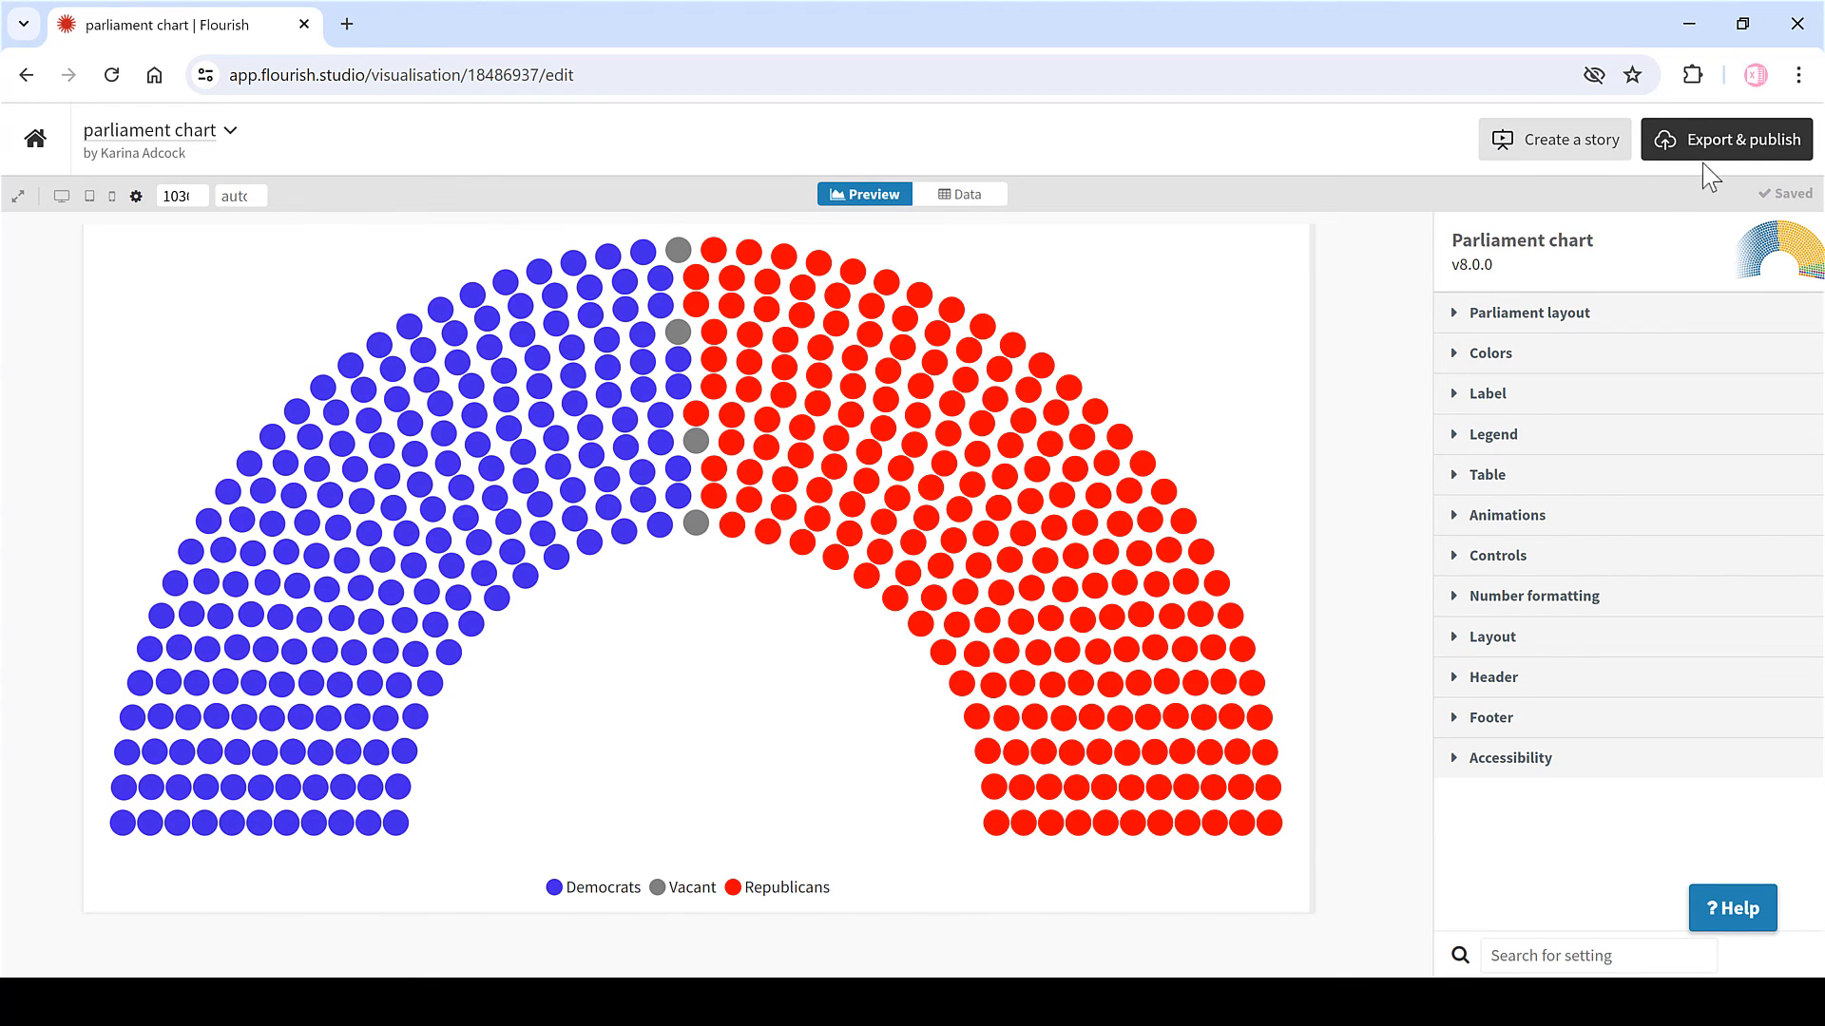
# - Download the chart as a PNG image and save 'parliament chart.png' to Downloads
pyautogui.click(1737, 138)
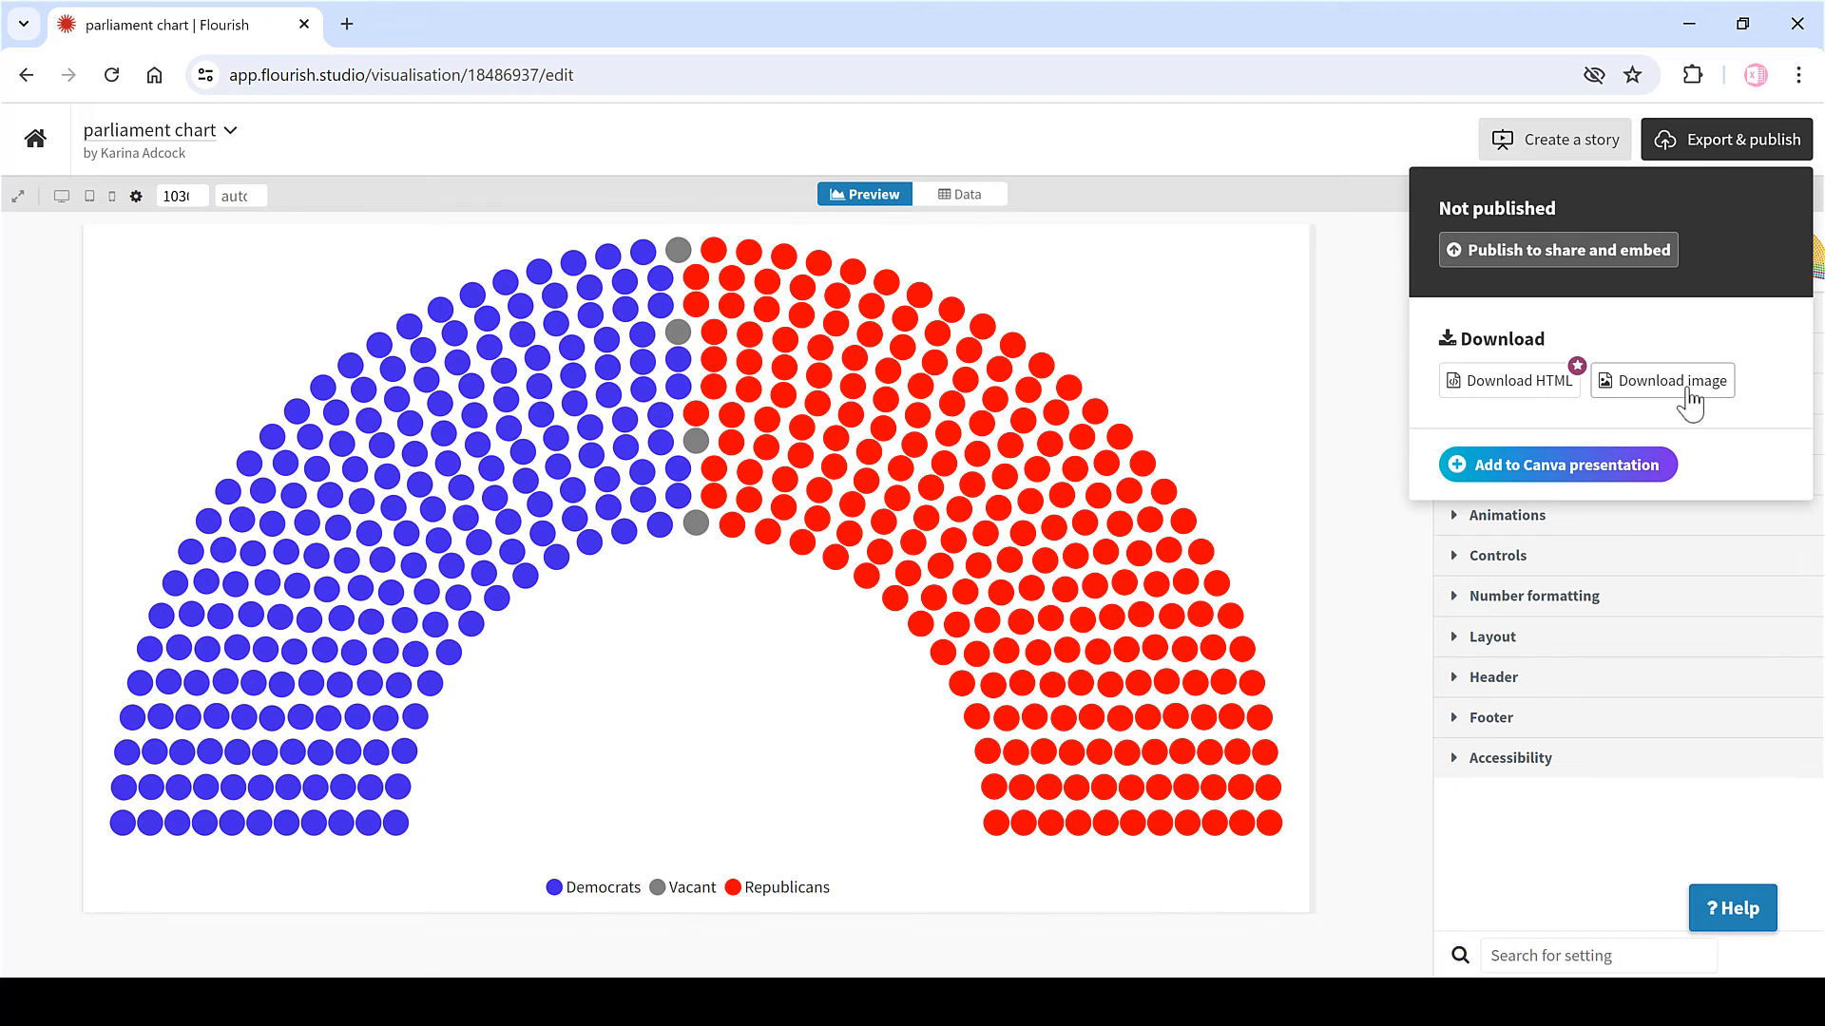
pyautogui.click(1671, 380)
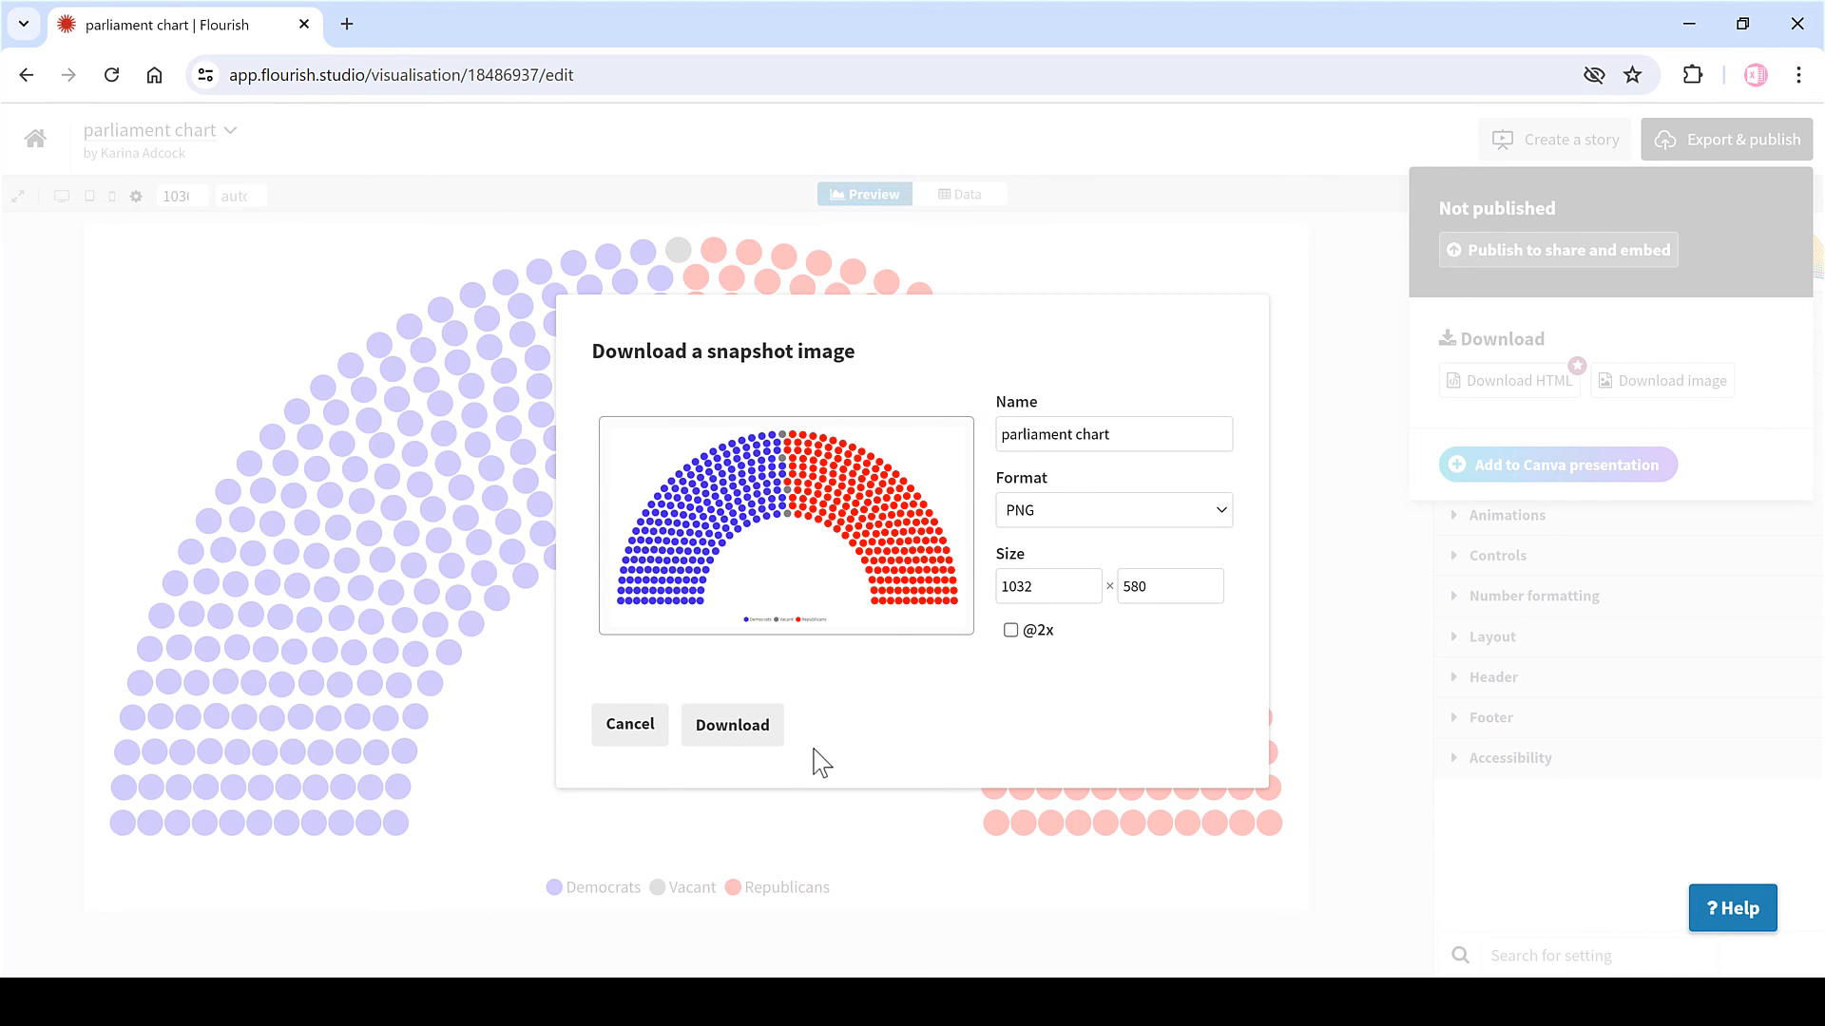
pyautogui.click(732, 724)
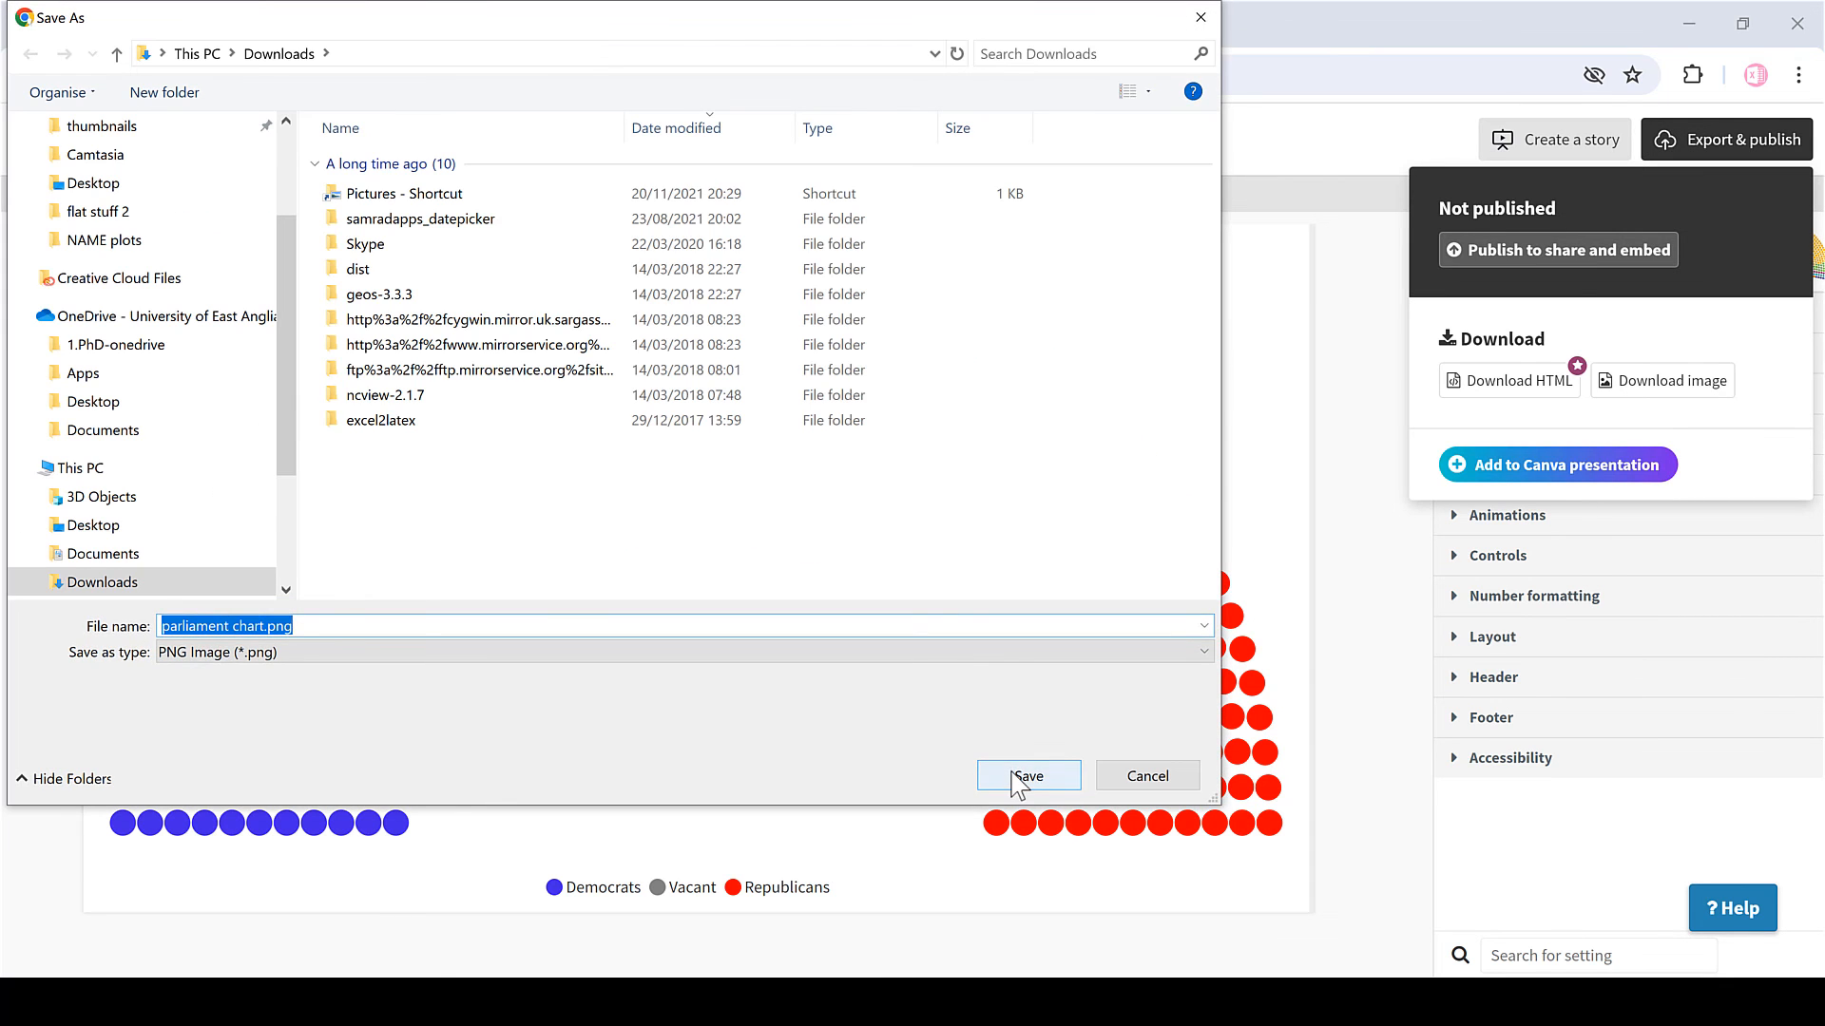
pyautogui.click(1027, 775)
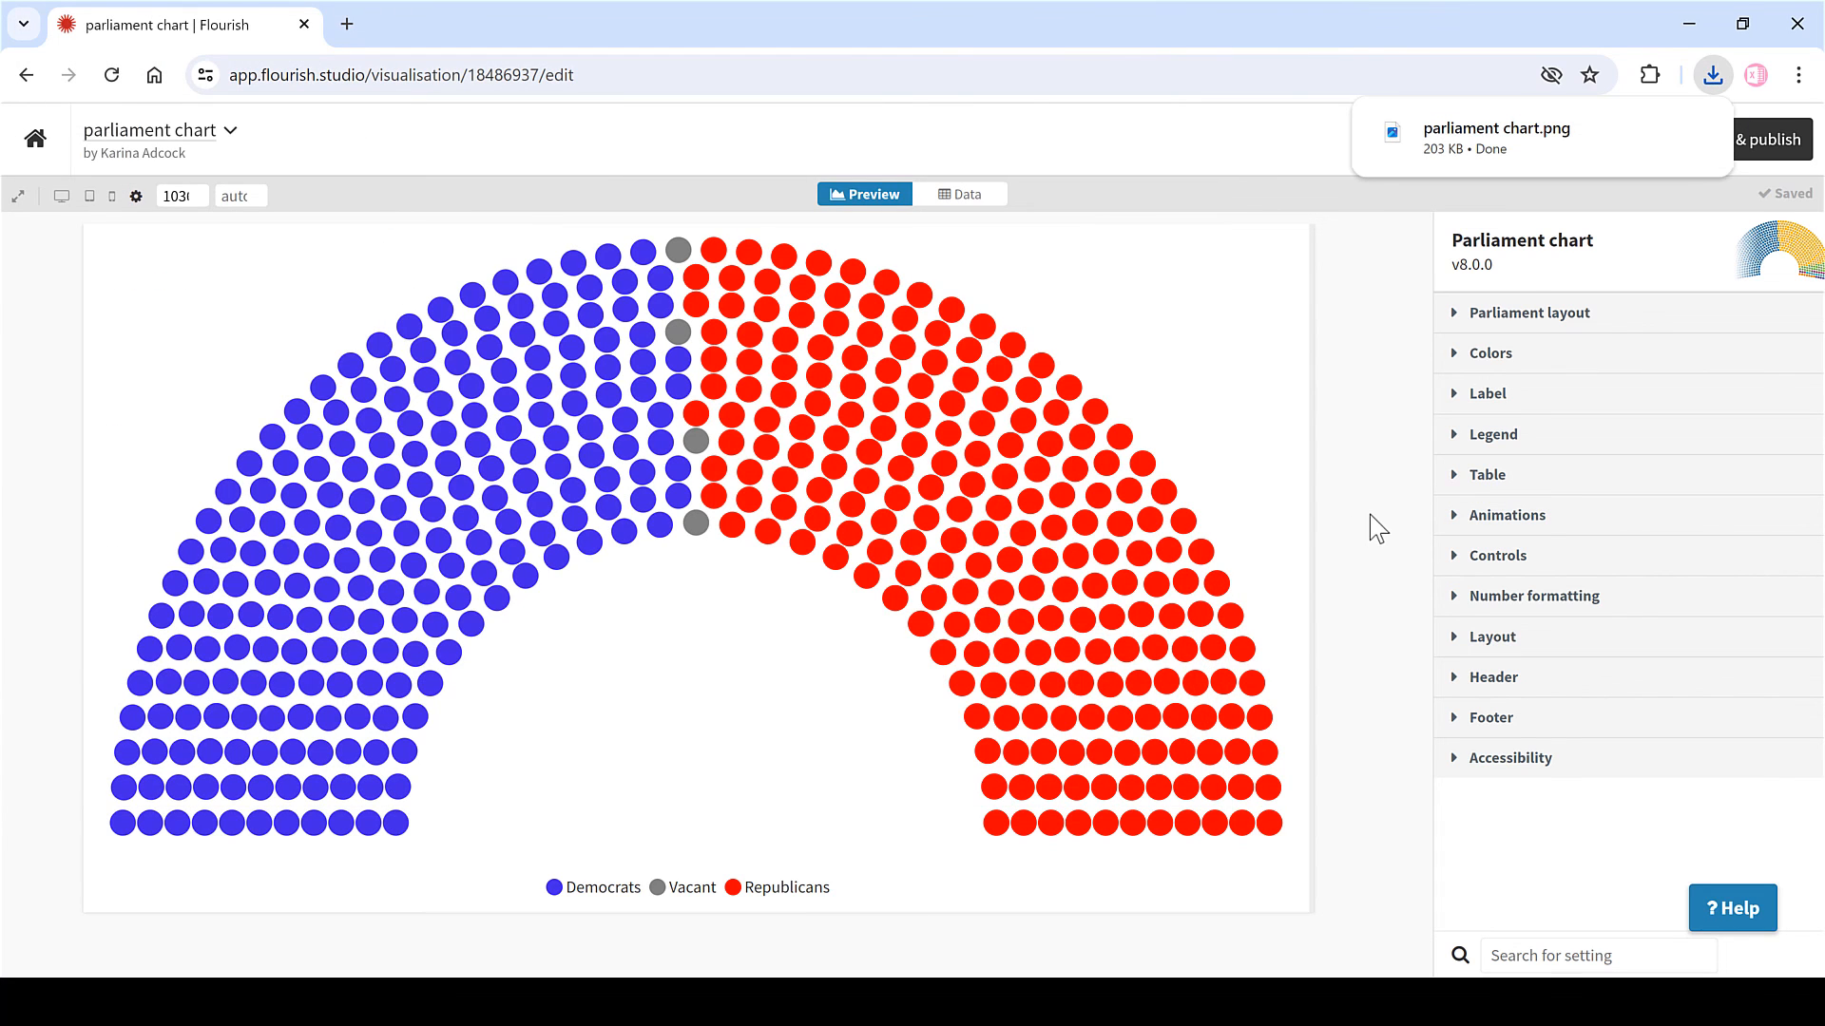